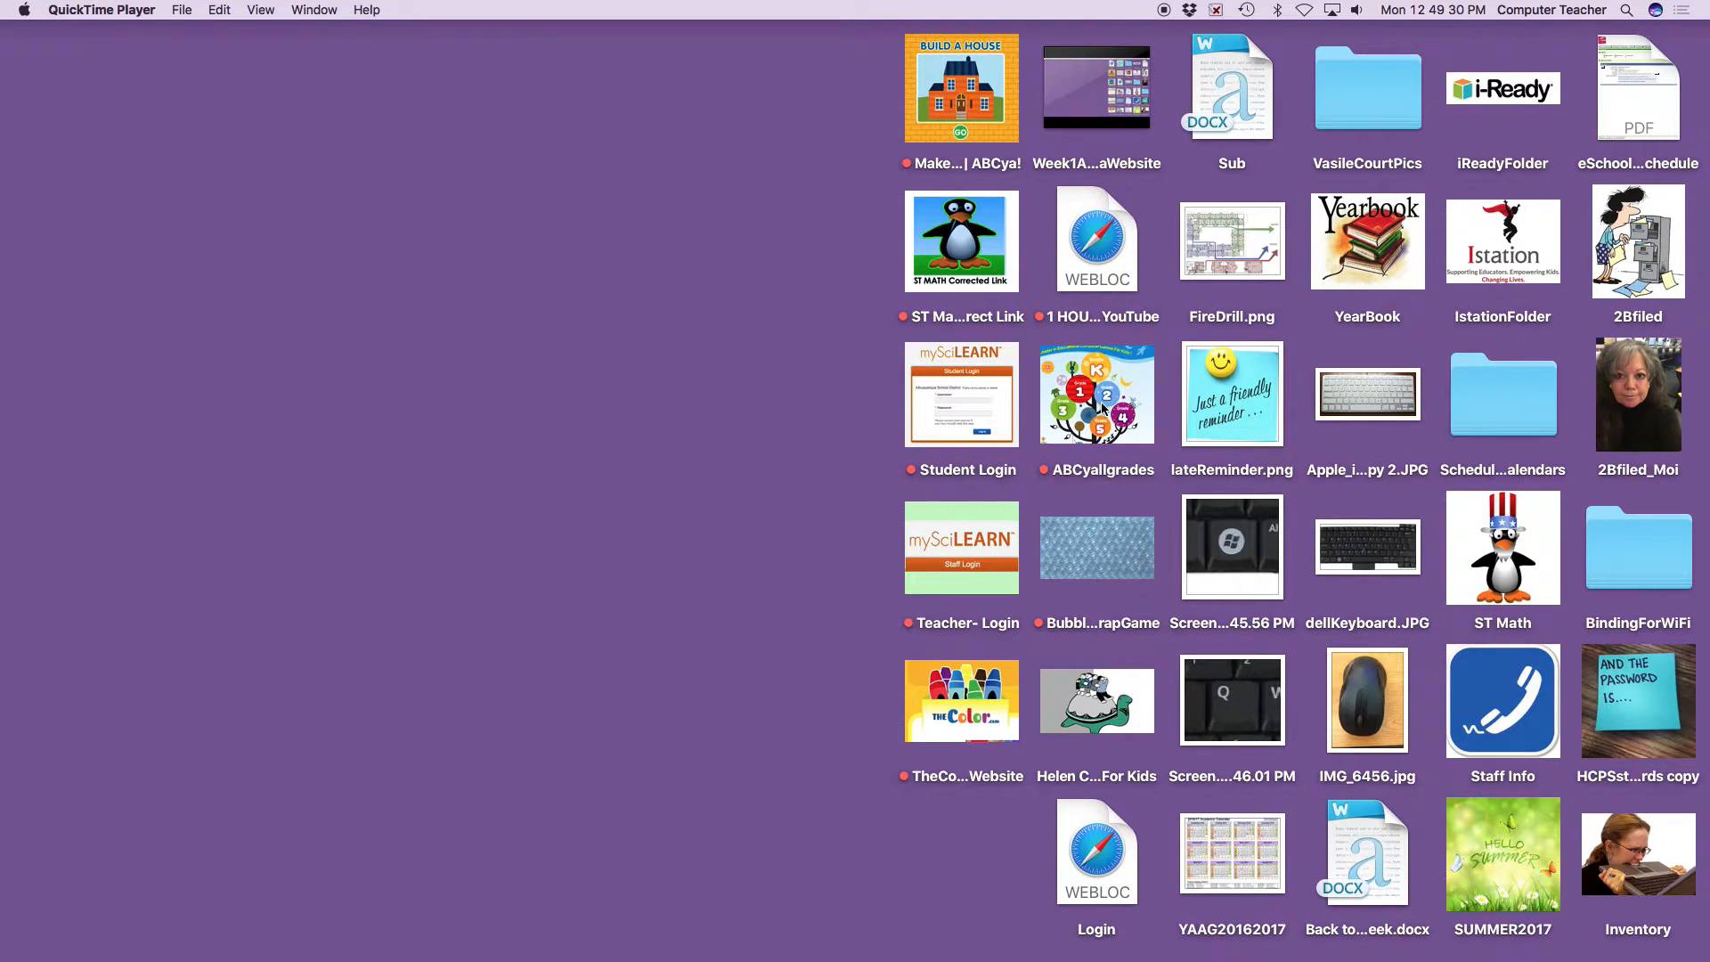
# Launch the ABCya site from the ABCyallgrades web shortcut on the desktop
pyautogui.click(1095, 395)
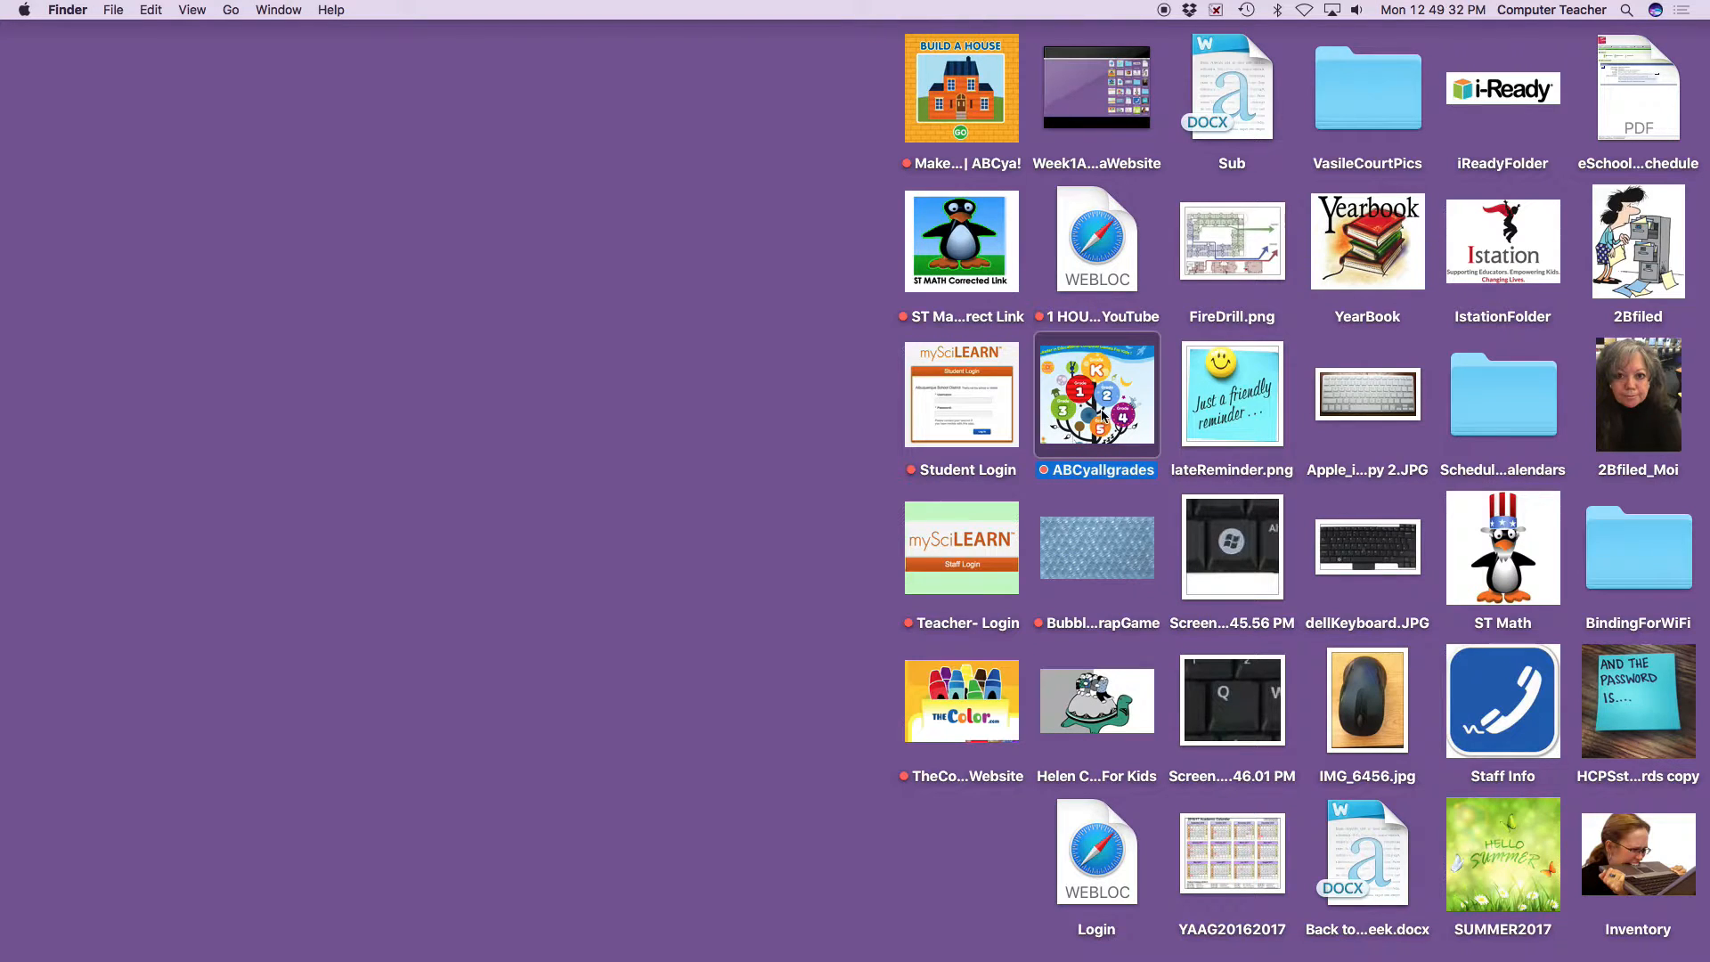
pyautogui.moveTo(1101, 404)
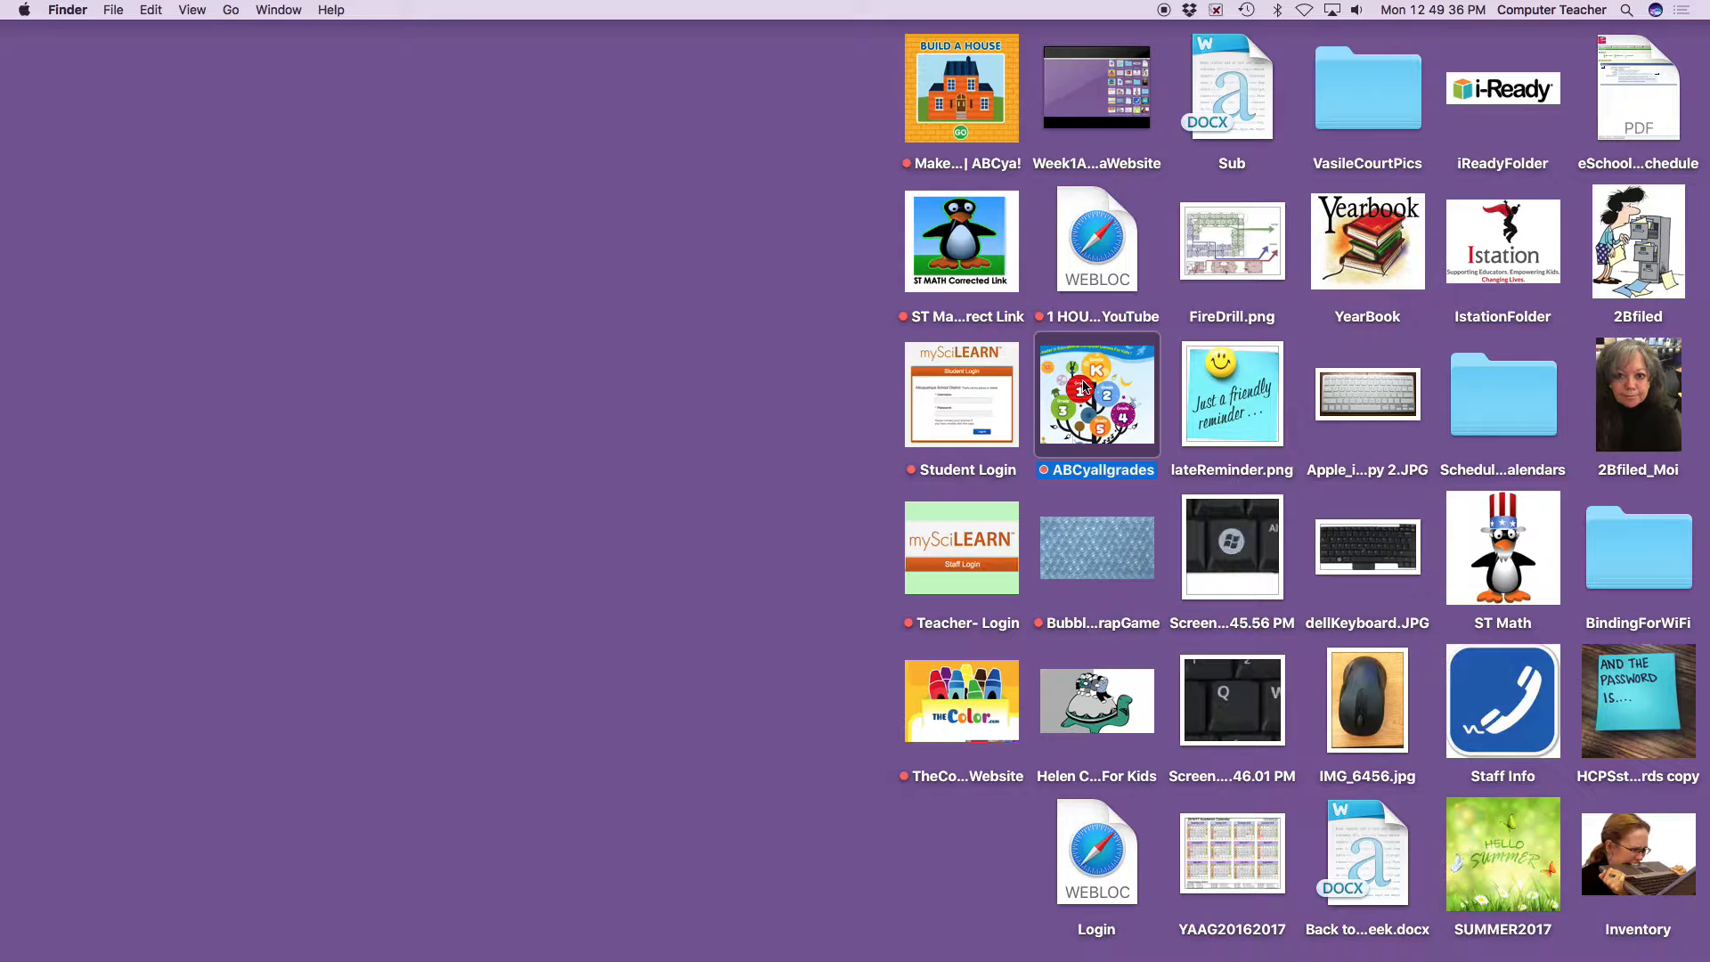
pyautogui.moveTo(1095, 391)
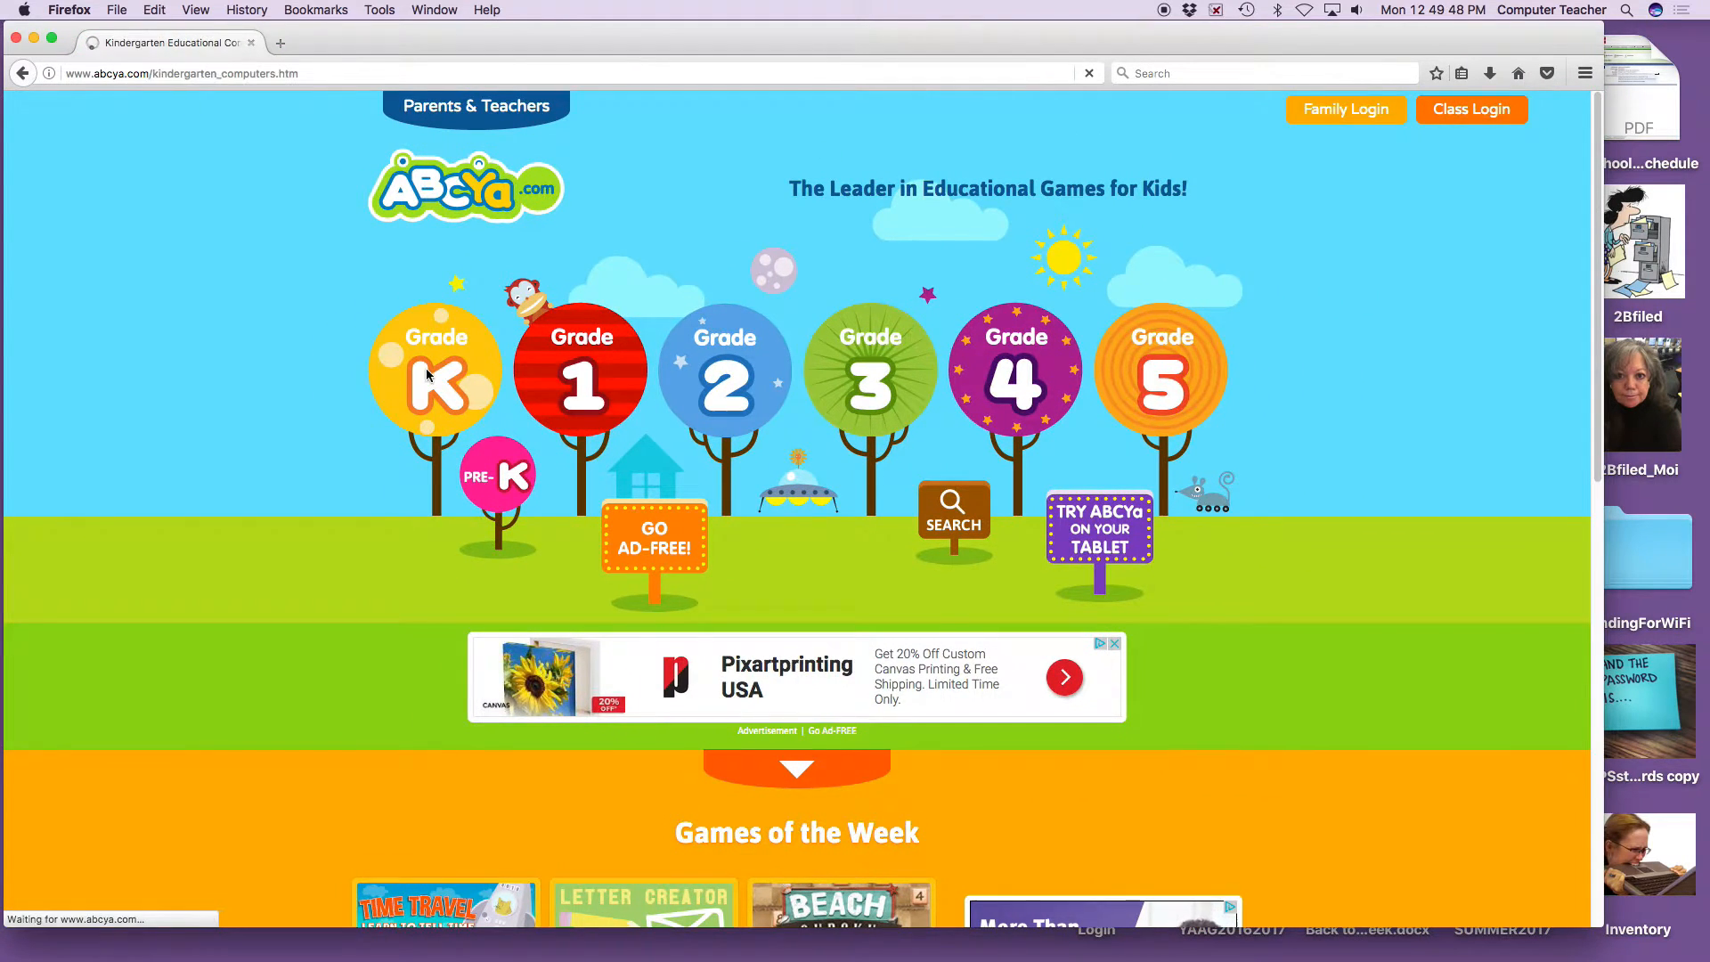
# Go to the Kindergarten games page from the ABCya grade bar
pyautogui.click(435, 376)
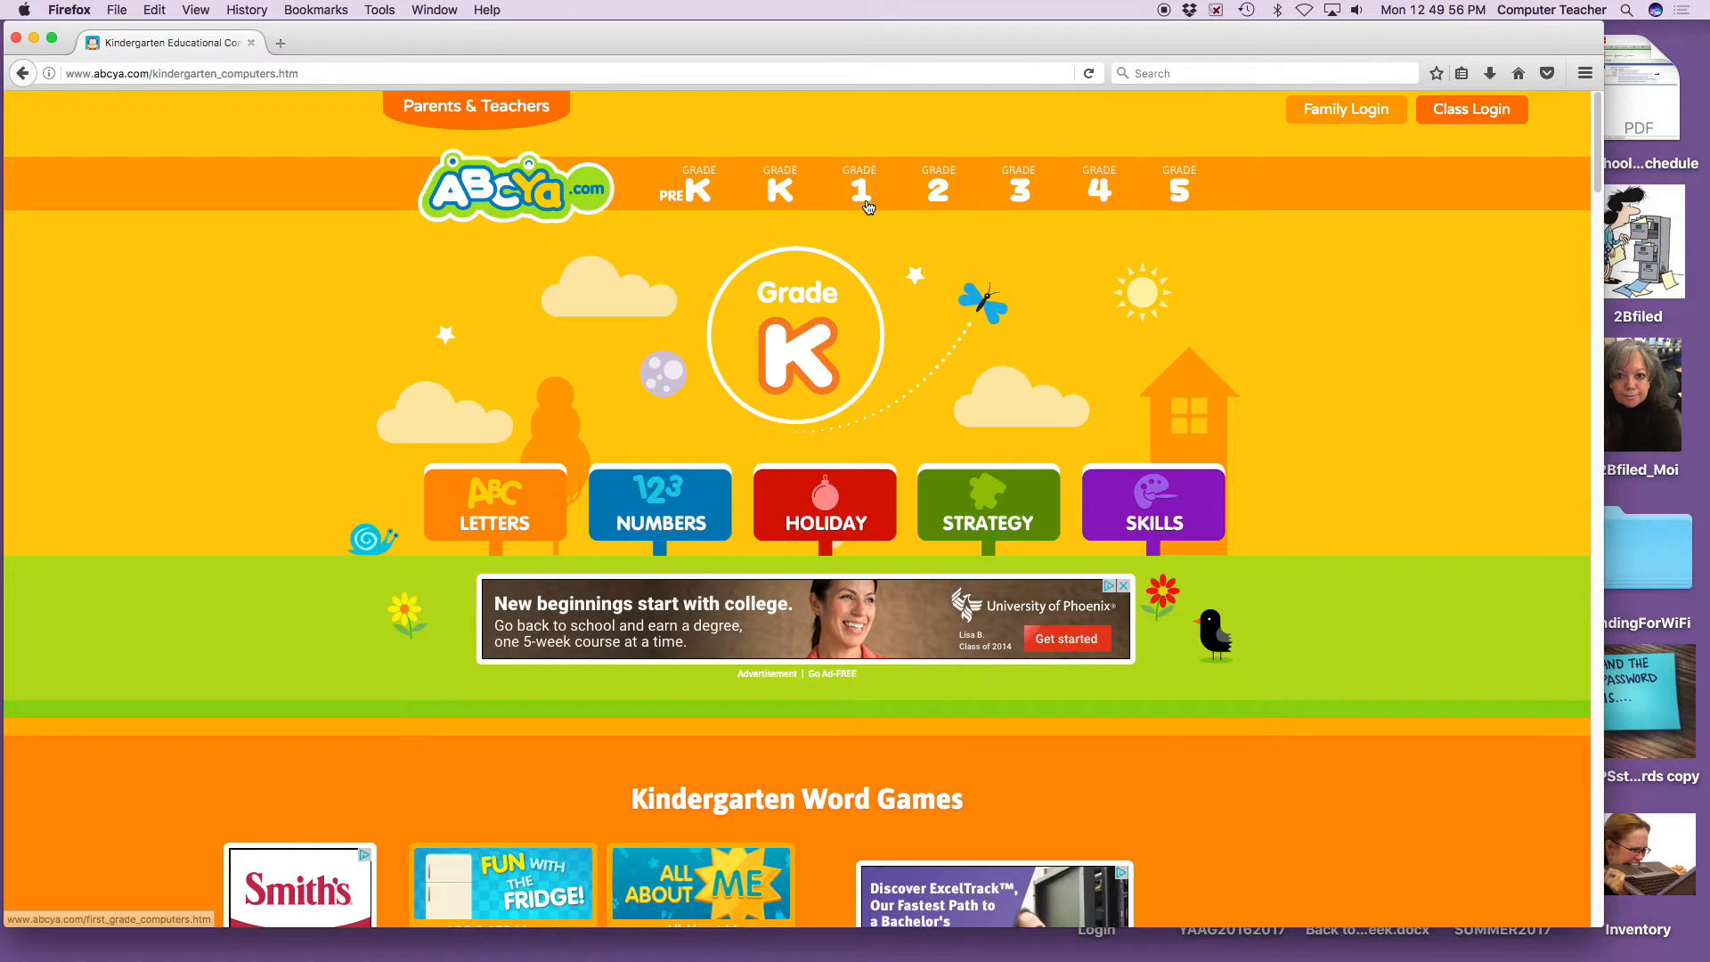
pyautogui.moveTo(859, 195)
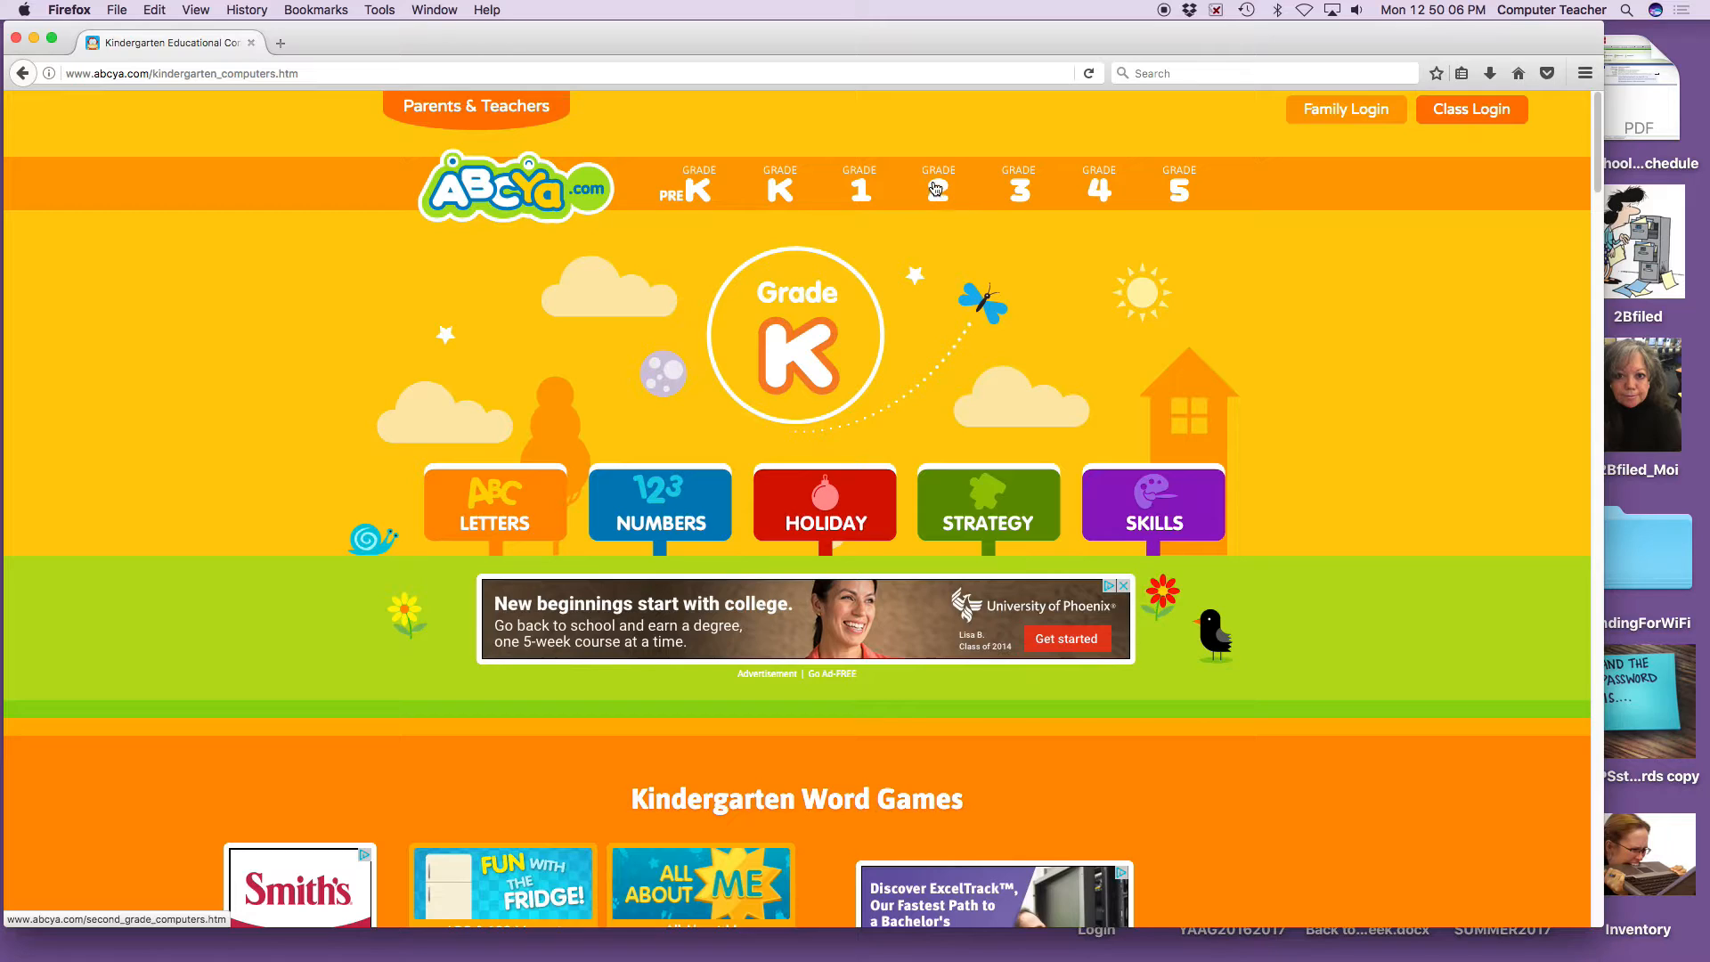
pyautogui.moveTo(935, 190)
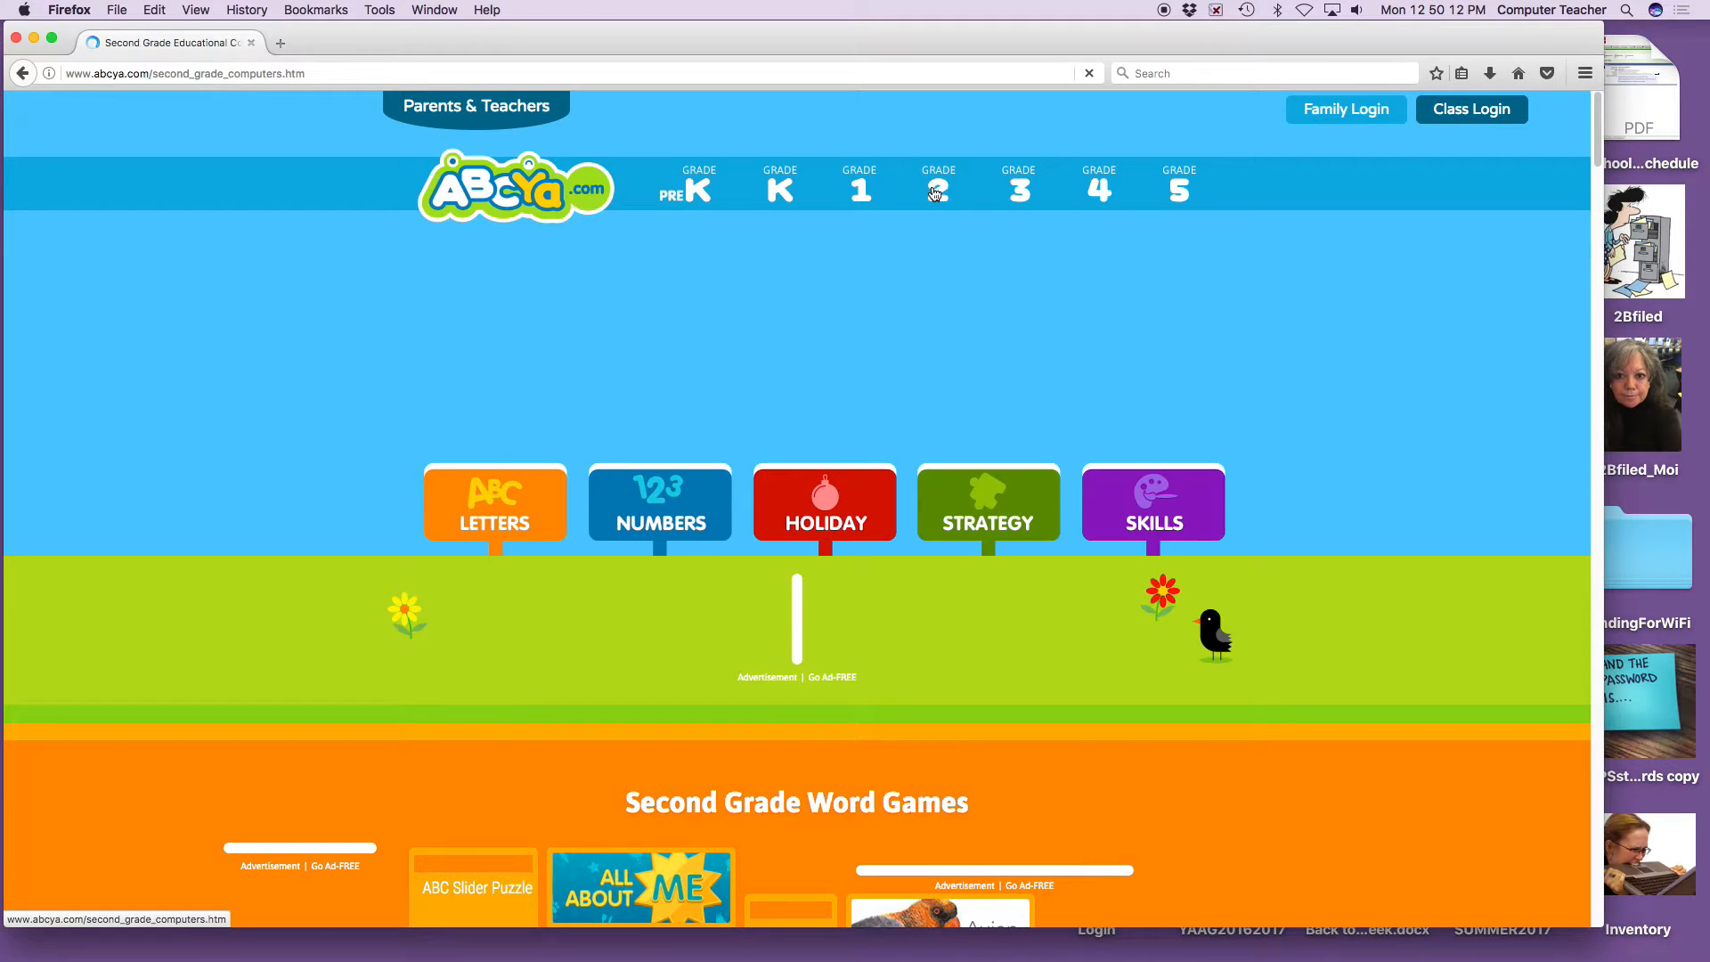
pyautogui.click(936, 185)
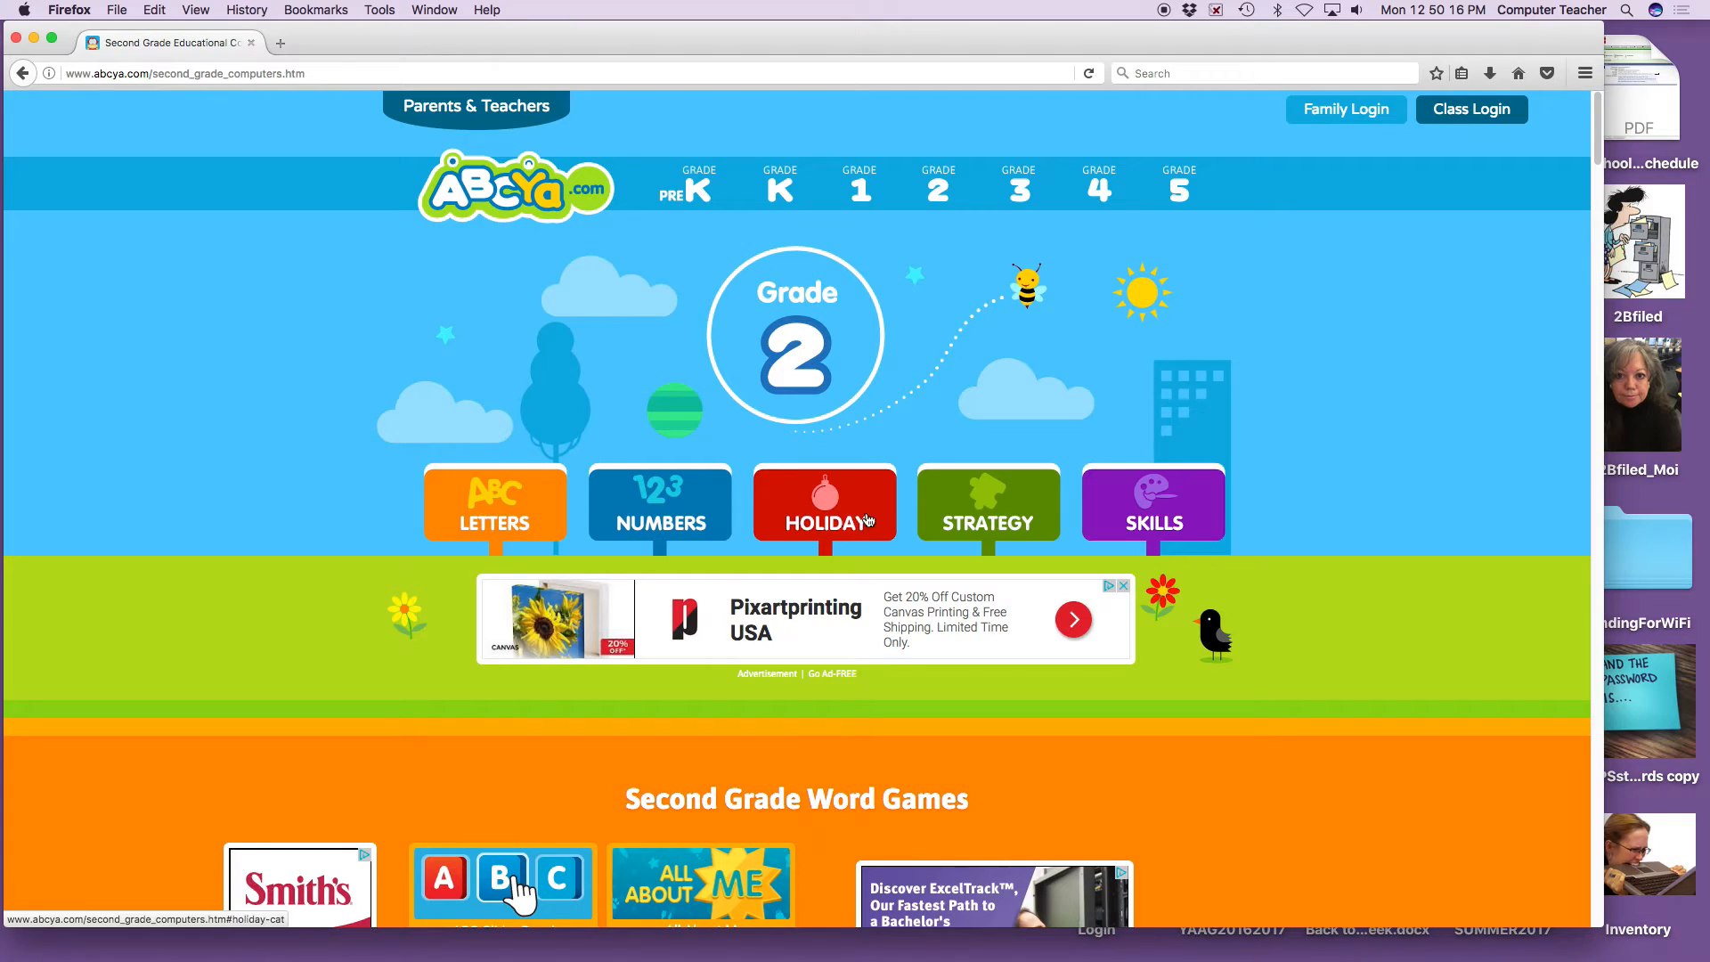
pyautogui.moveTo(1153, 522)
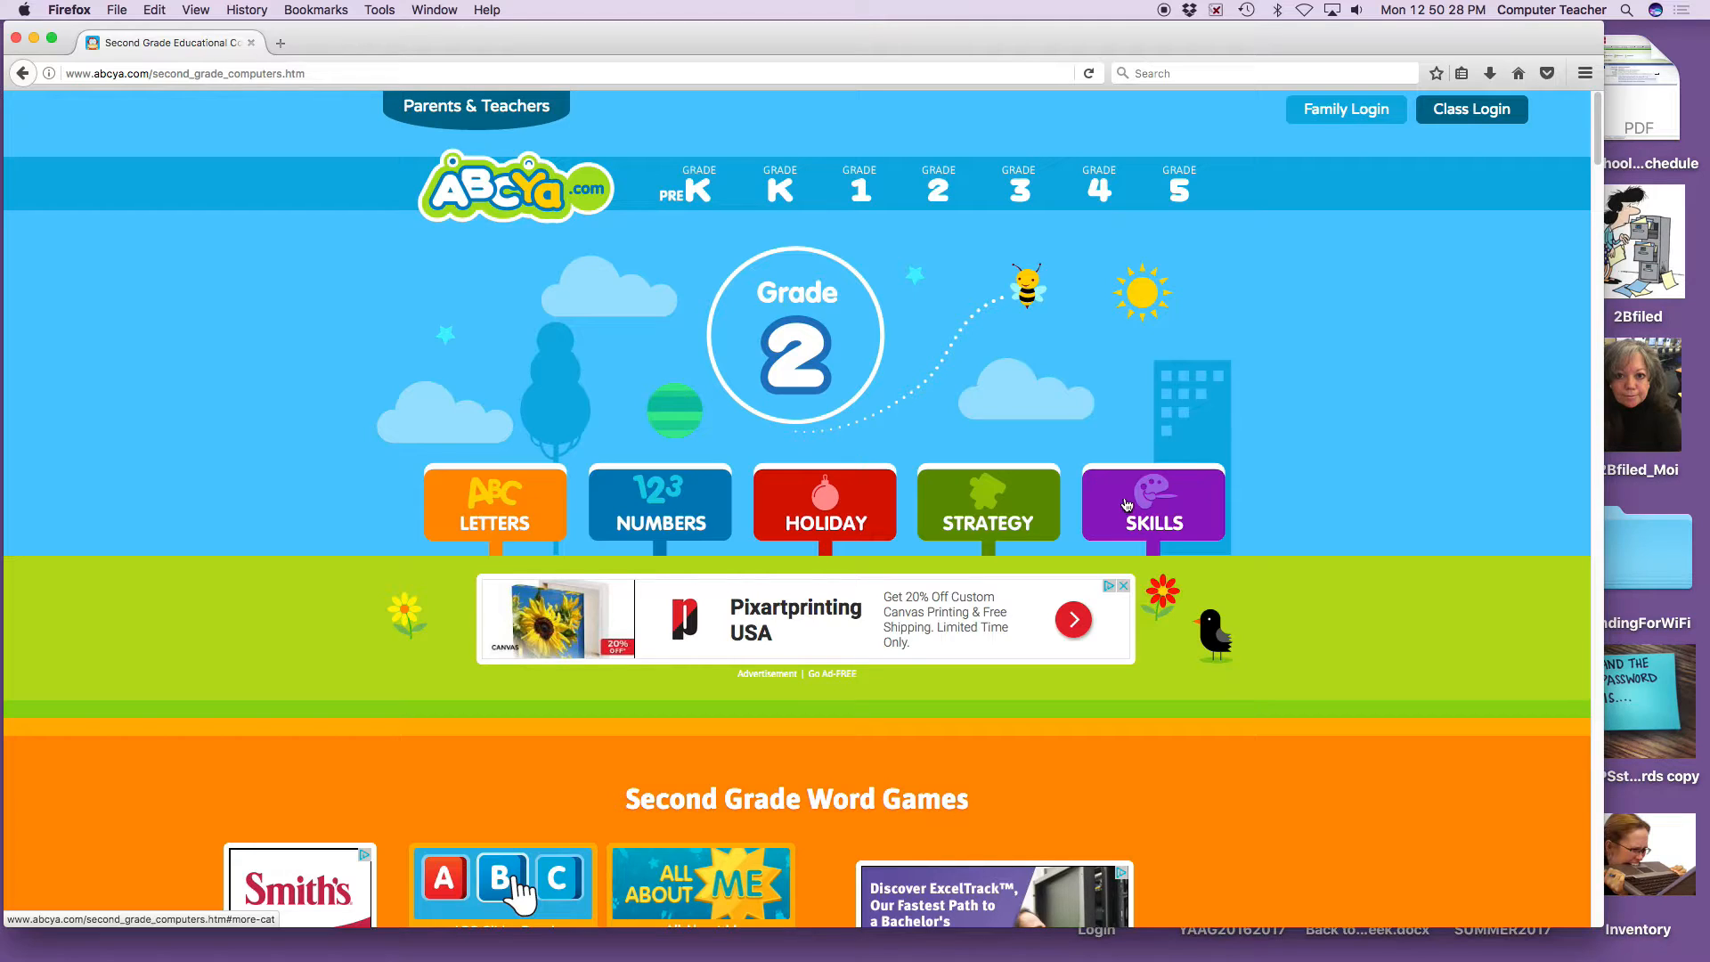
pyautogui.moveTo(1138, 504)
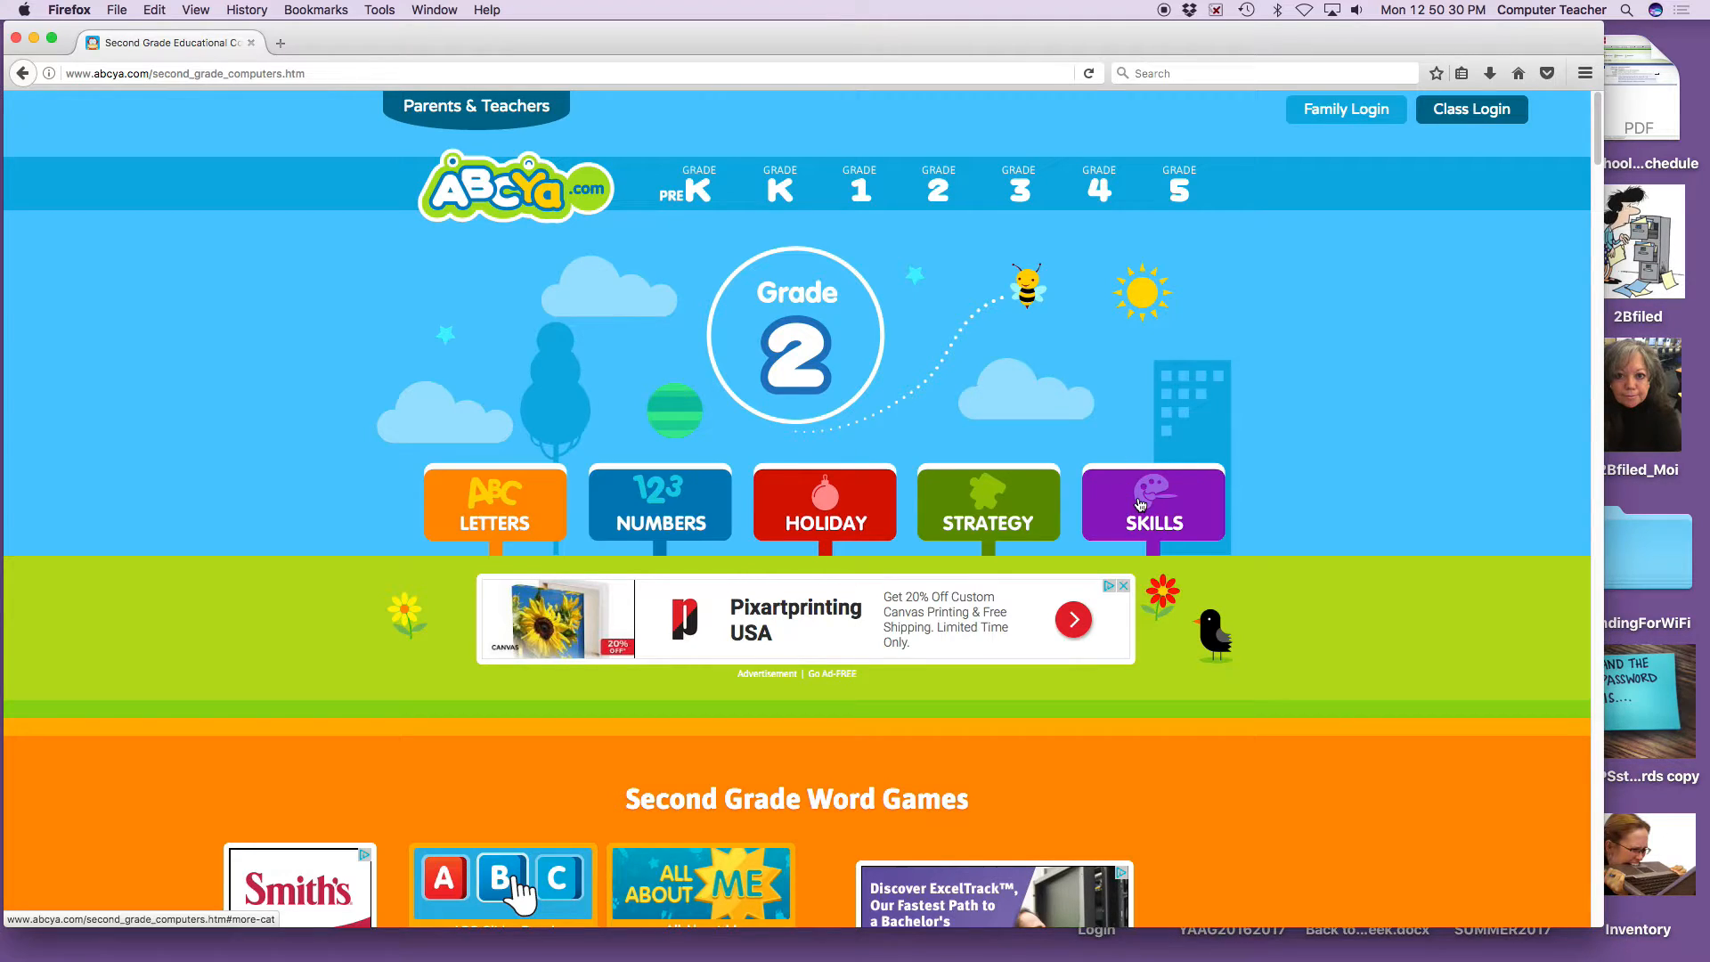
pyautogui.moveTo(224, 91)
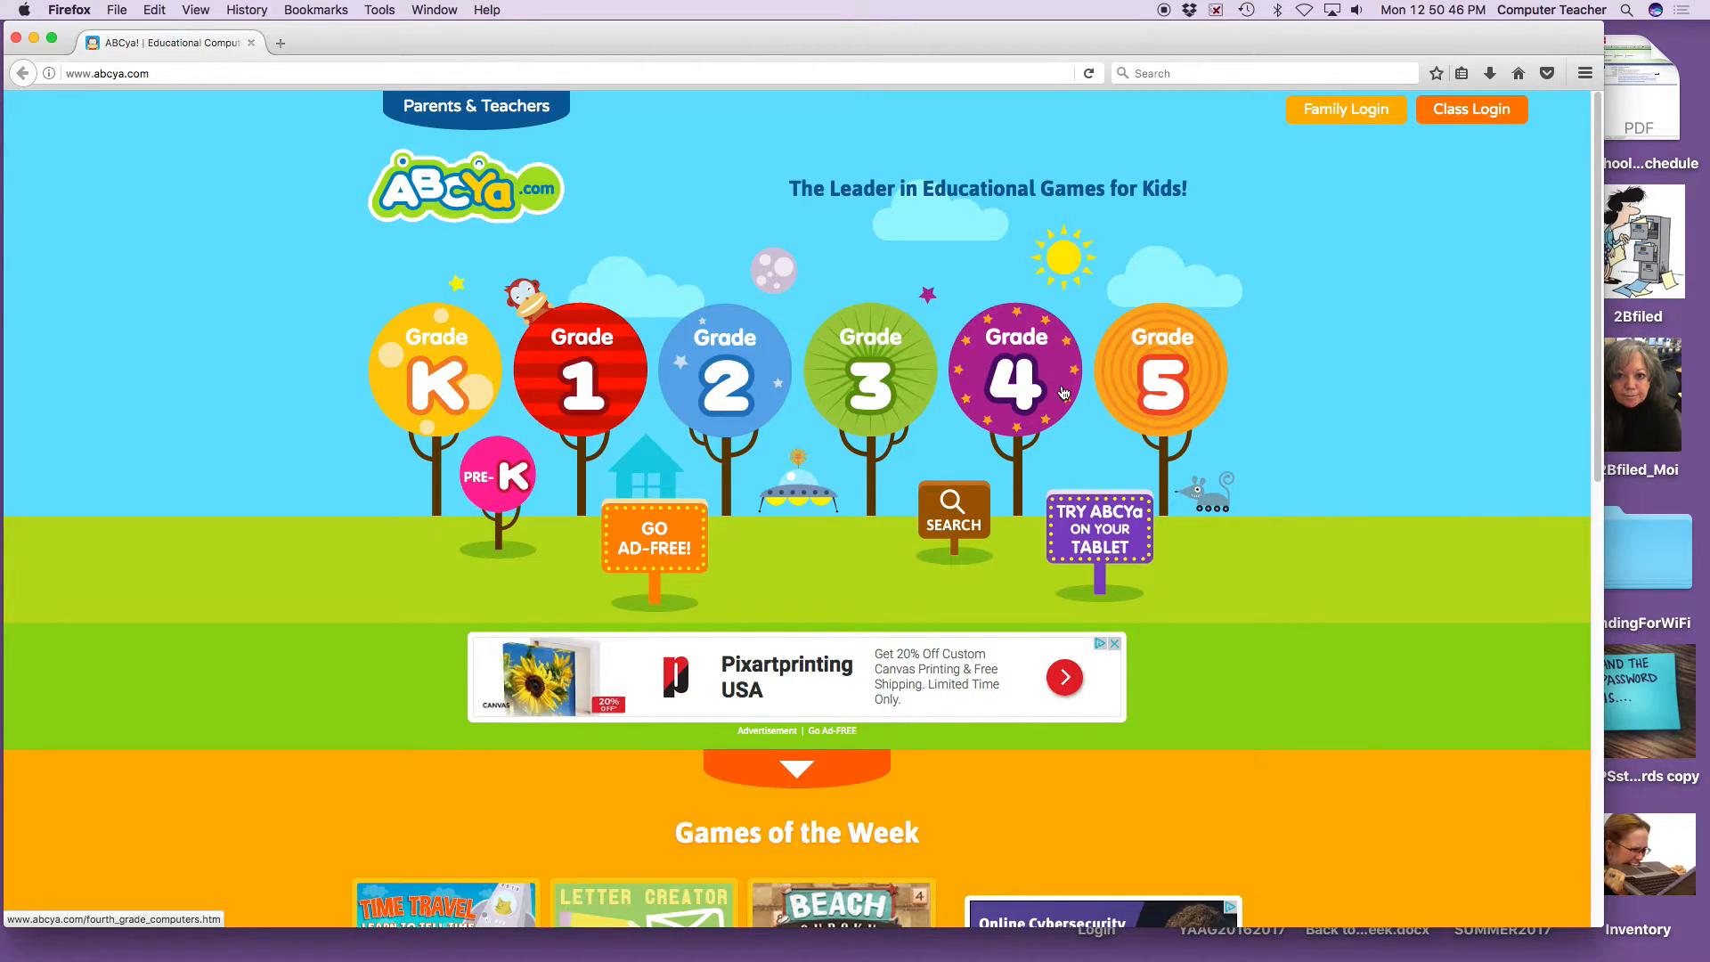
pyautogui.moveTo(746, 381)
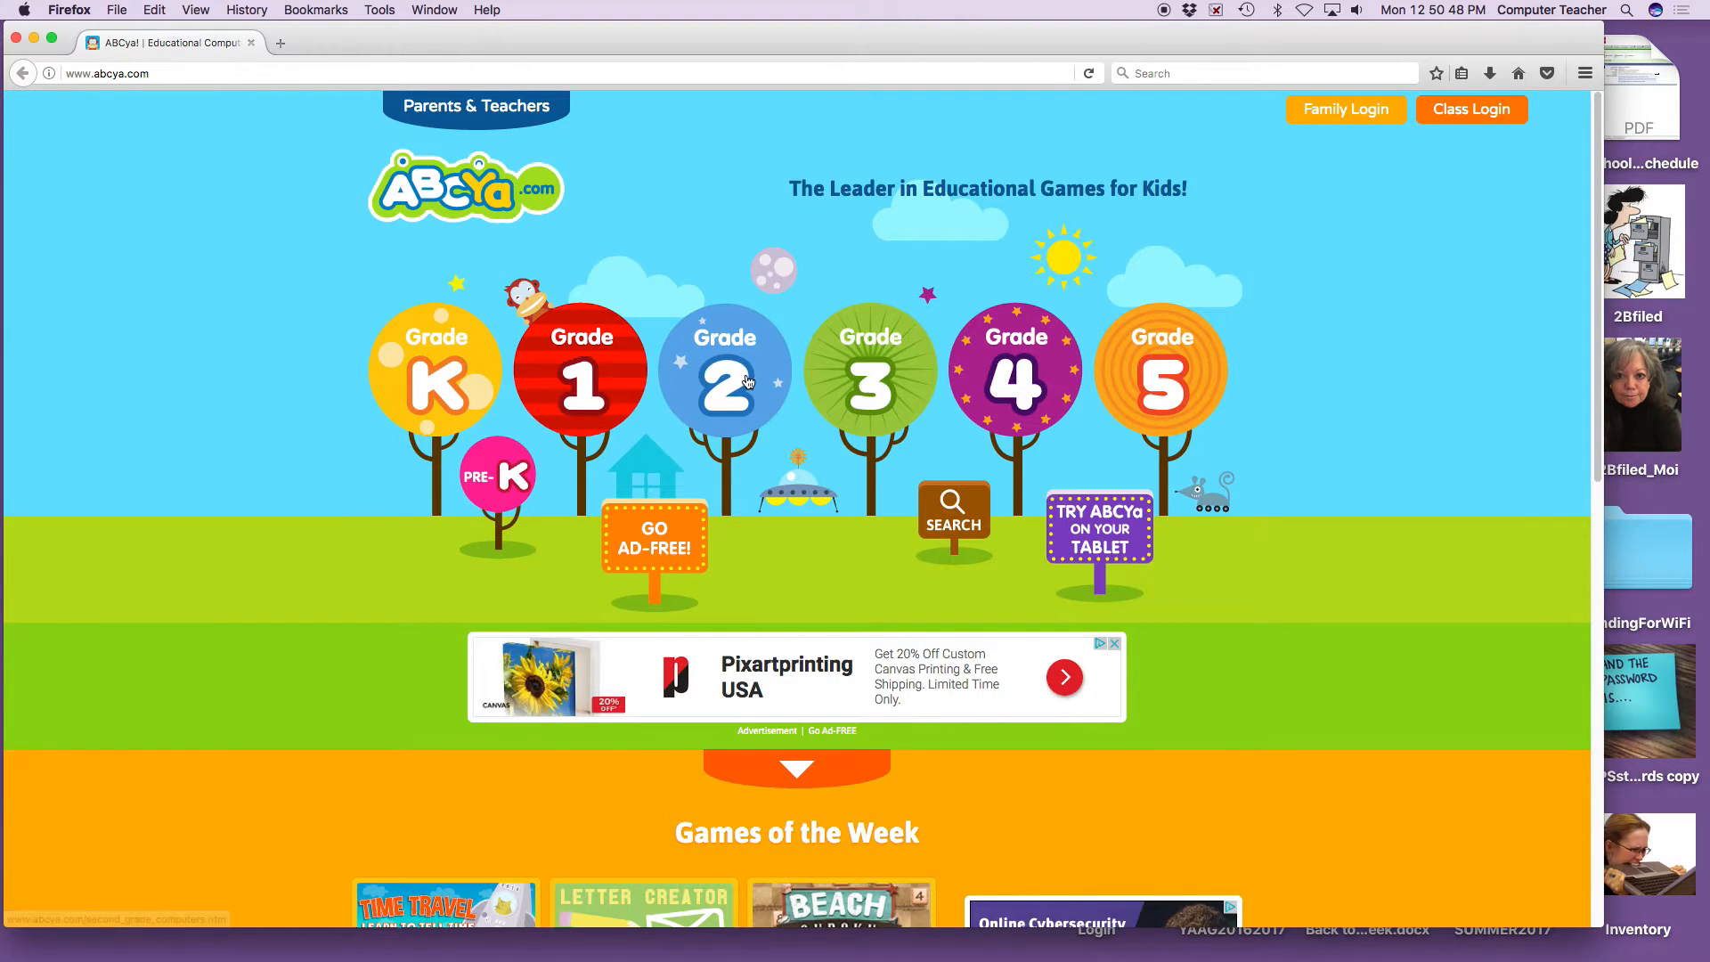
pyautogui.click(723, 369)
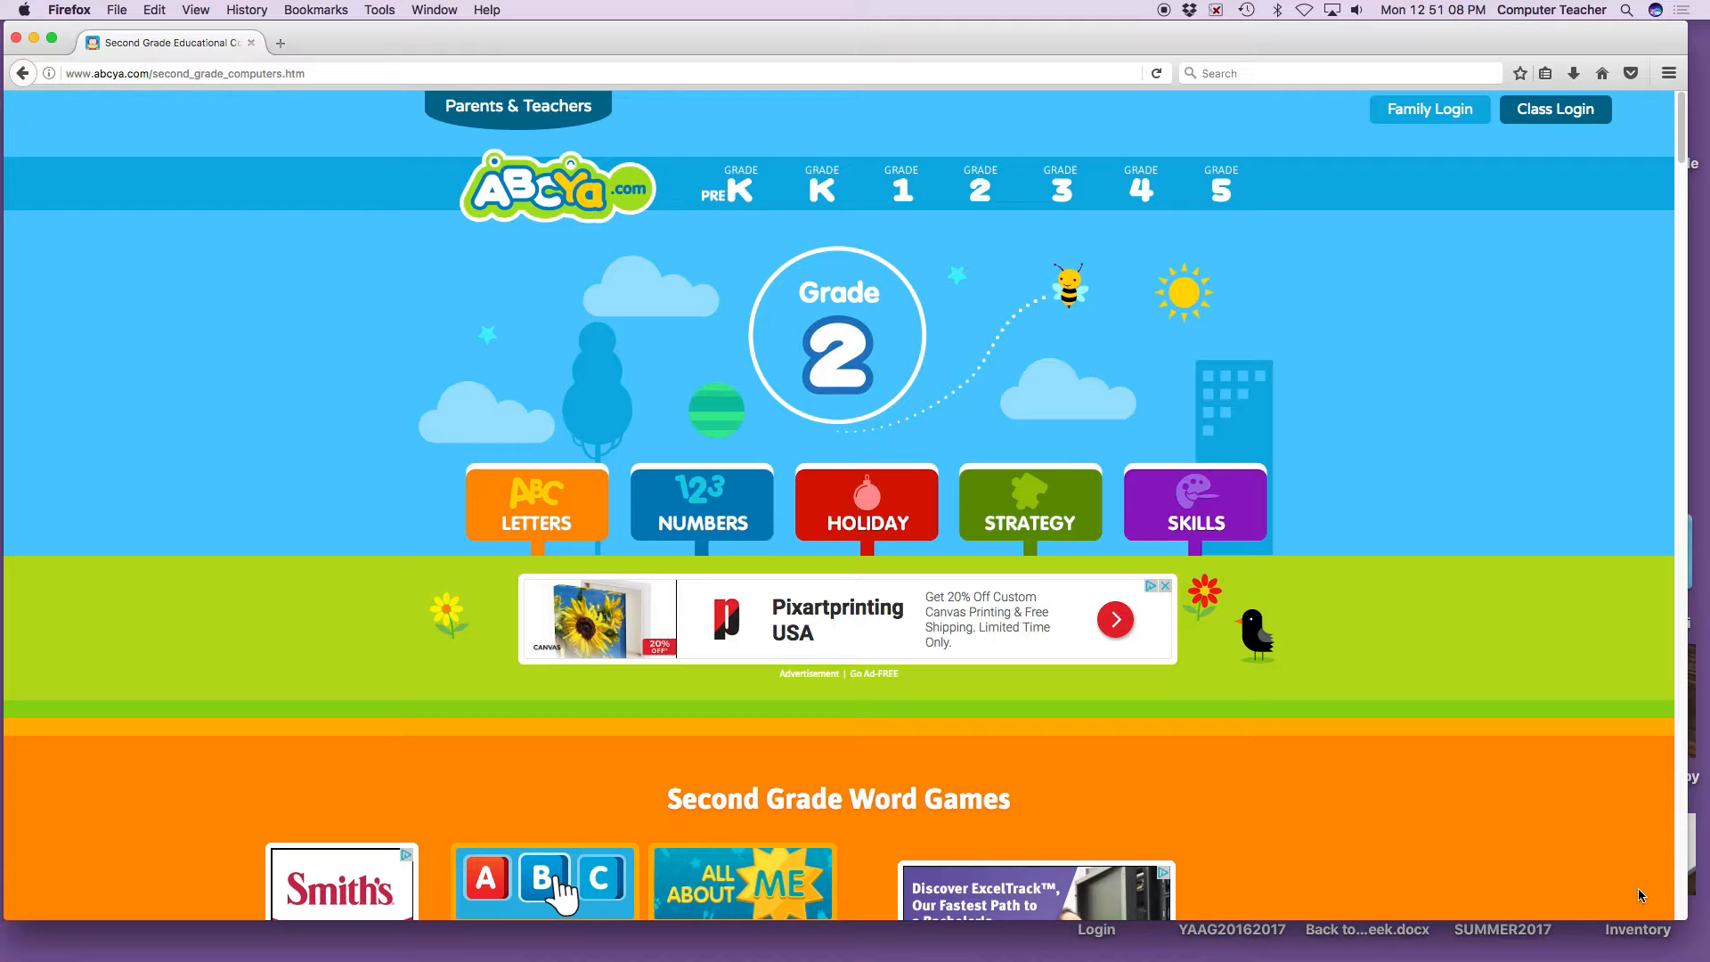
pyautogui.moveTo(974, 848)
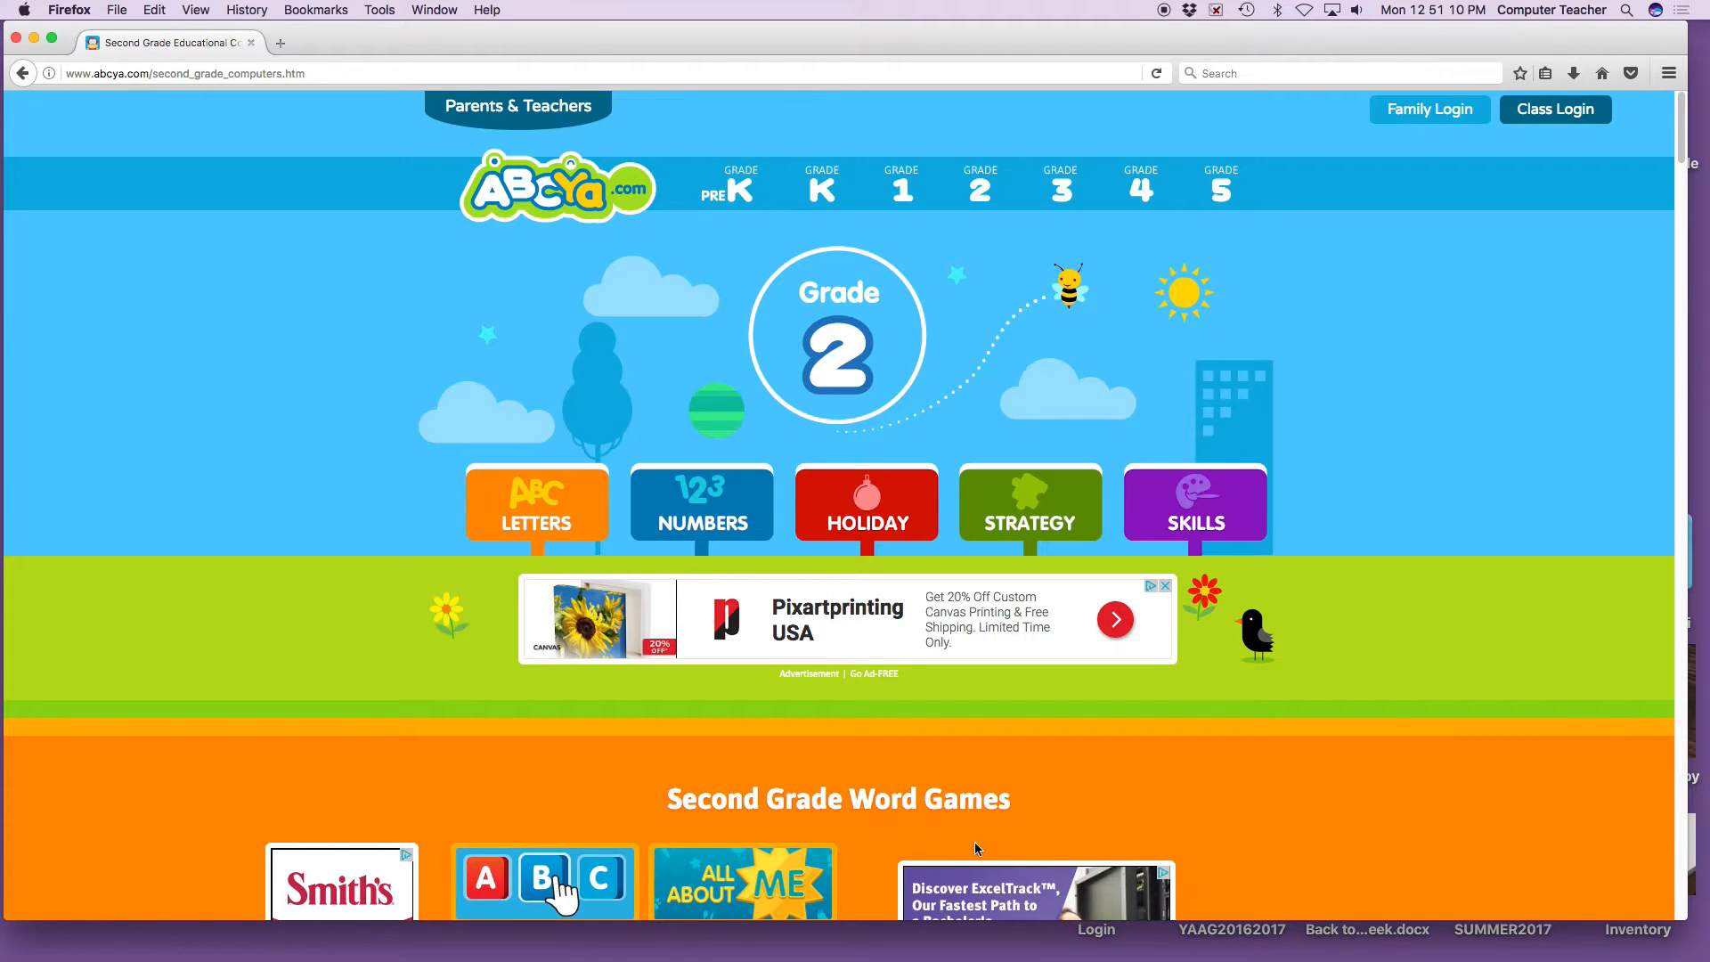
pyautogui.moveTo(536, 504)
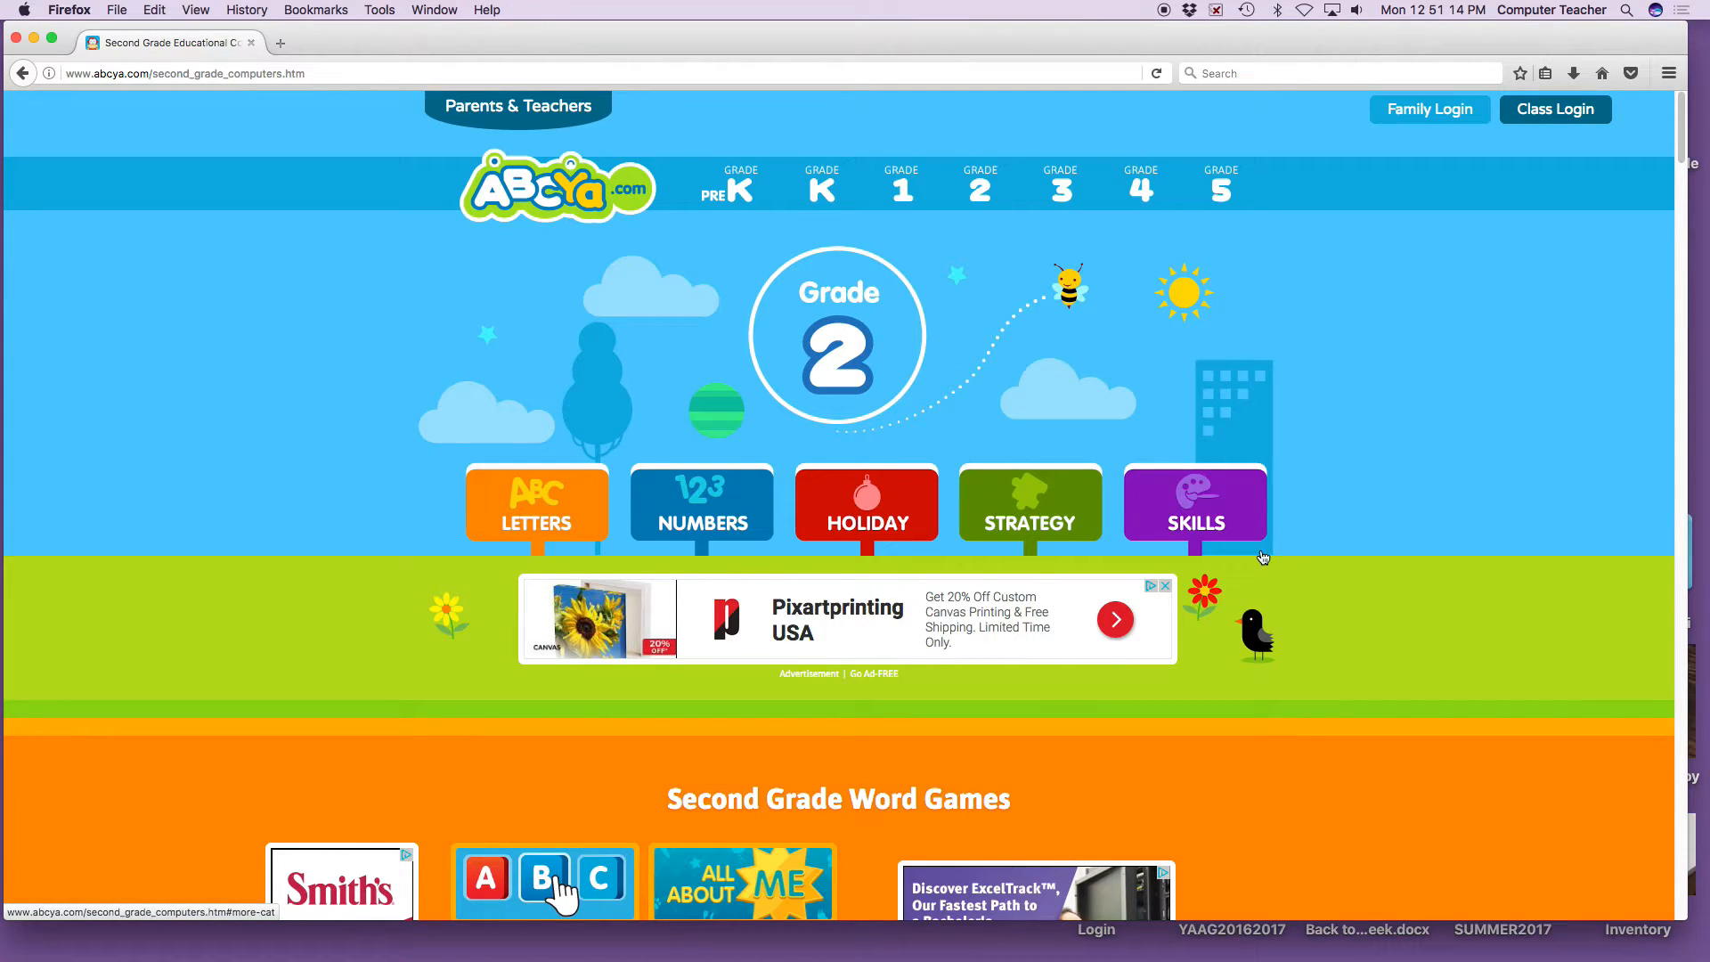
pyautogui.moveTo(1182, 517)
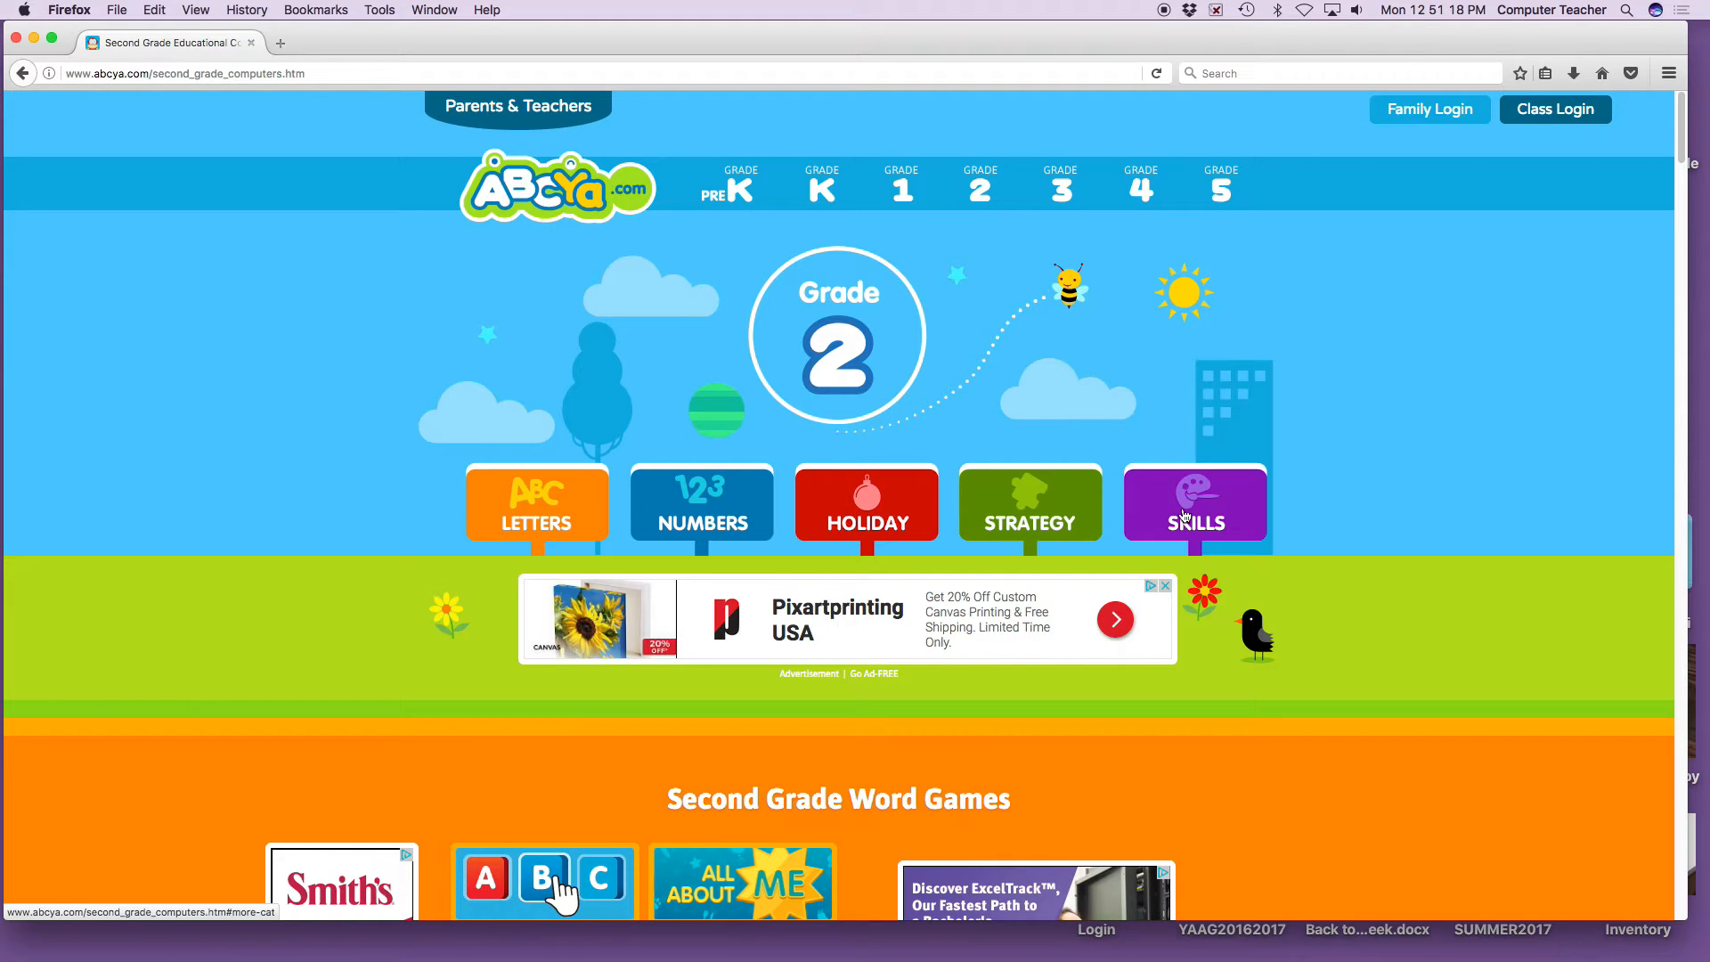
# Browse the Second Grade Skill Games list from the Skills sign
pyautogui.click(1193, 504)
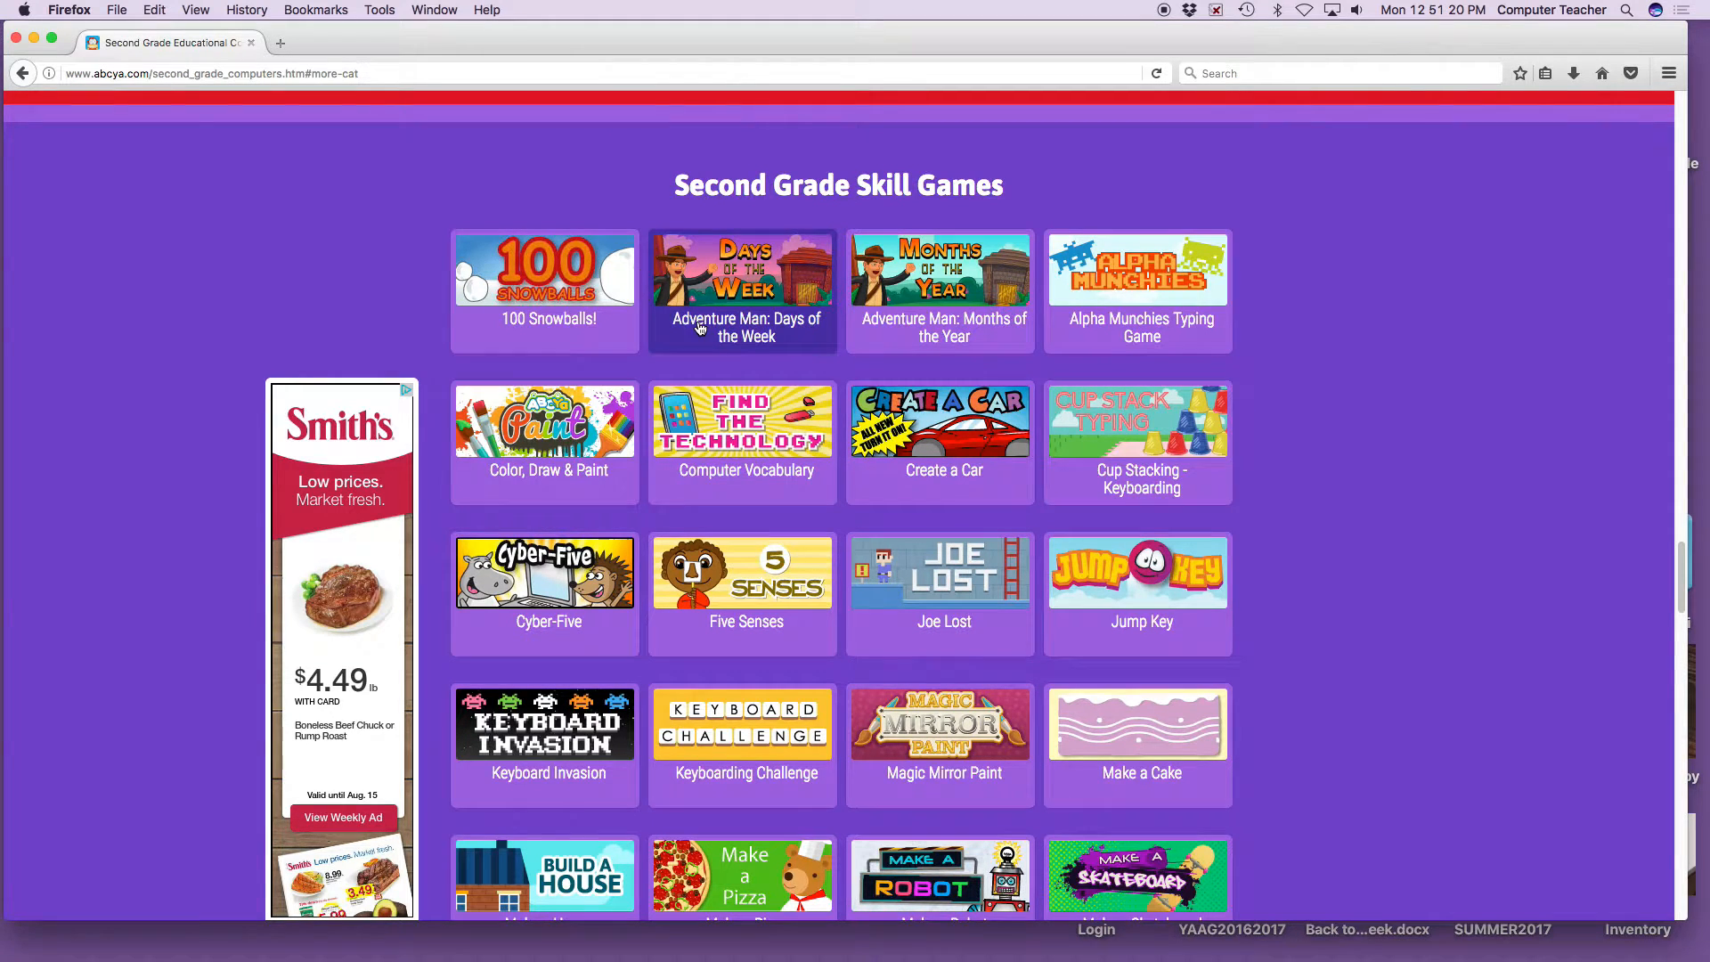
pyautogui.scroll(-3)
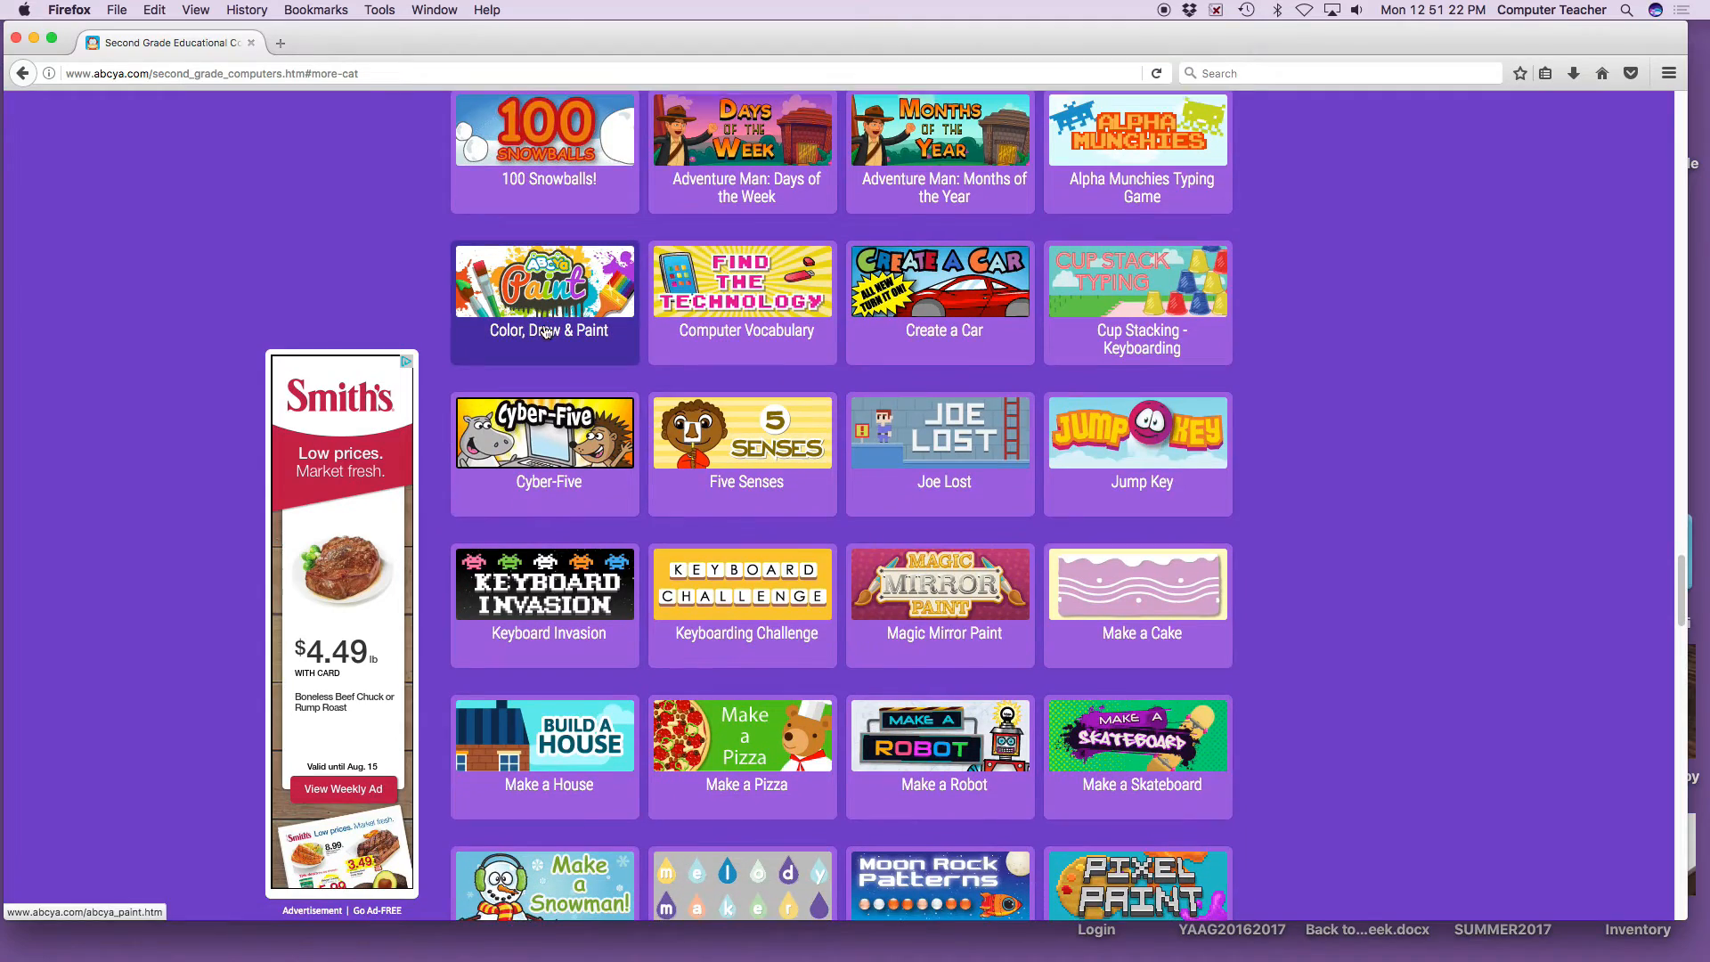
pyautogui.scroll(-3)
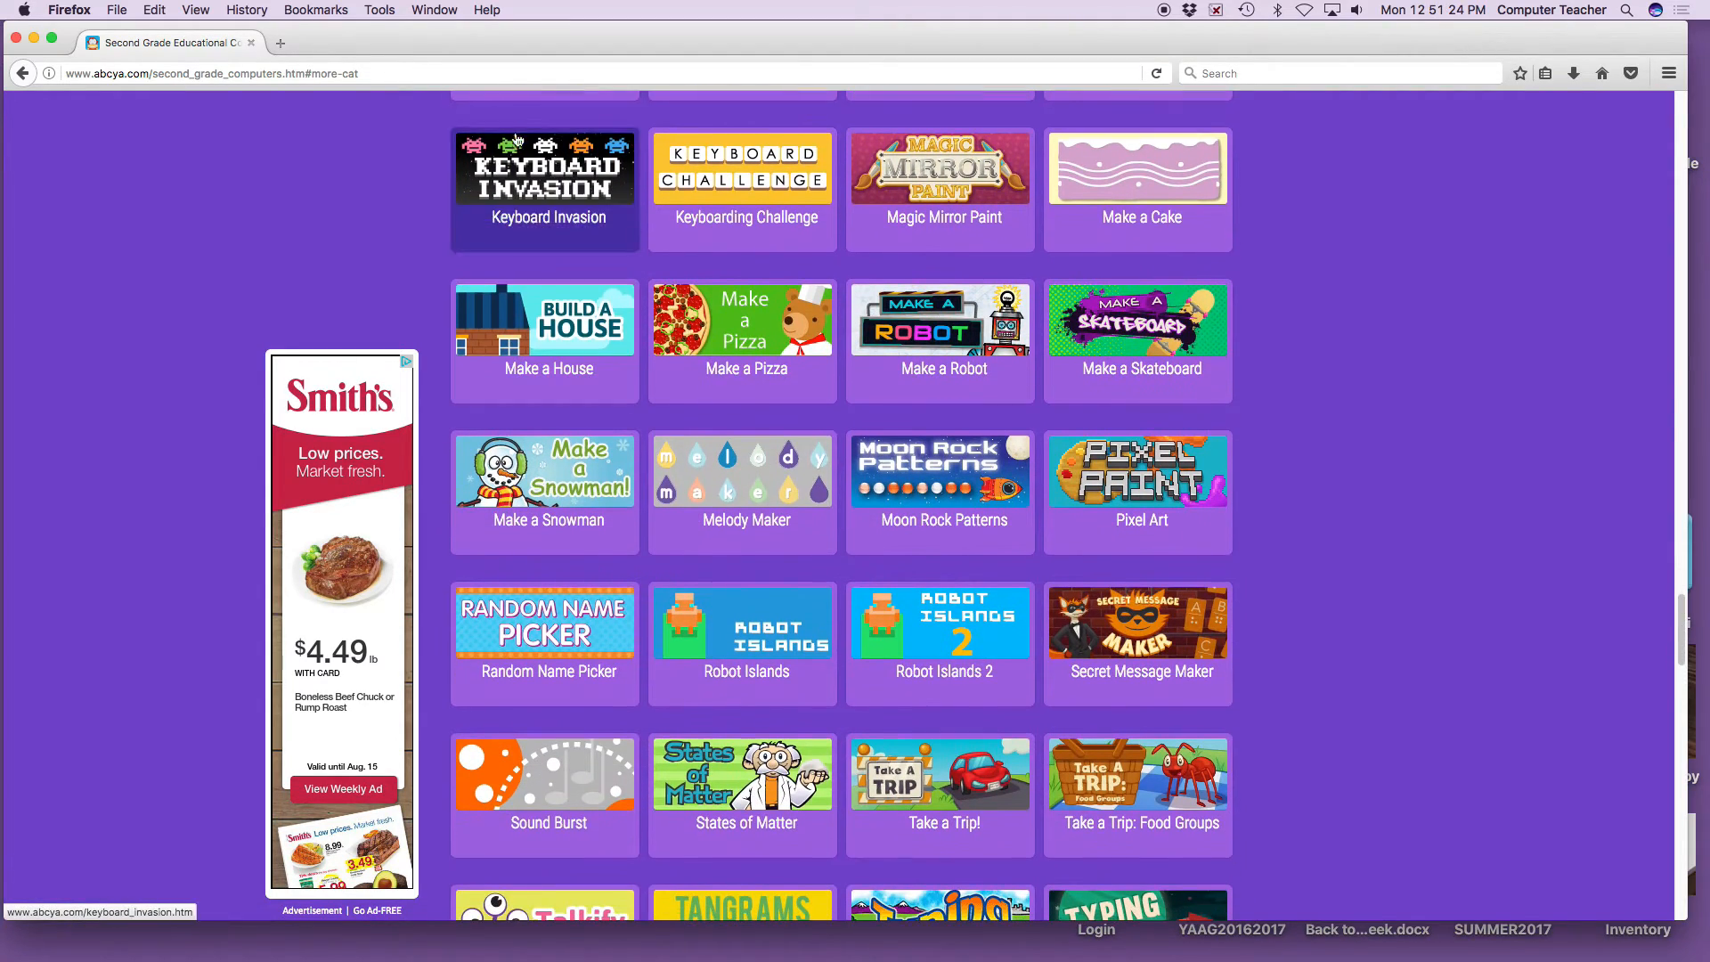
pyautogui.scroll(-3)
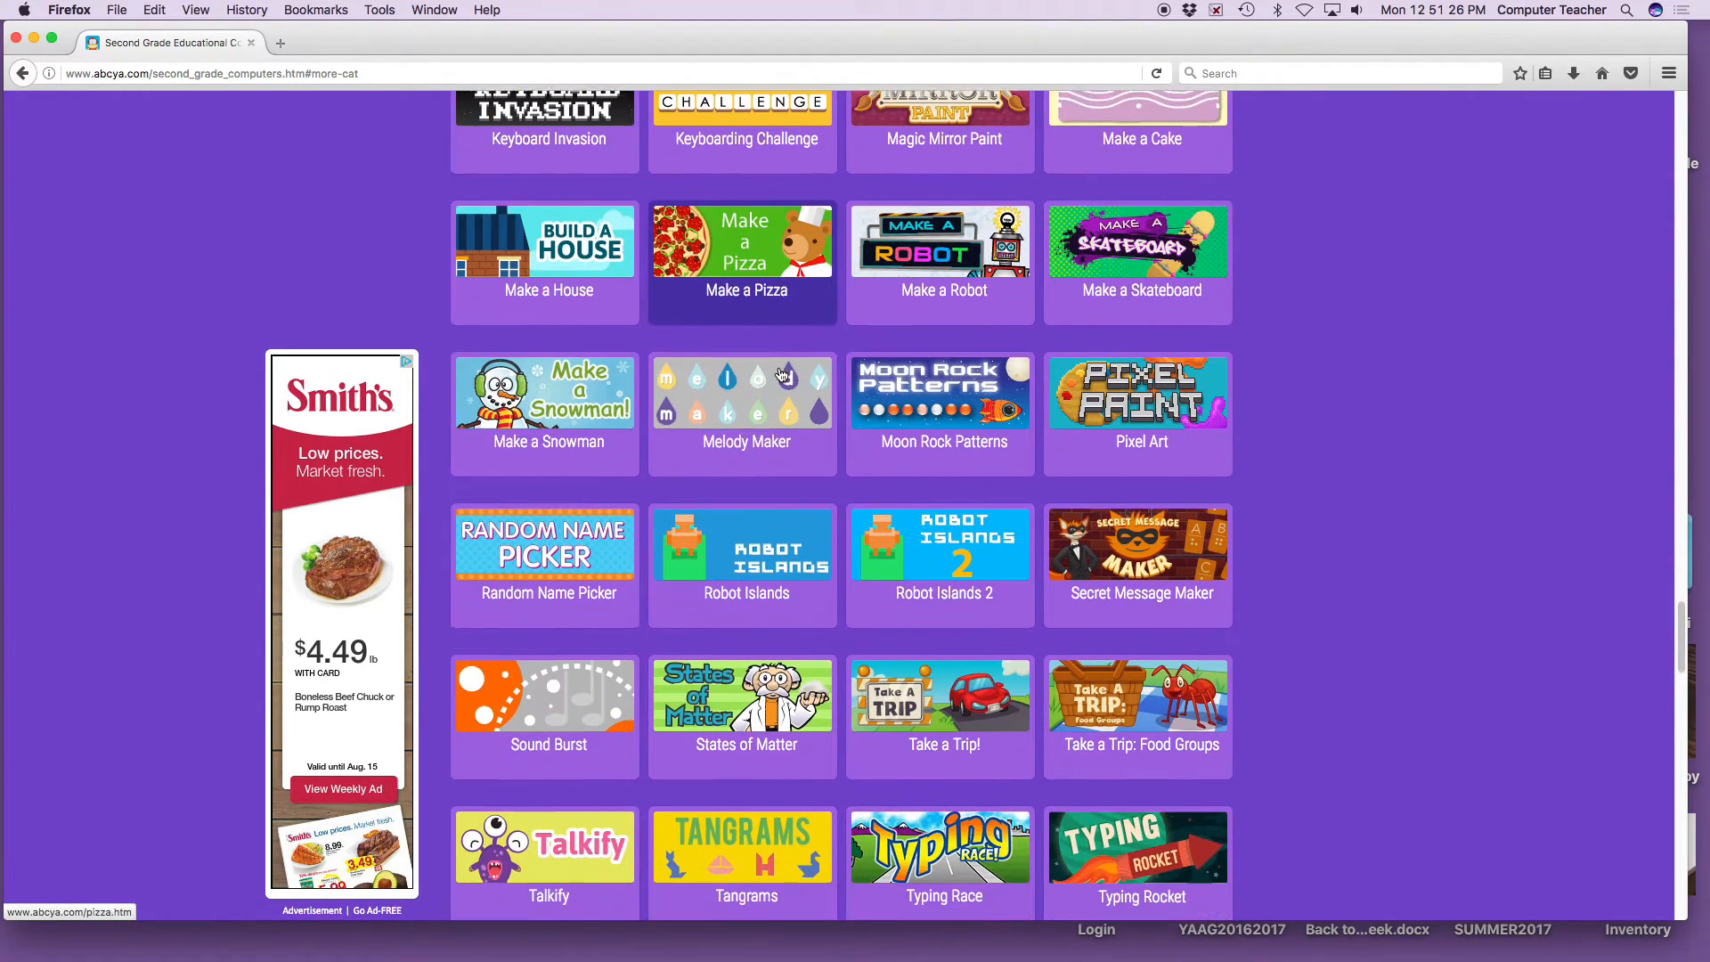
pyautogui.scroll(-3)
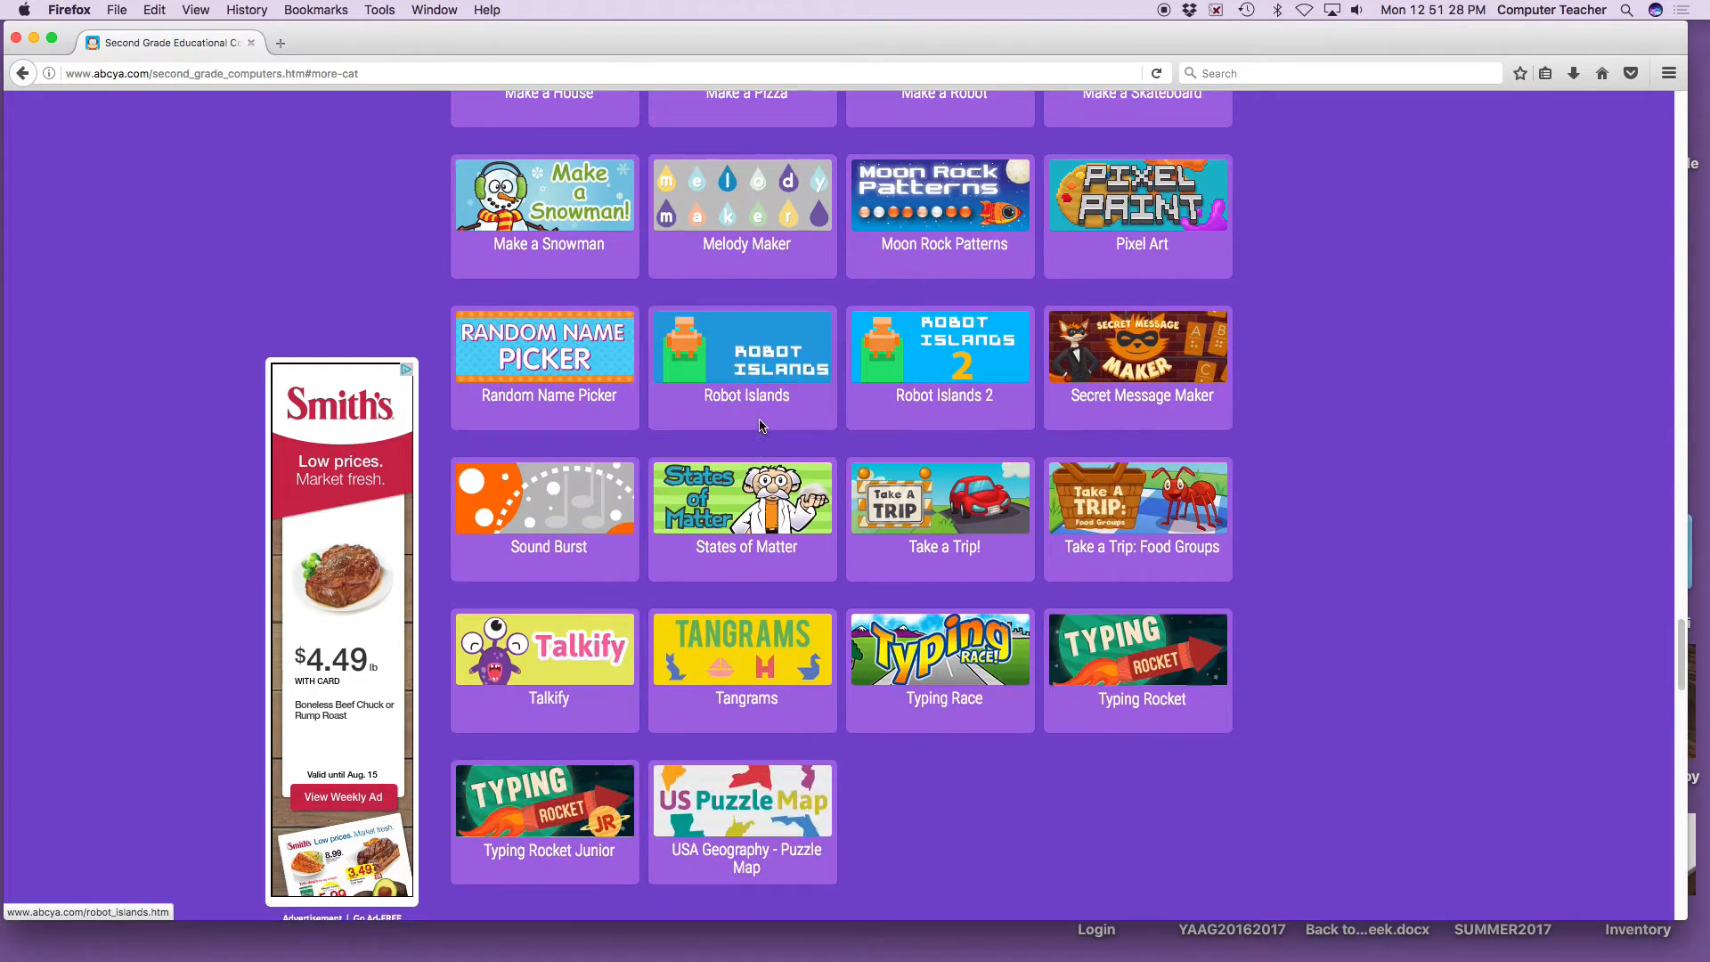
pyautogui.scroll(3)
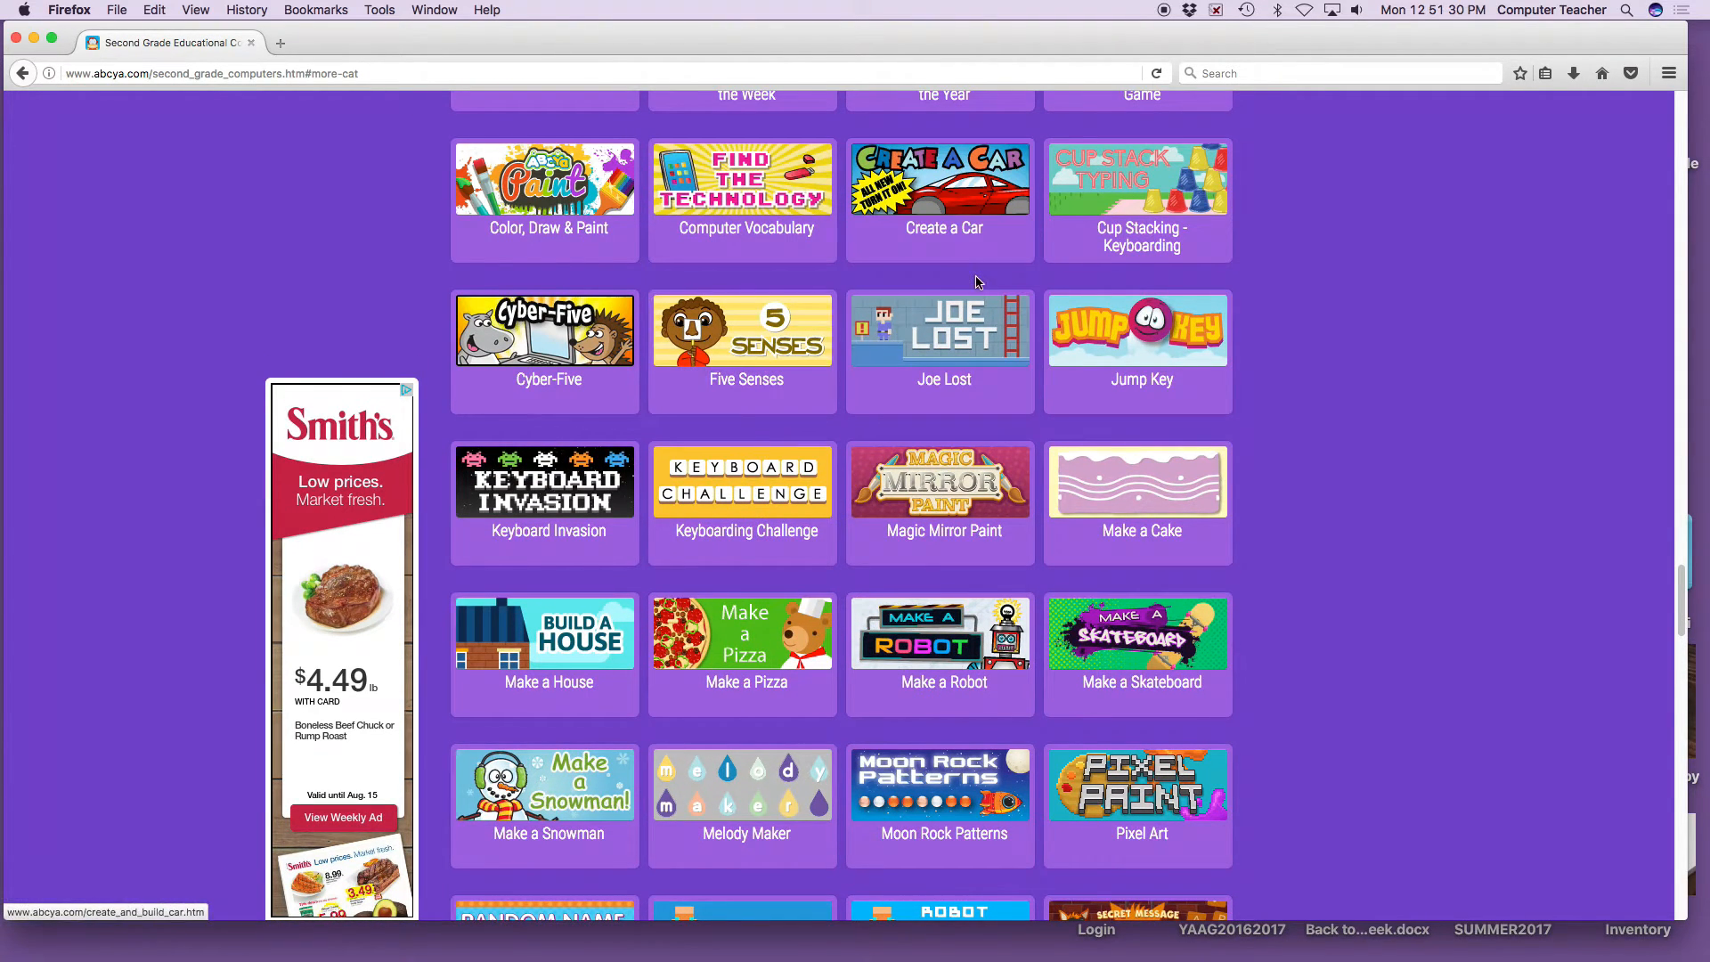
pyautogui.scroll(3)
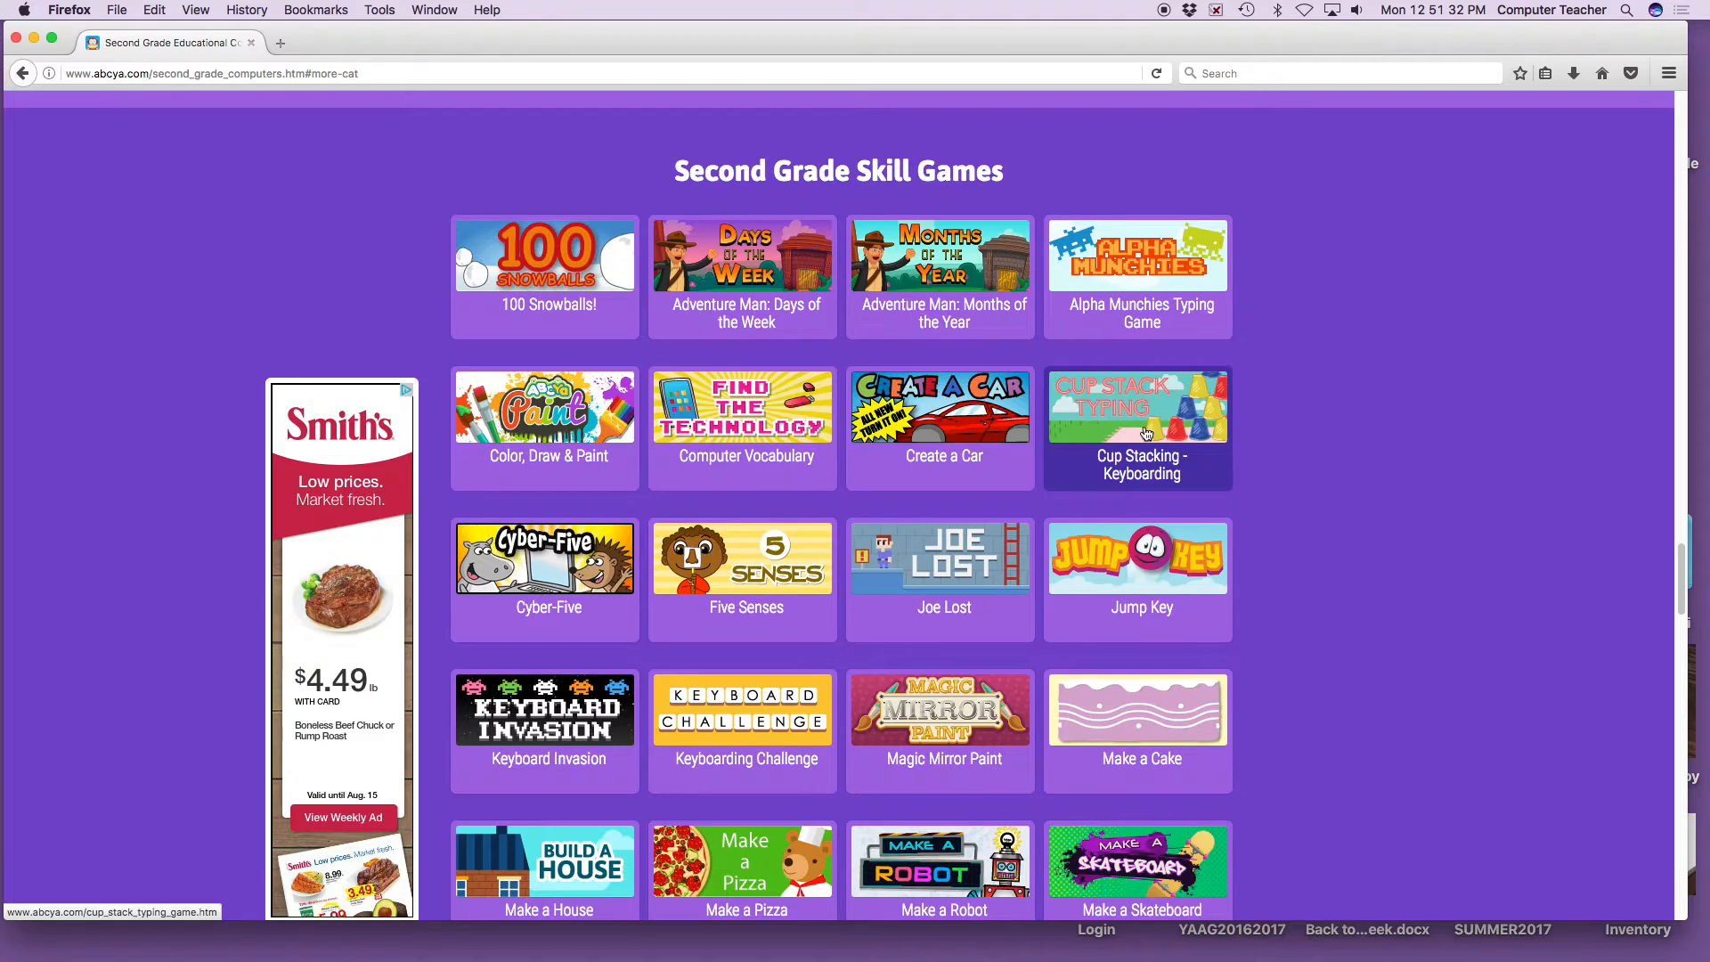
pyautogui.moveTo(1172, 435)
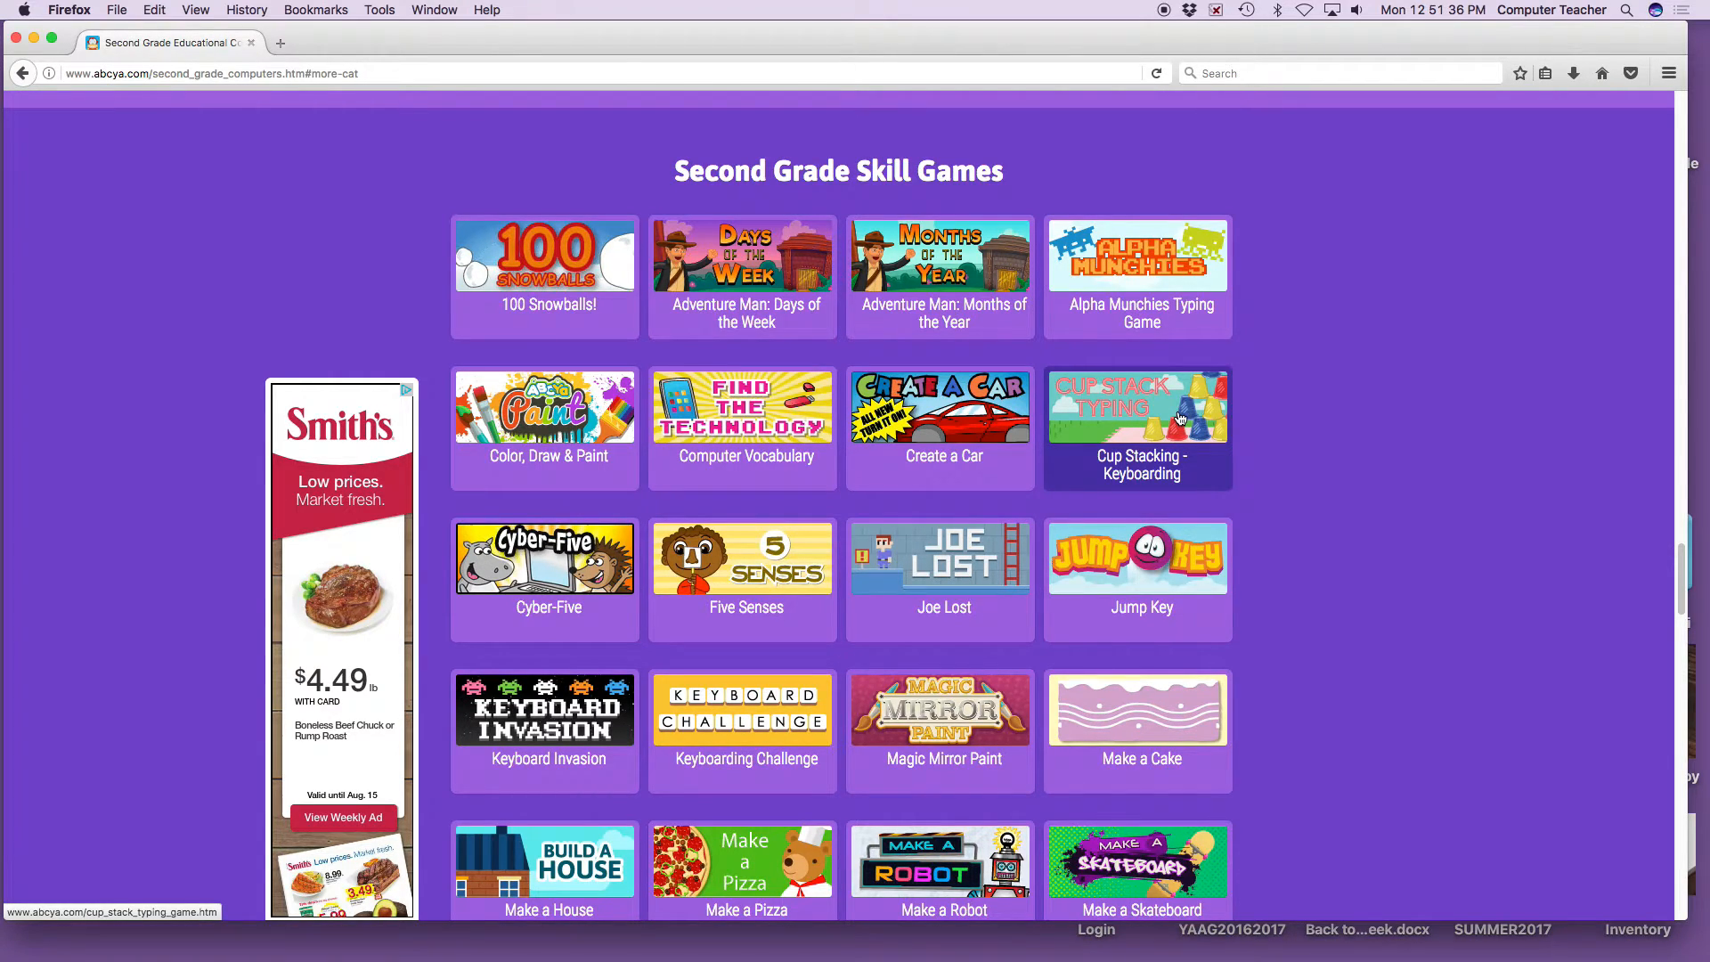
pyautogui.moveTo(1147, 494)
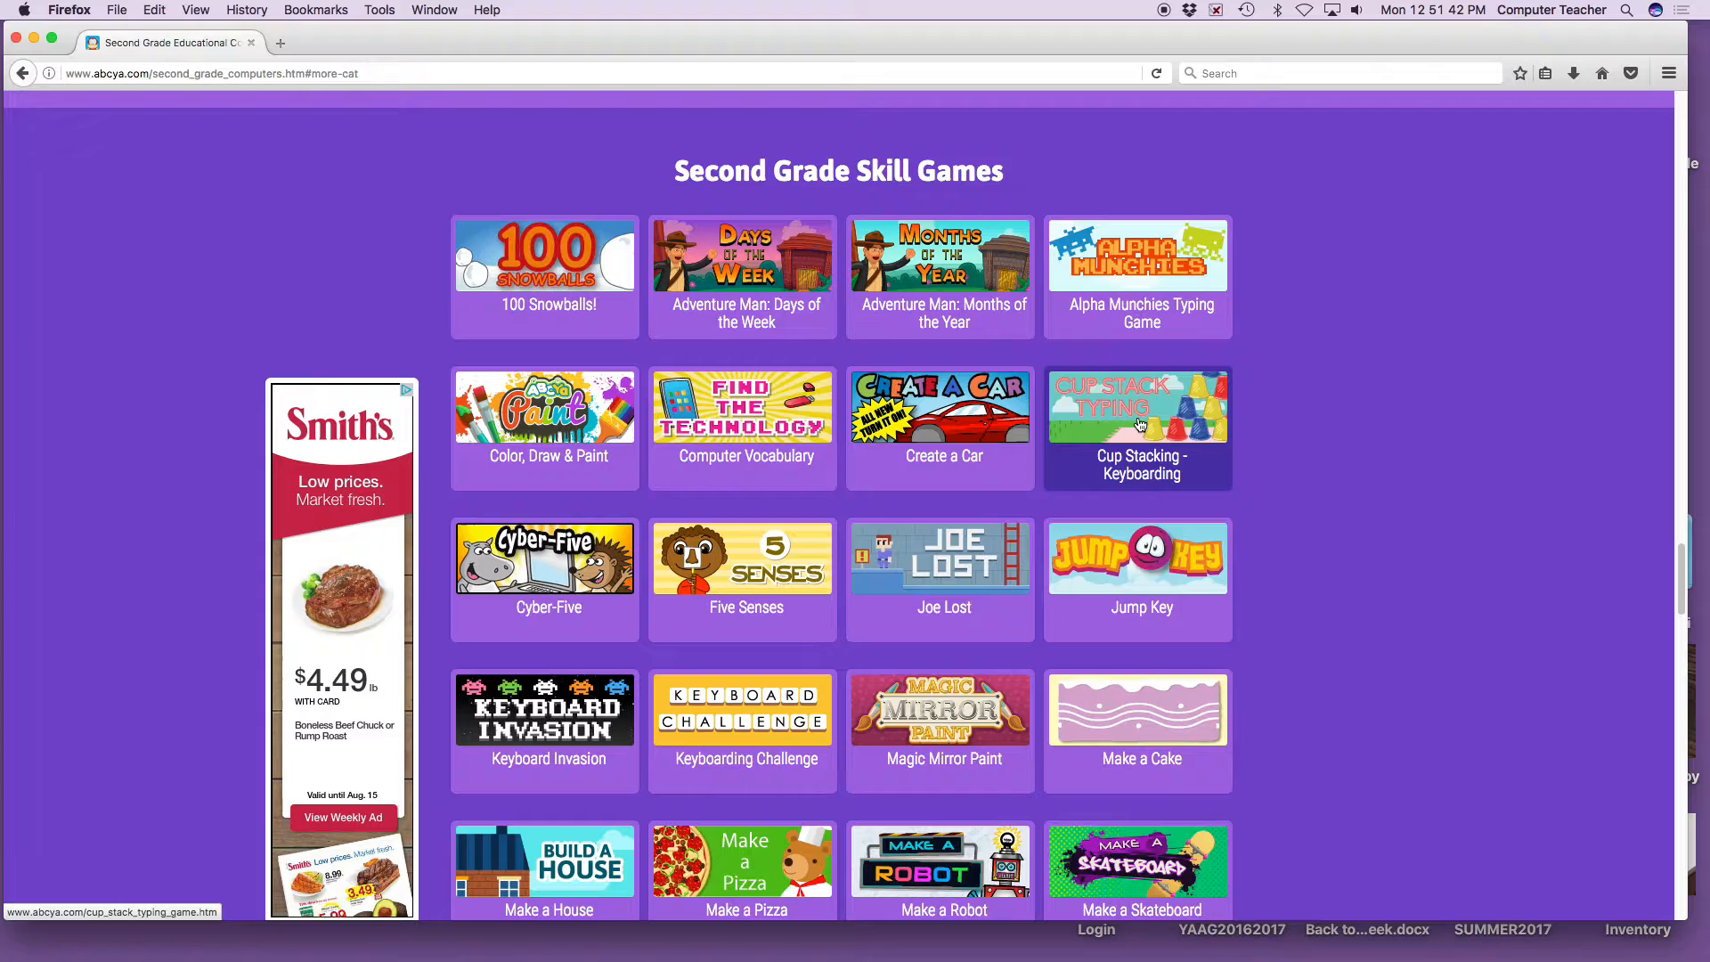
# Choose Cup Stacking - Keyboarding from the skill games list
pyautogui.click(1136, 426)
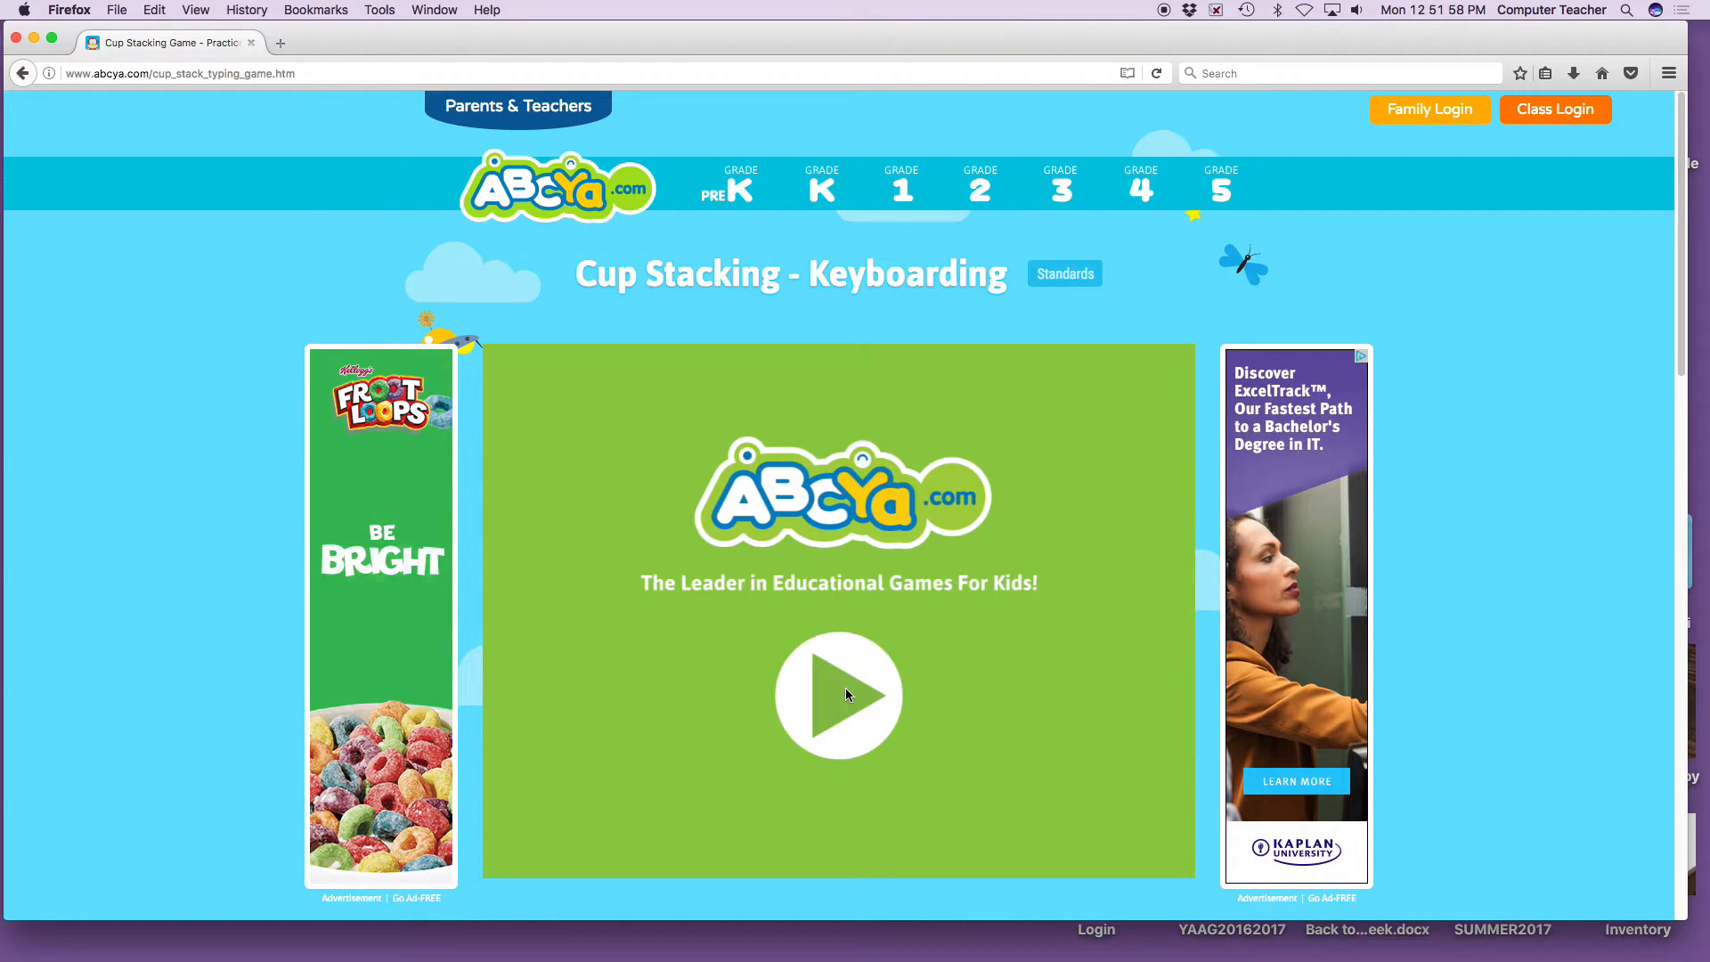
# Load Cup Stacking and move past its title screen to the instructions
pyautogui.click(839, 695)
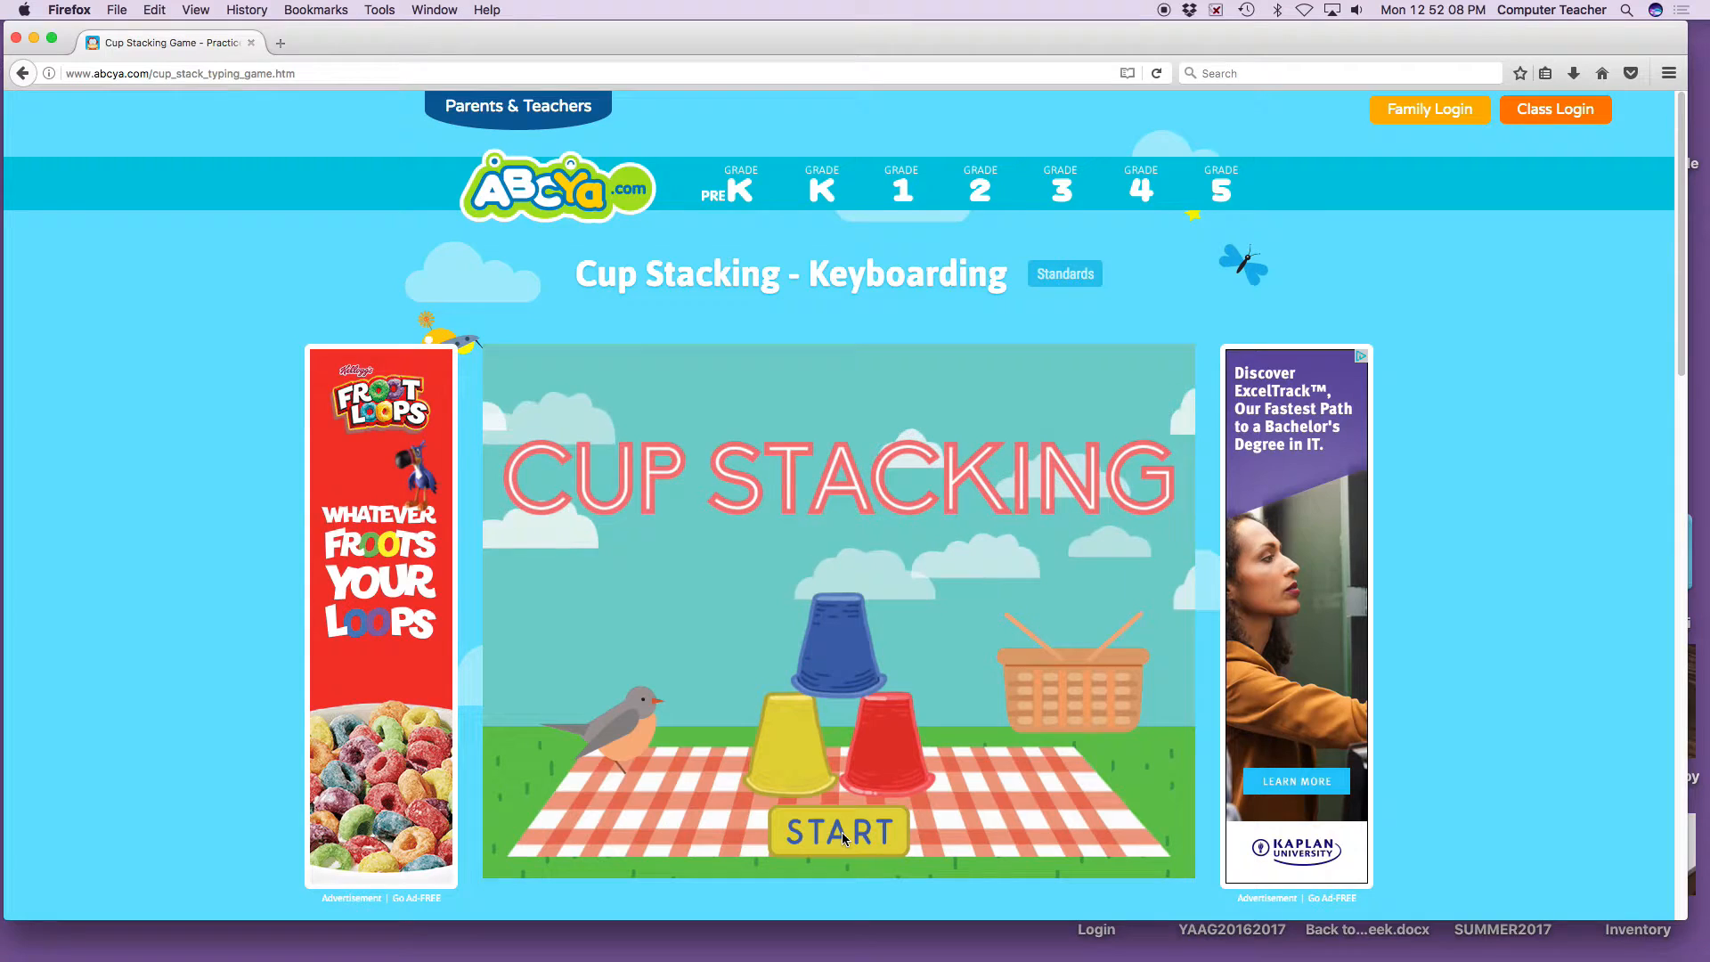
pyautogui.click(838, 832)
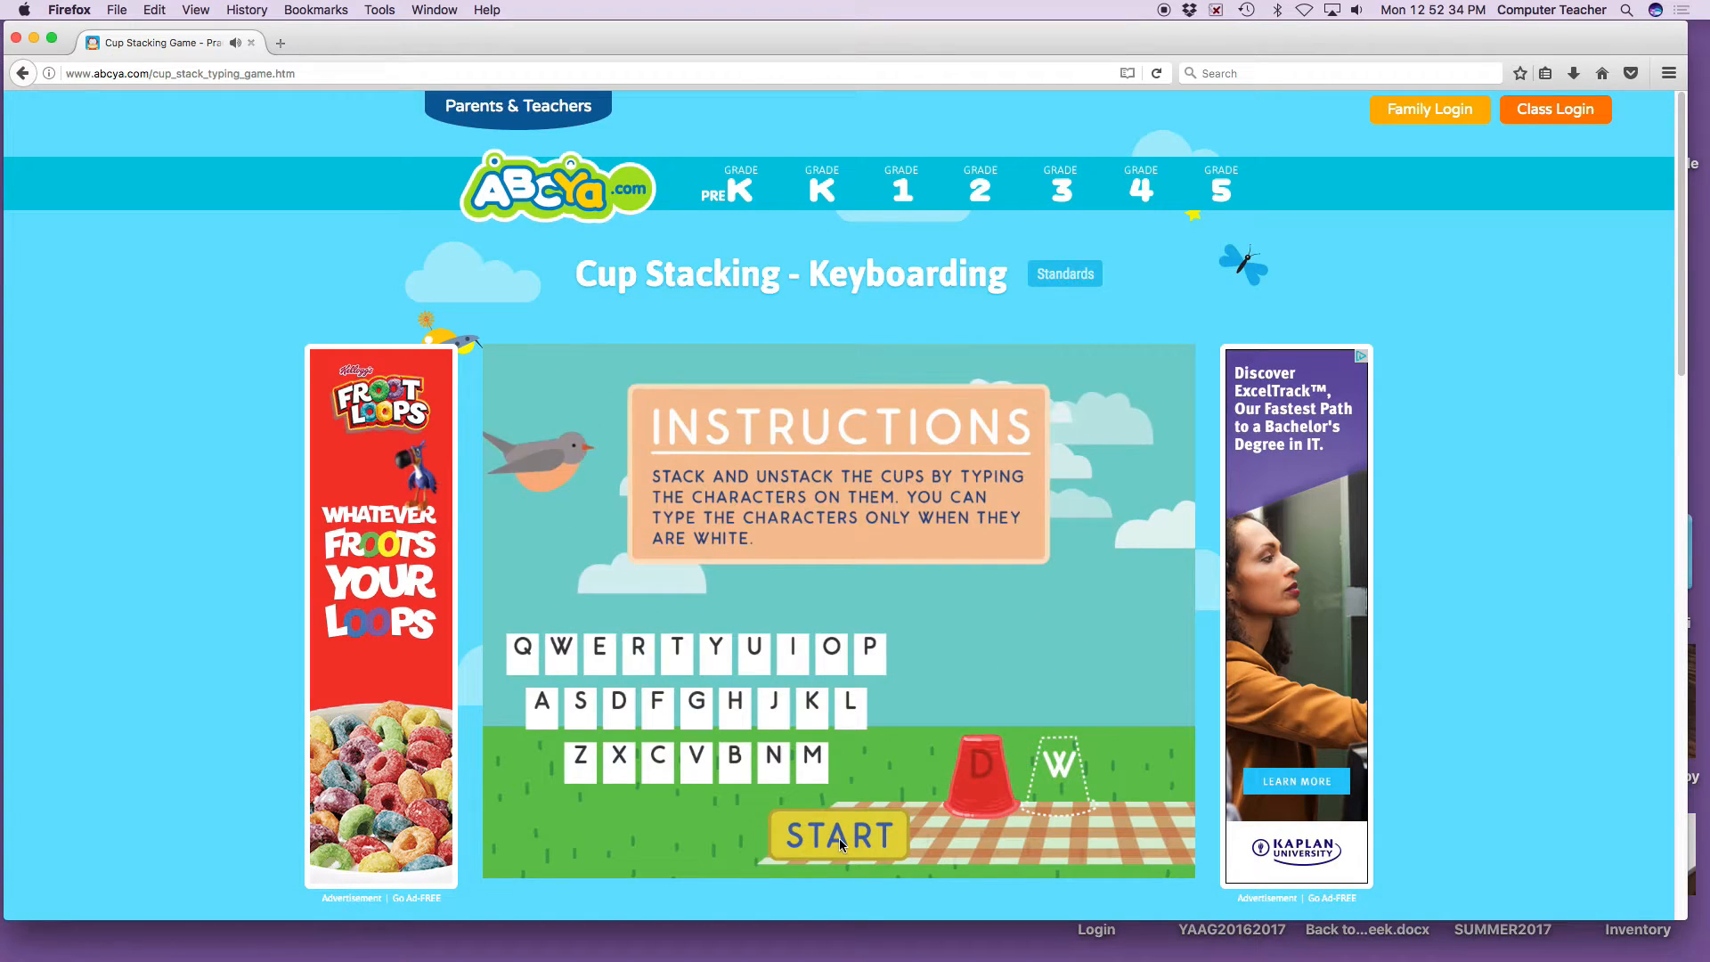
# Play a timed round, stacking the cups lettered D, Y, Q, P and B
pyautogui.click(839, 835)
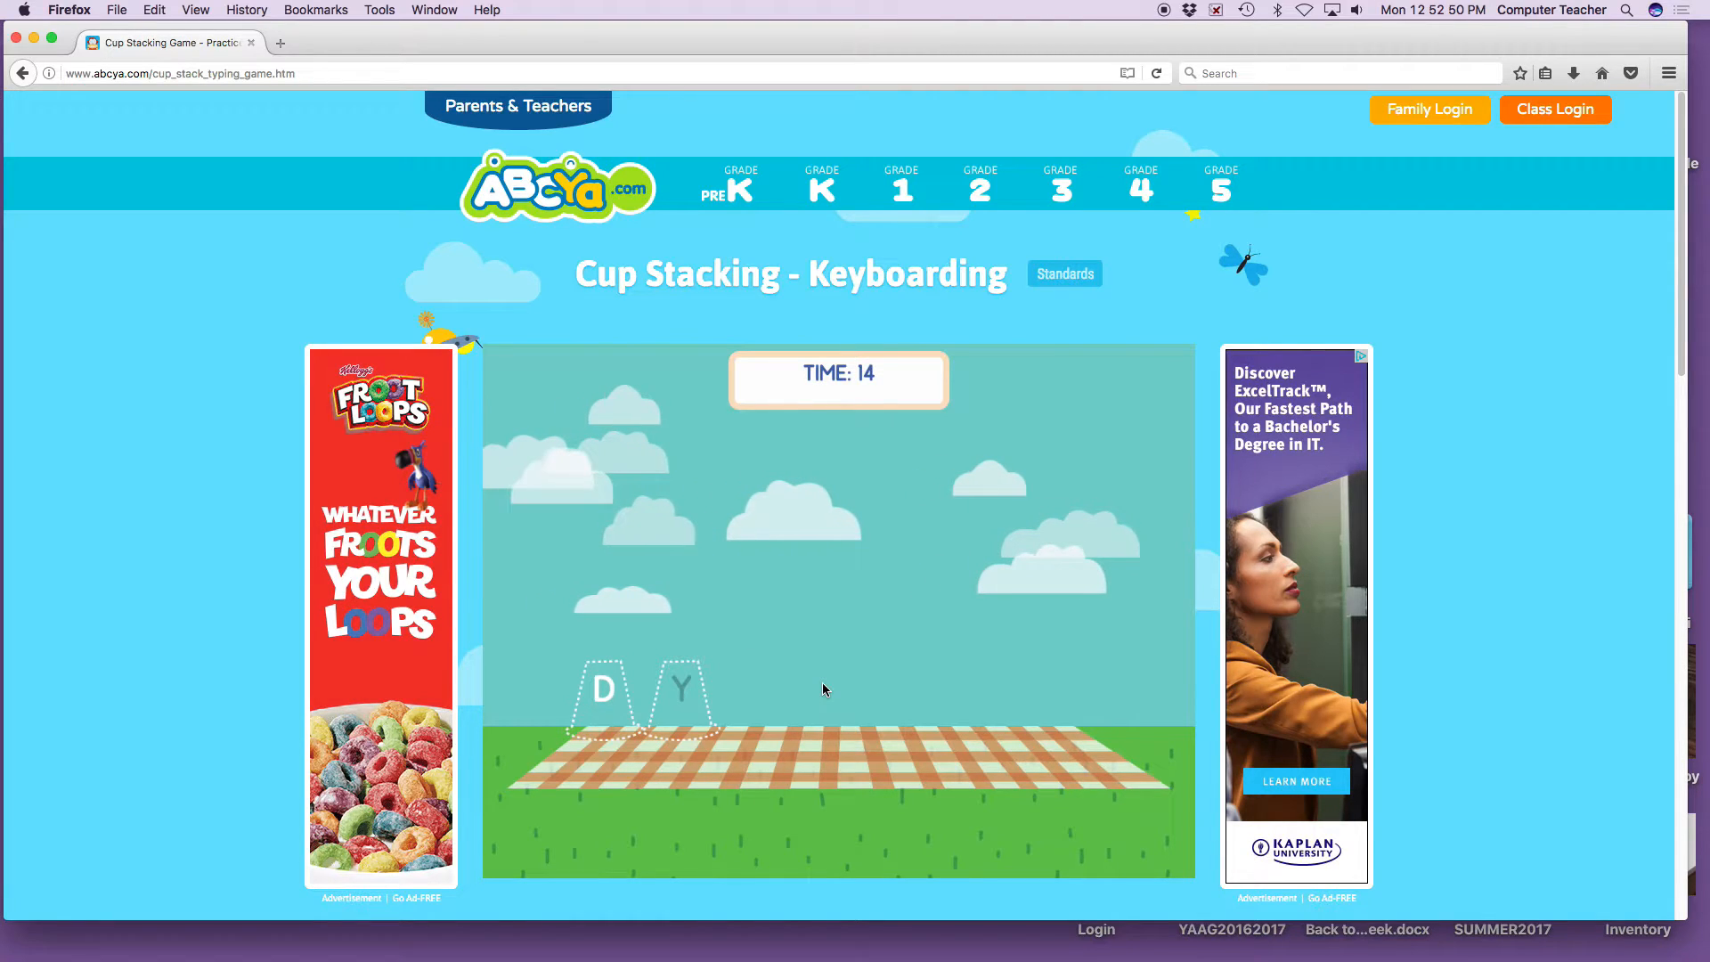
pyautogui.press('d')
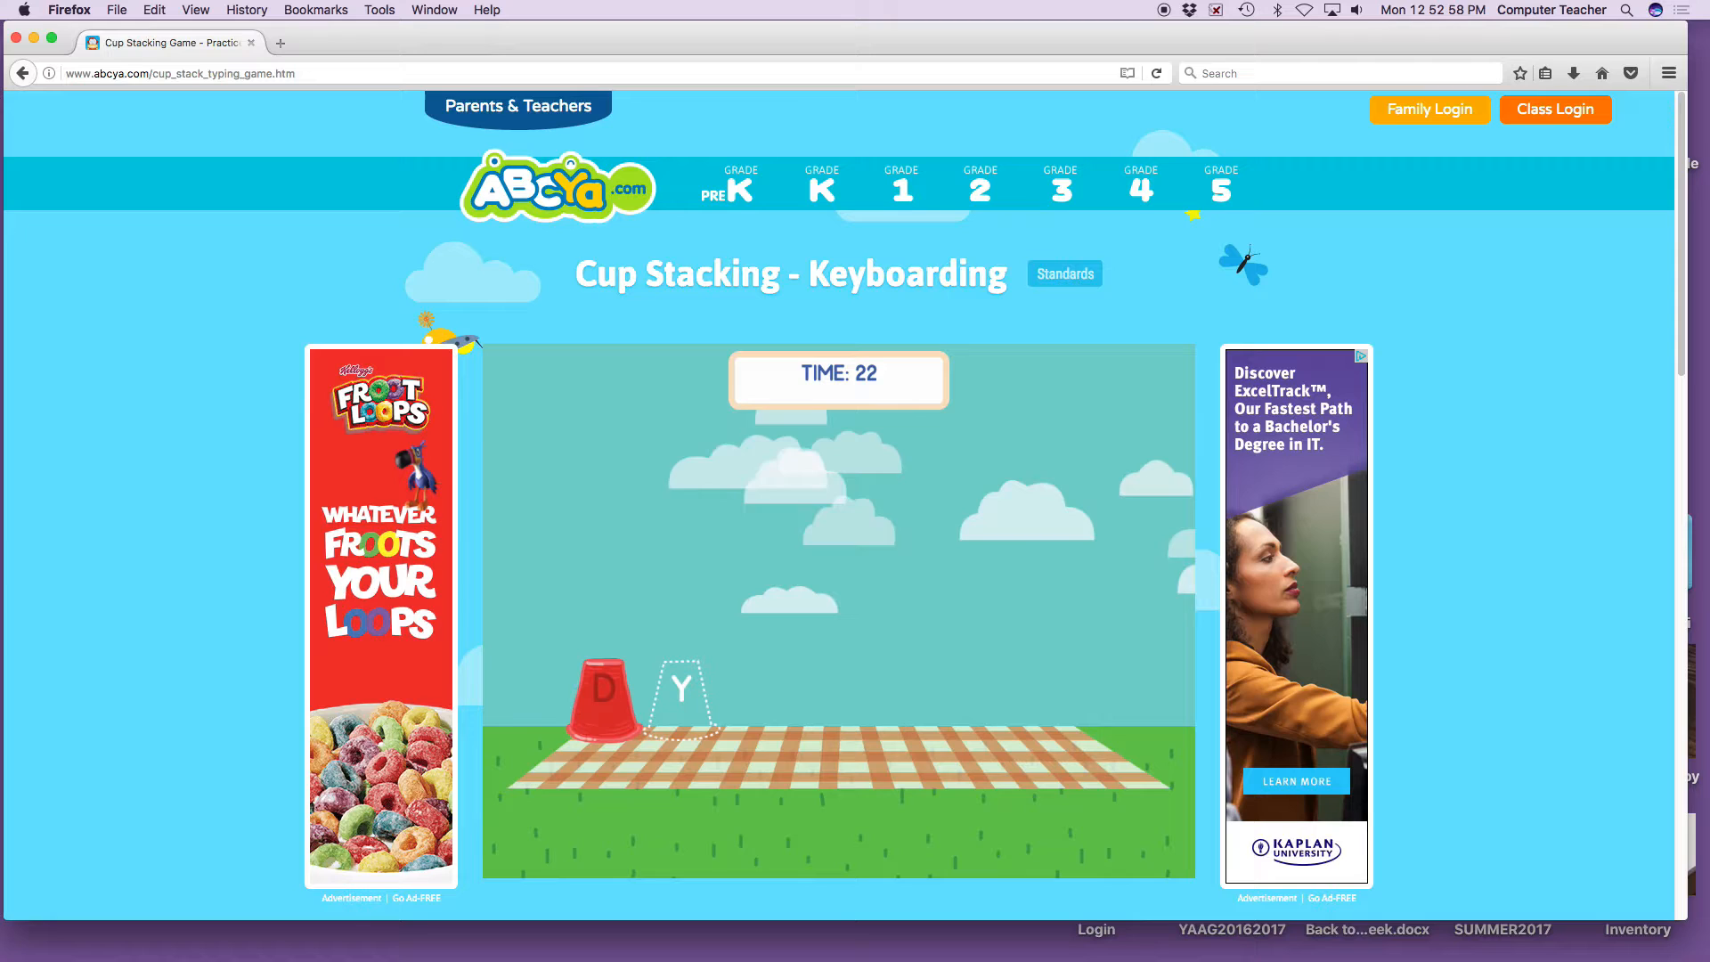
pyautogui.press('y')
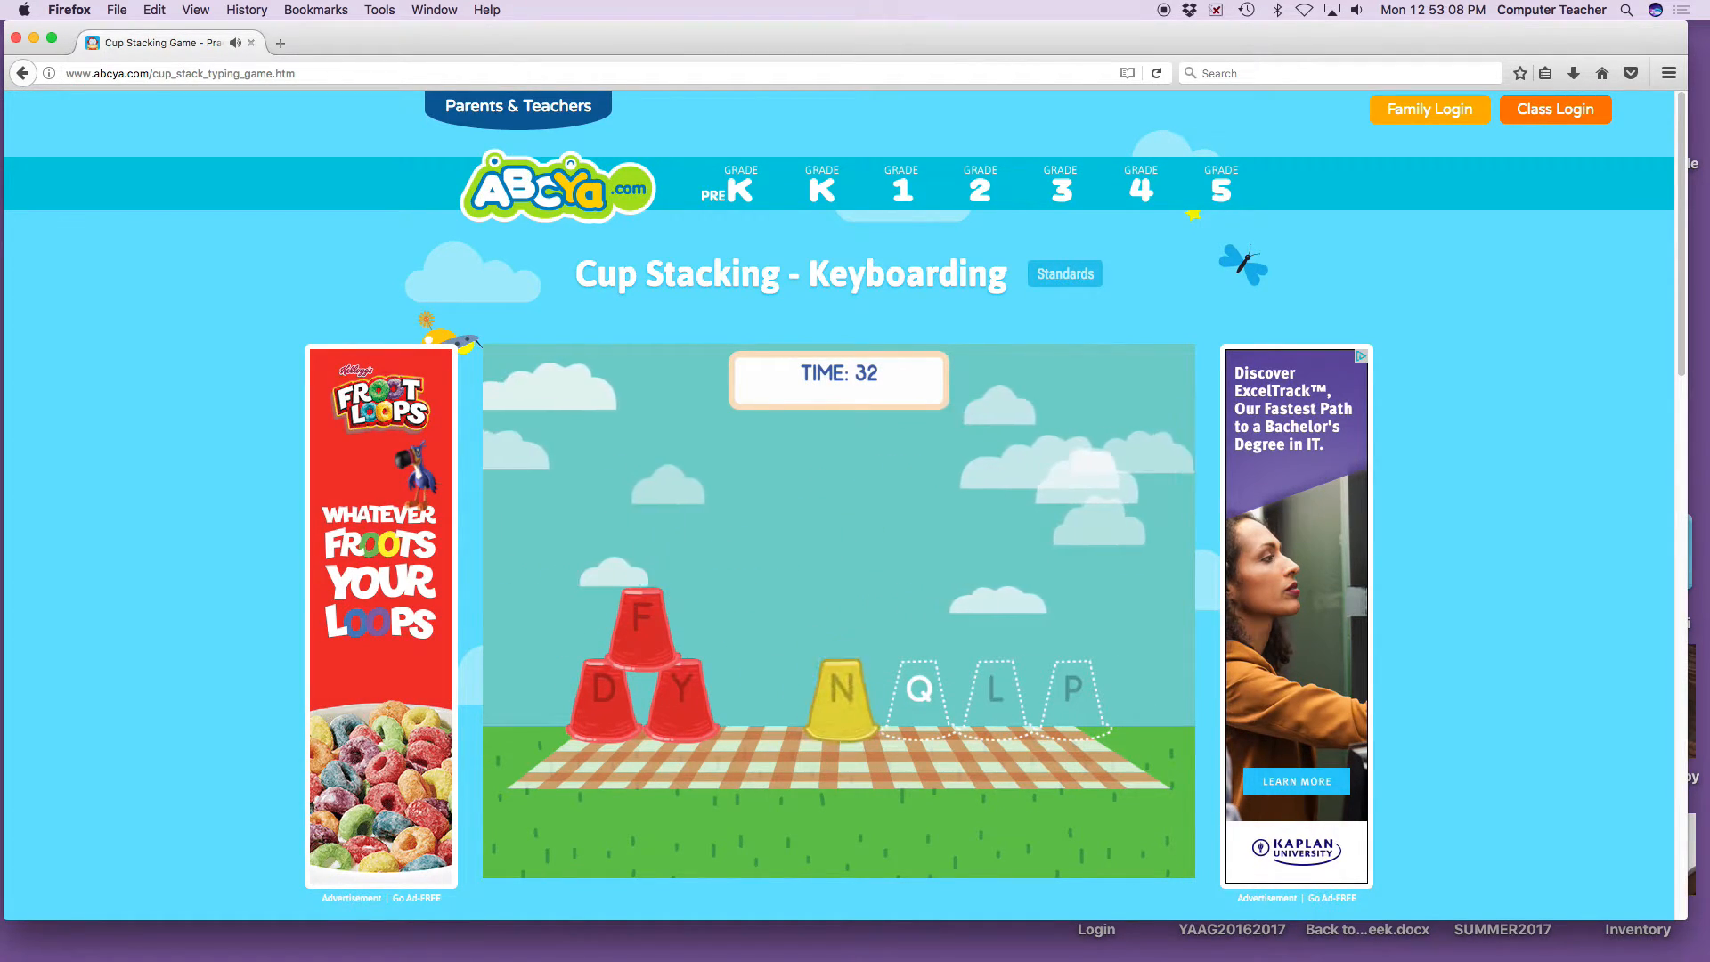
pyautogui.write('q')
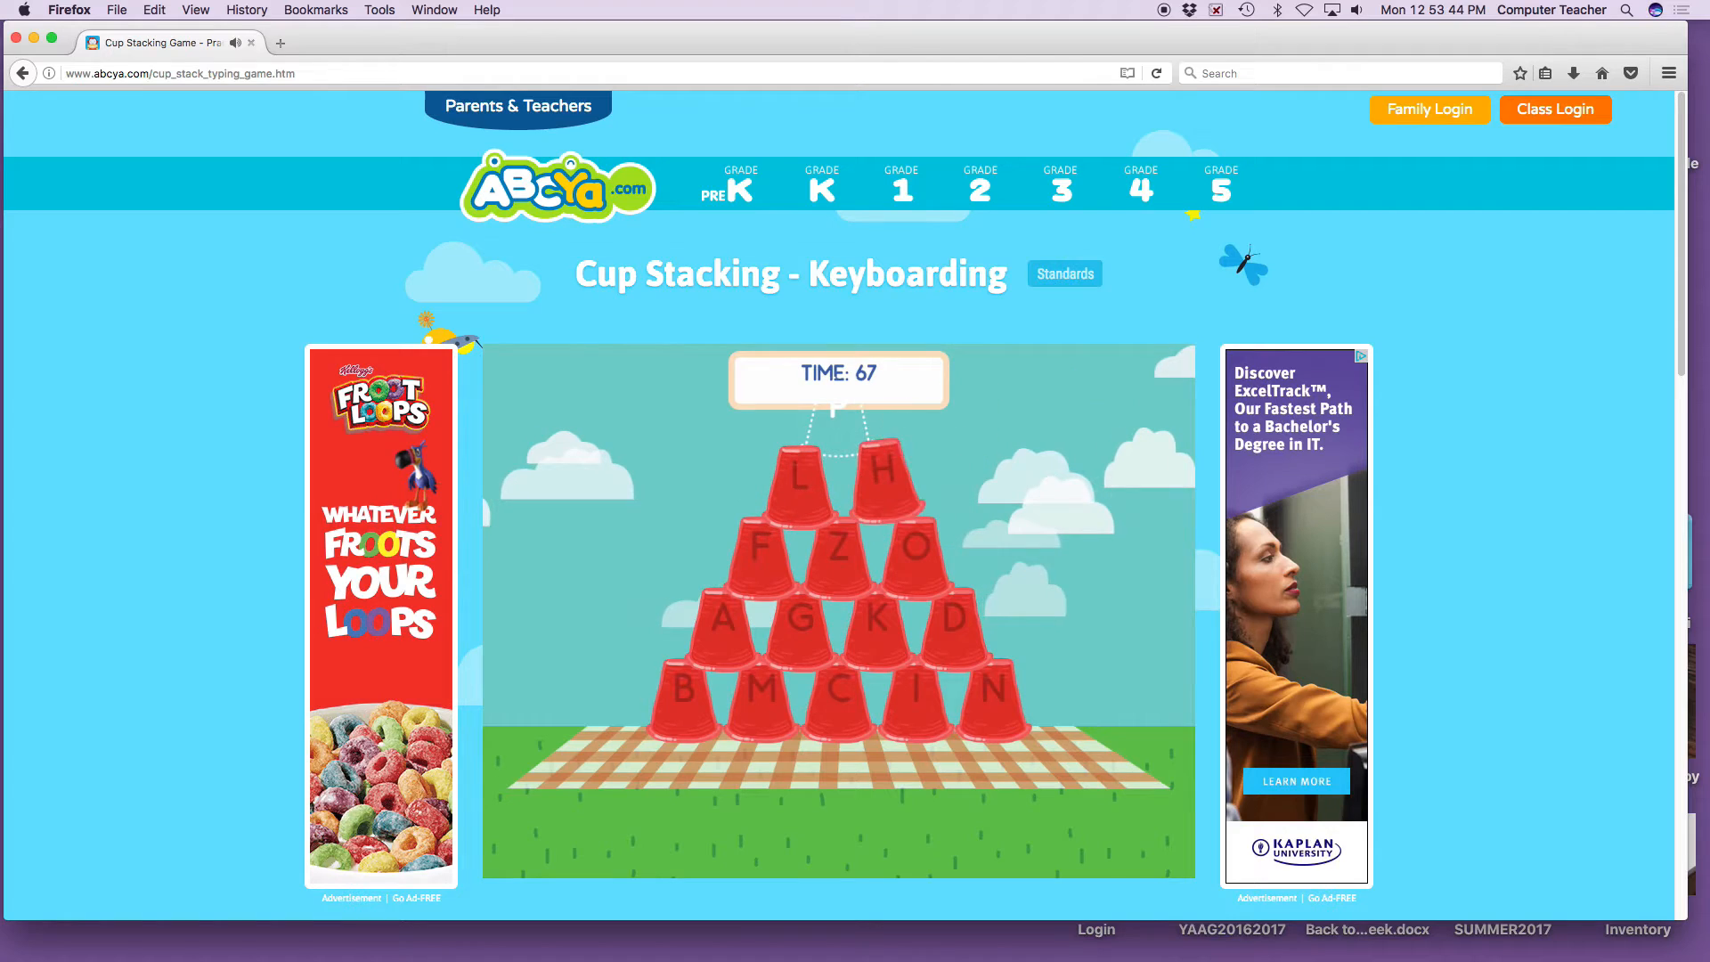
pyautogui.press('p')
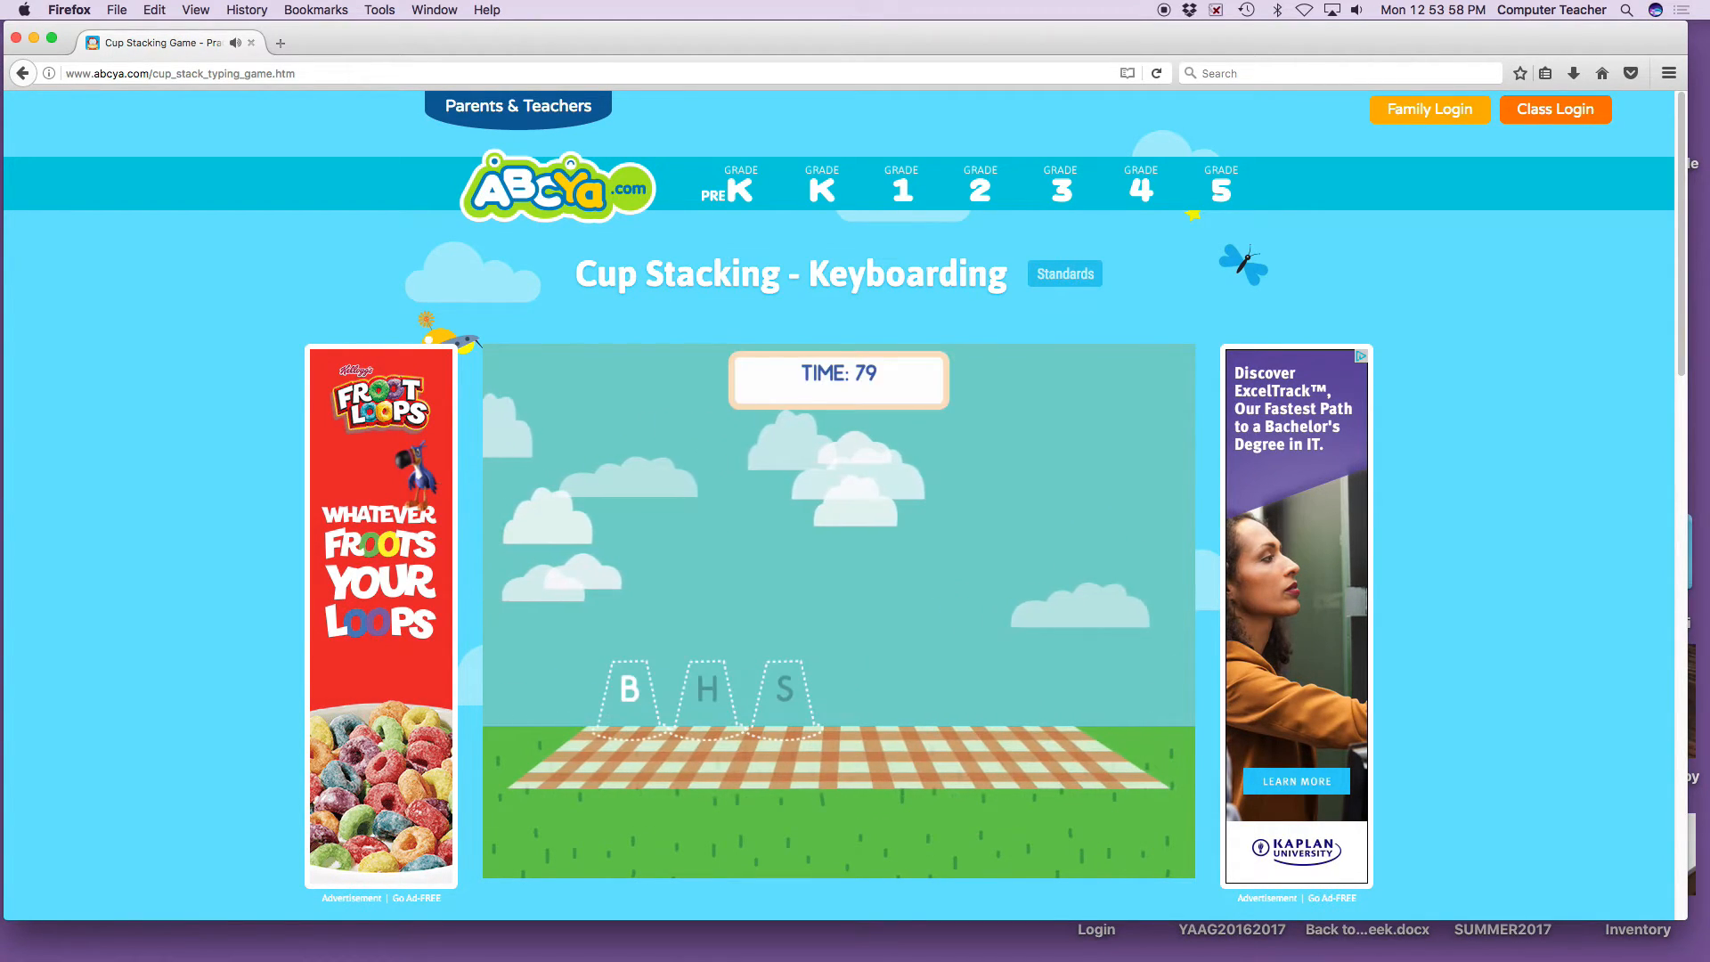
pyautogui.press('b')
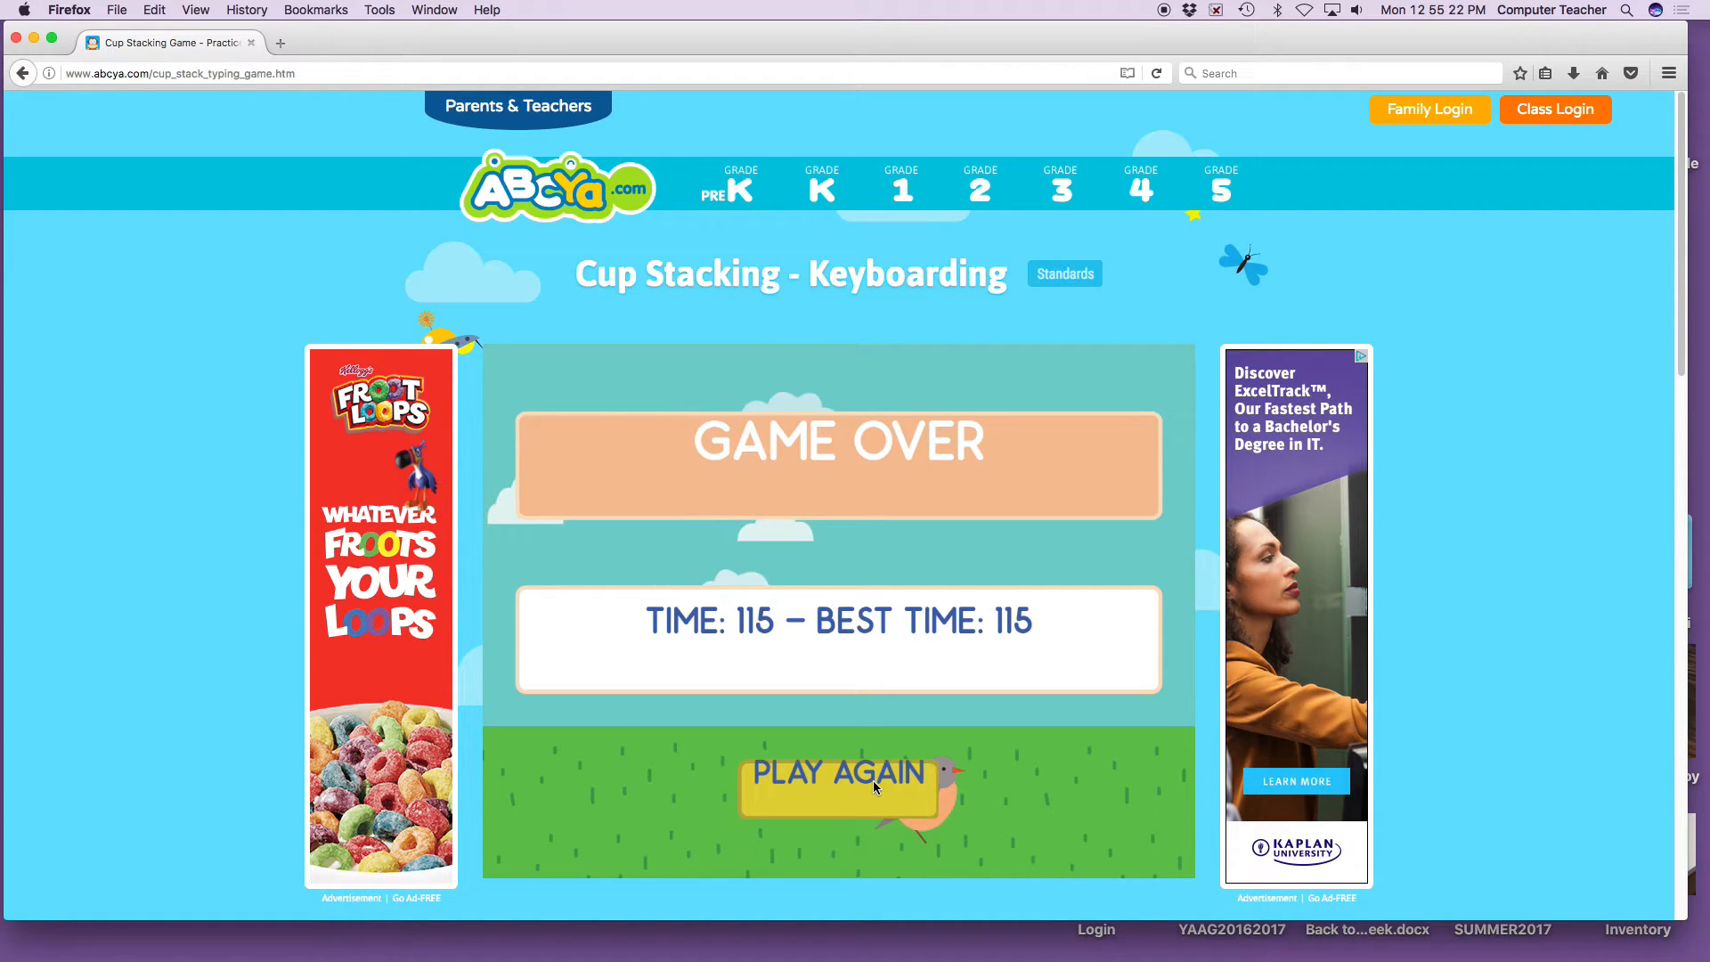
pyautogui.moveTo(979, 674)
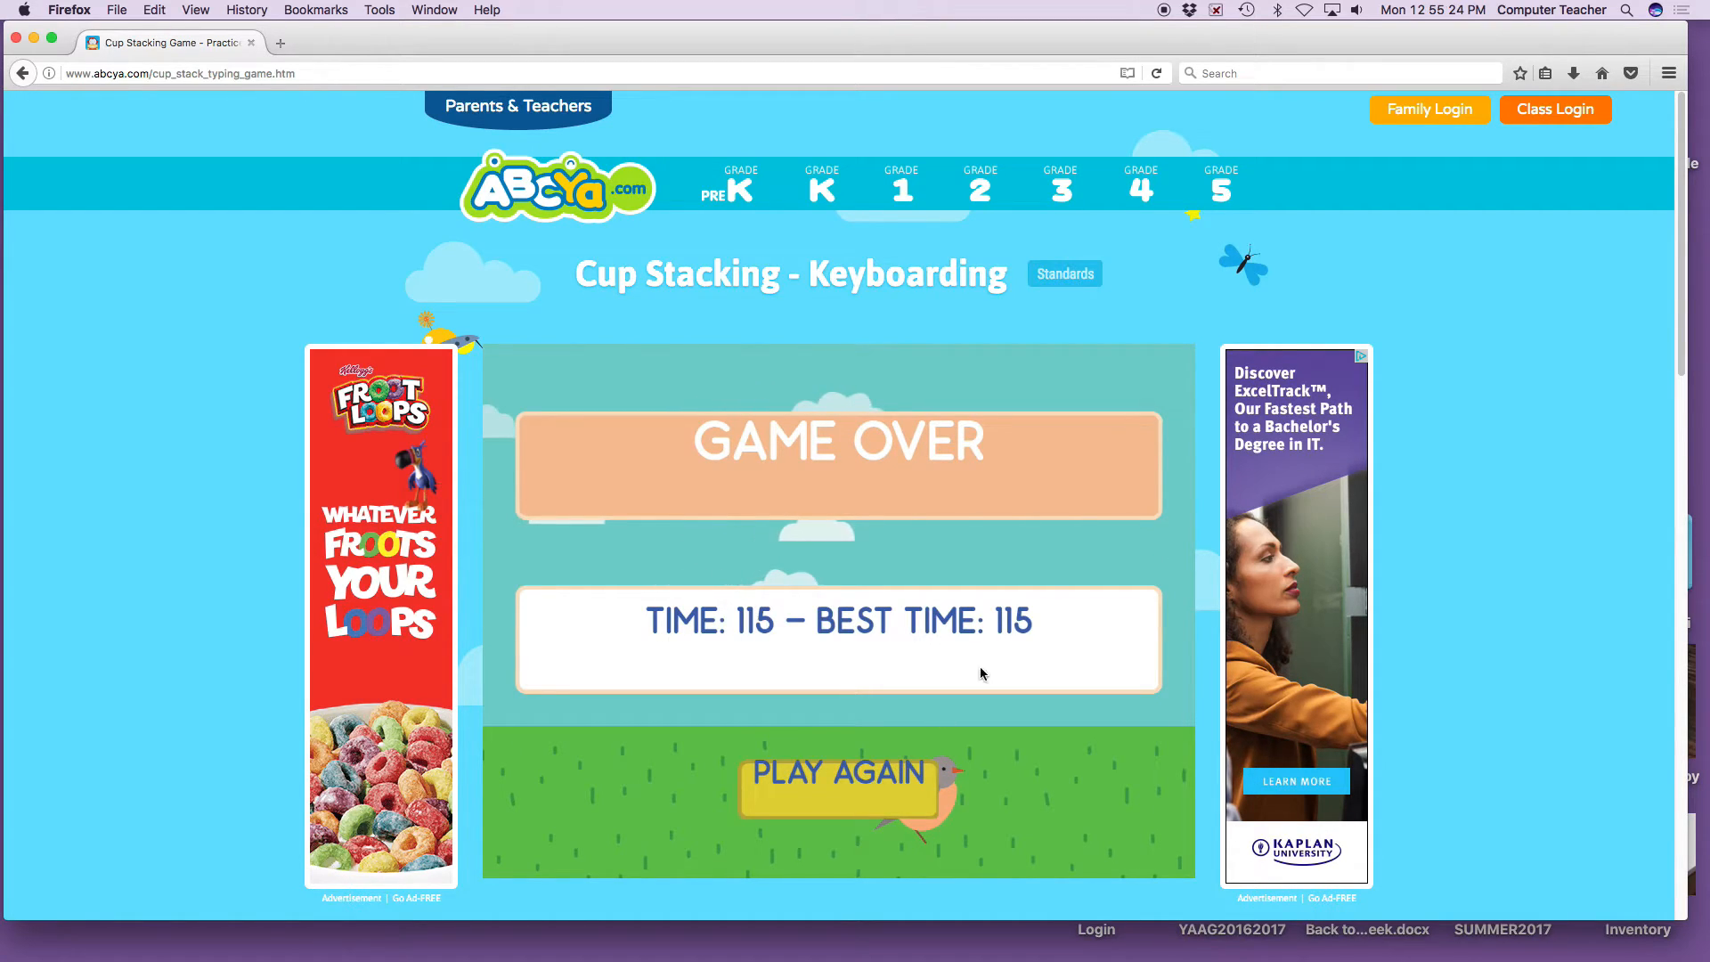
pyautogui.moveTo(978, 190)
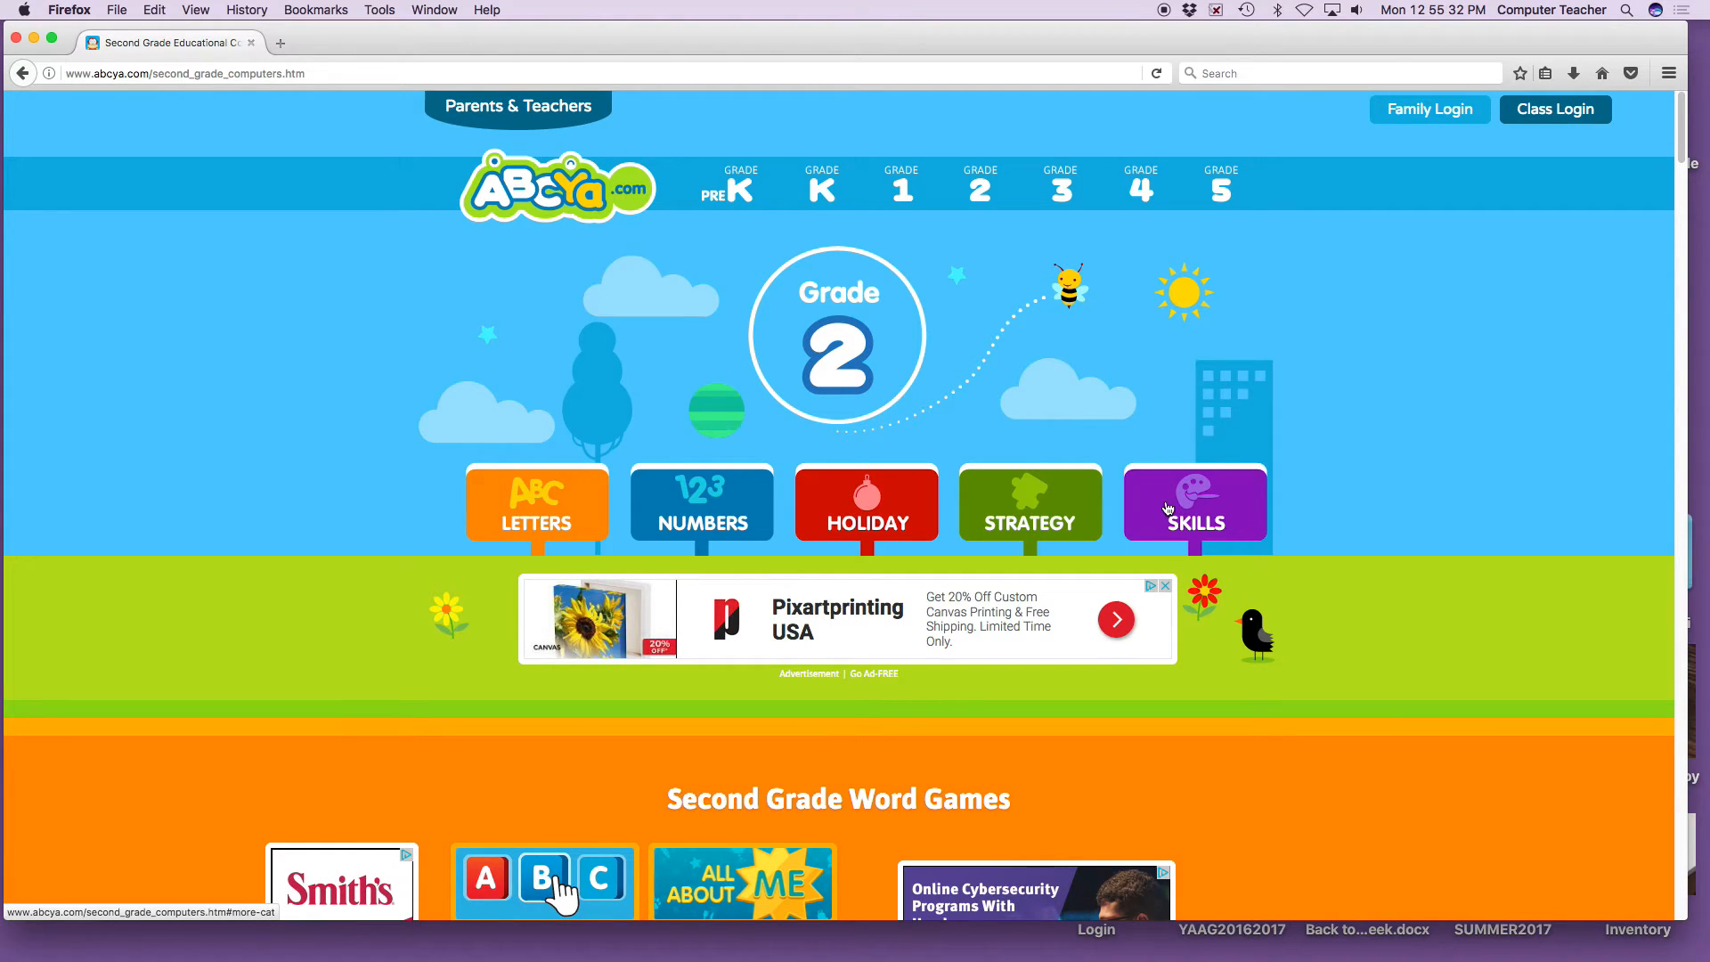
# Browse the Second Grade Skill Games list, past Cup Stacking and Typing Rocket
pyautogui.click(1193, 505)
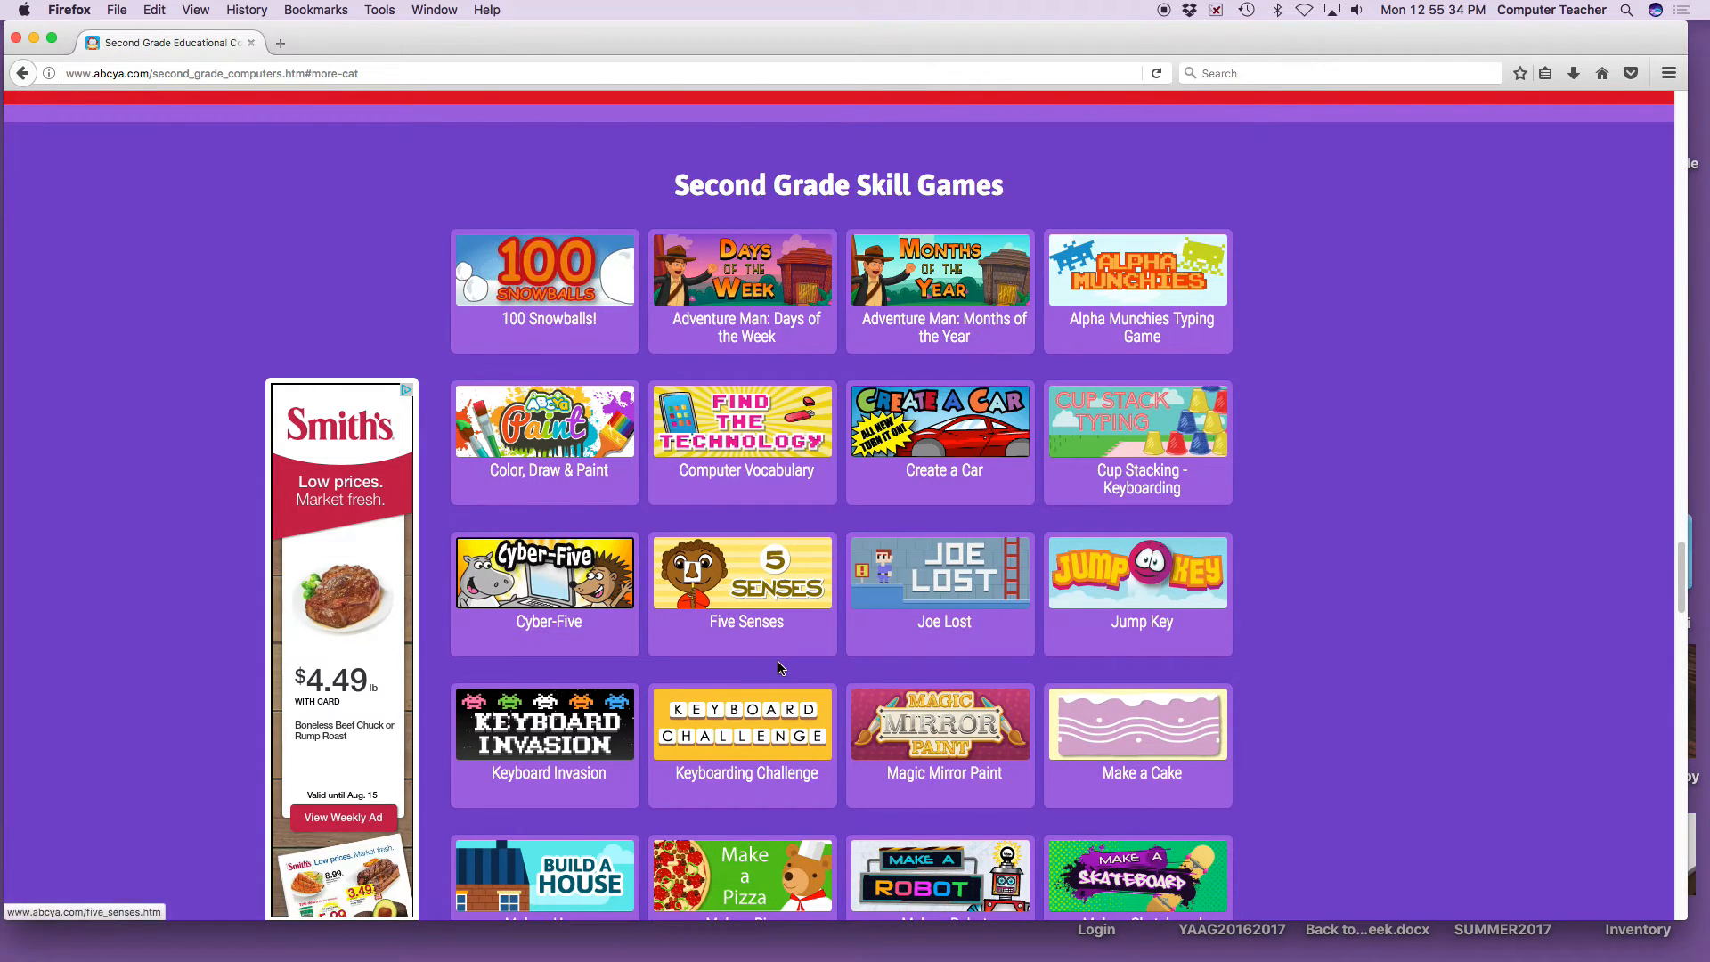
pyautogui.scroll(-3)
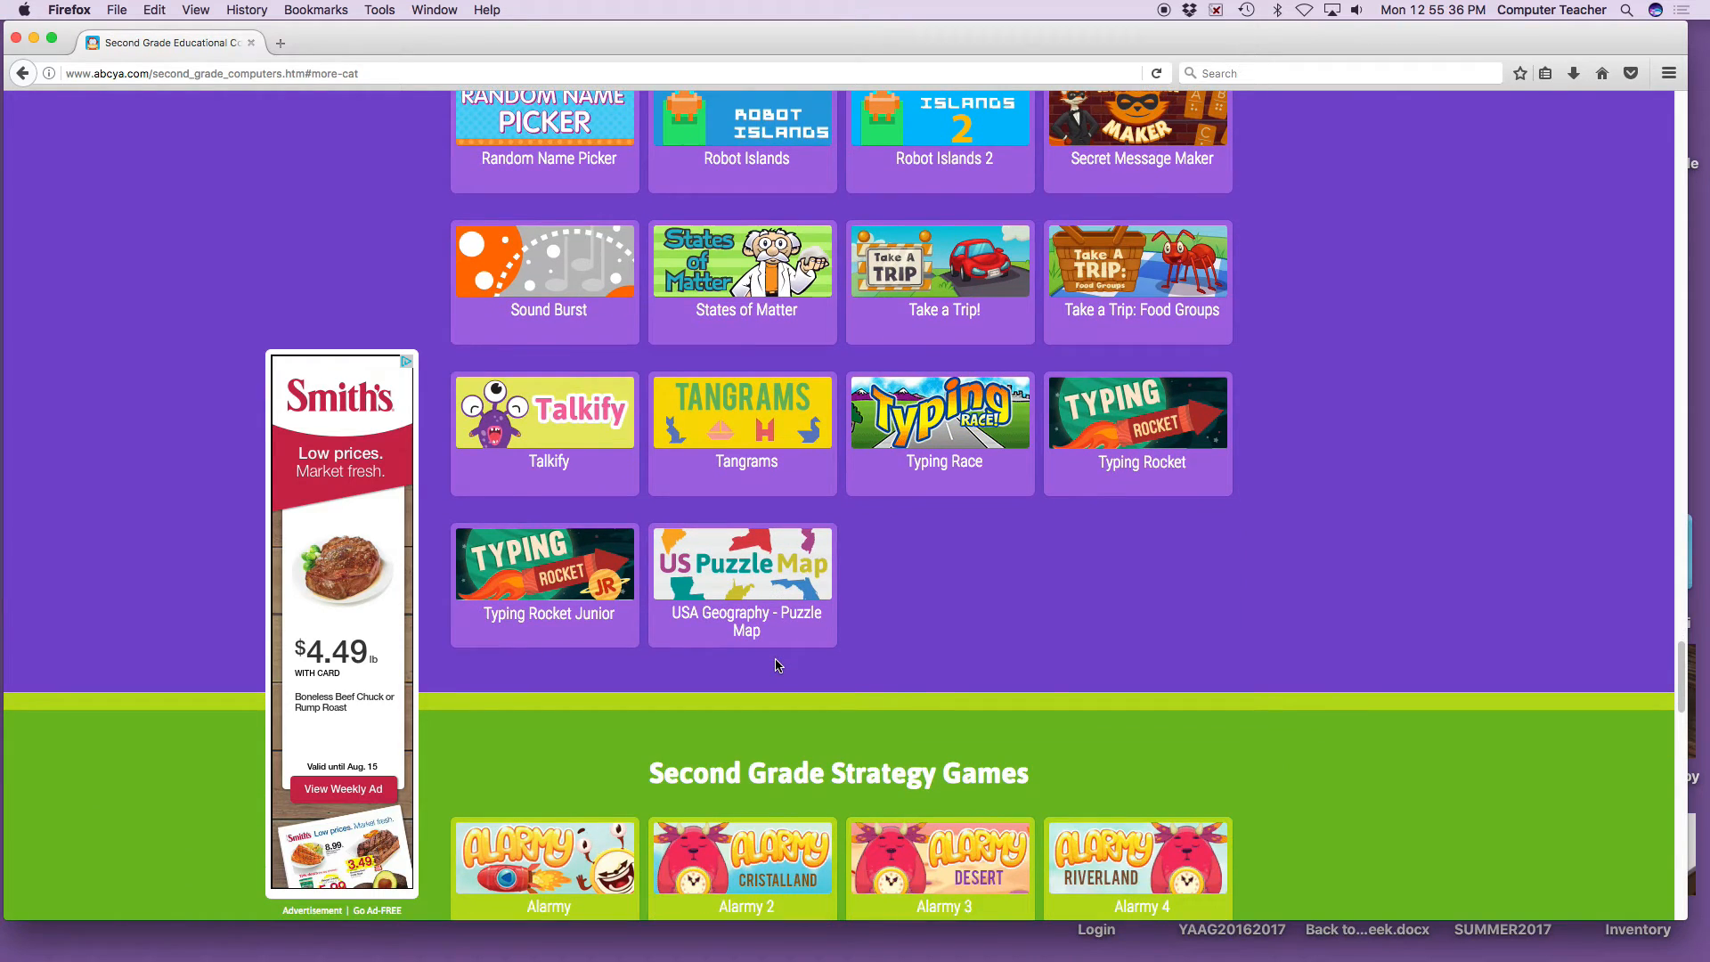
pyautogui.moveTo(533, 570)
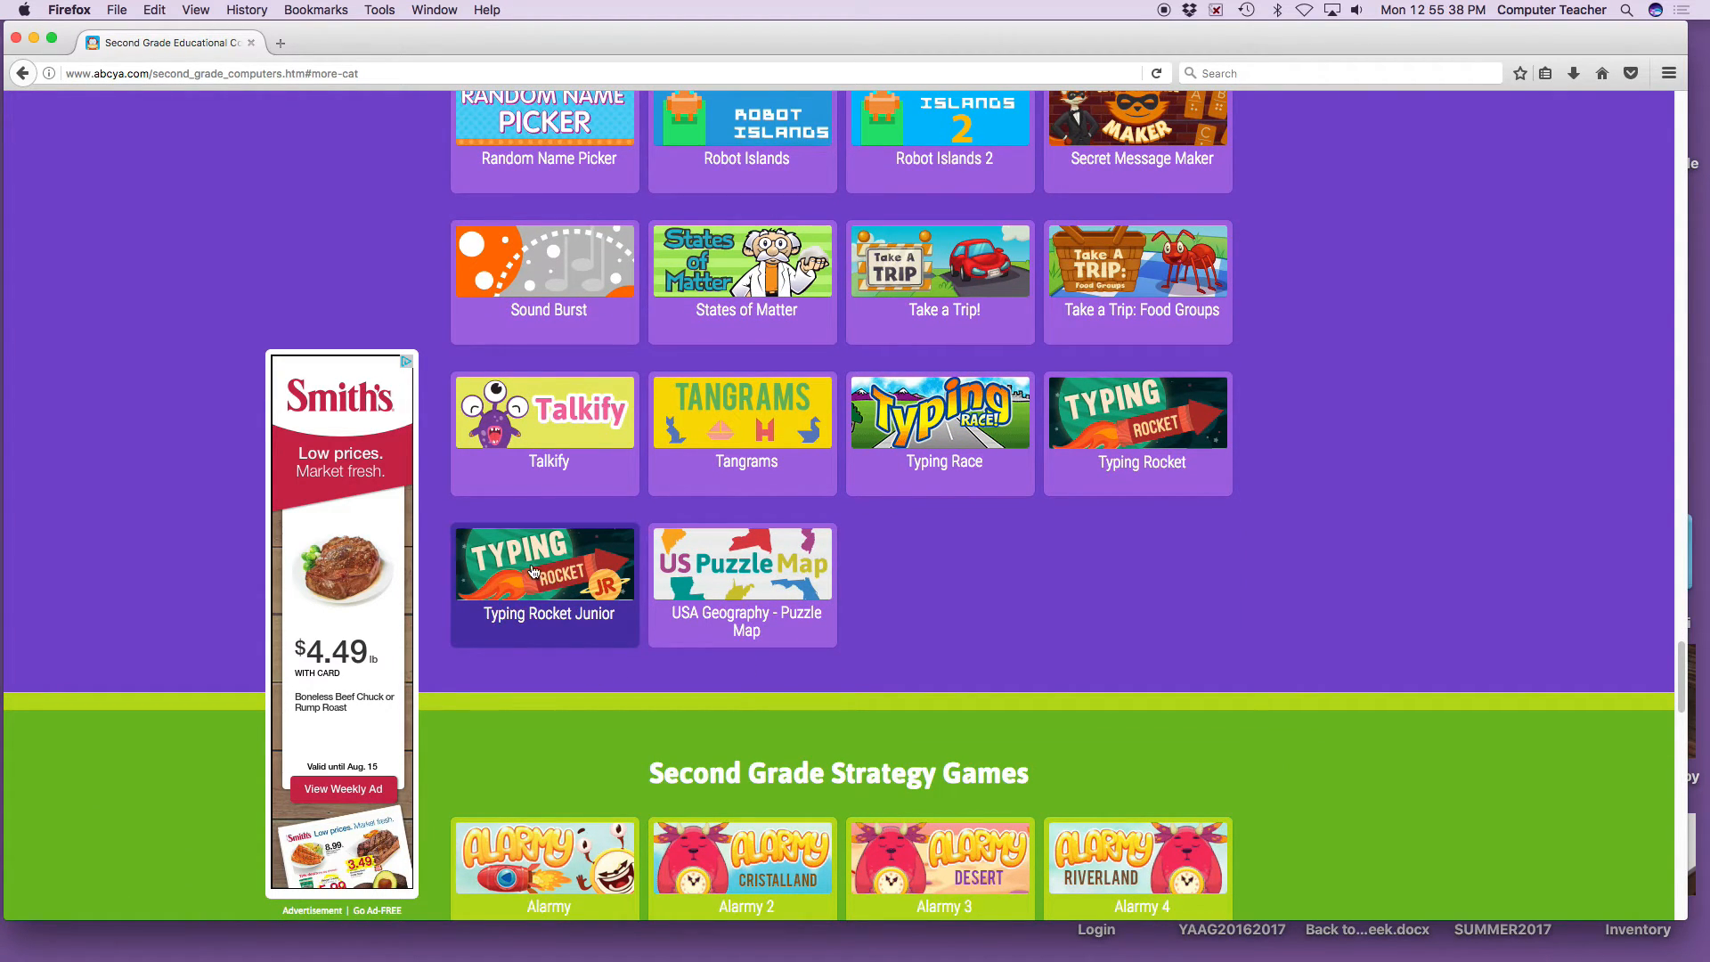
pyautogui.scroll(3)
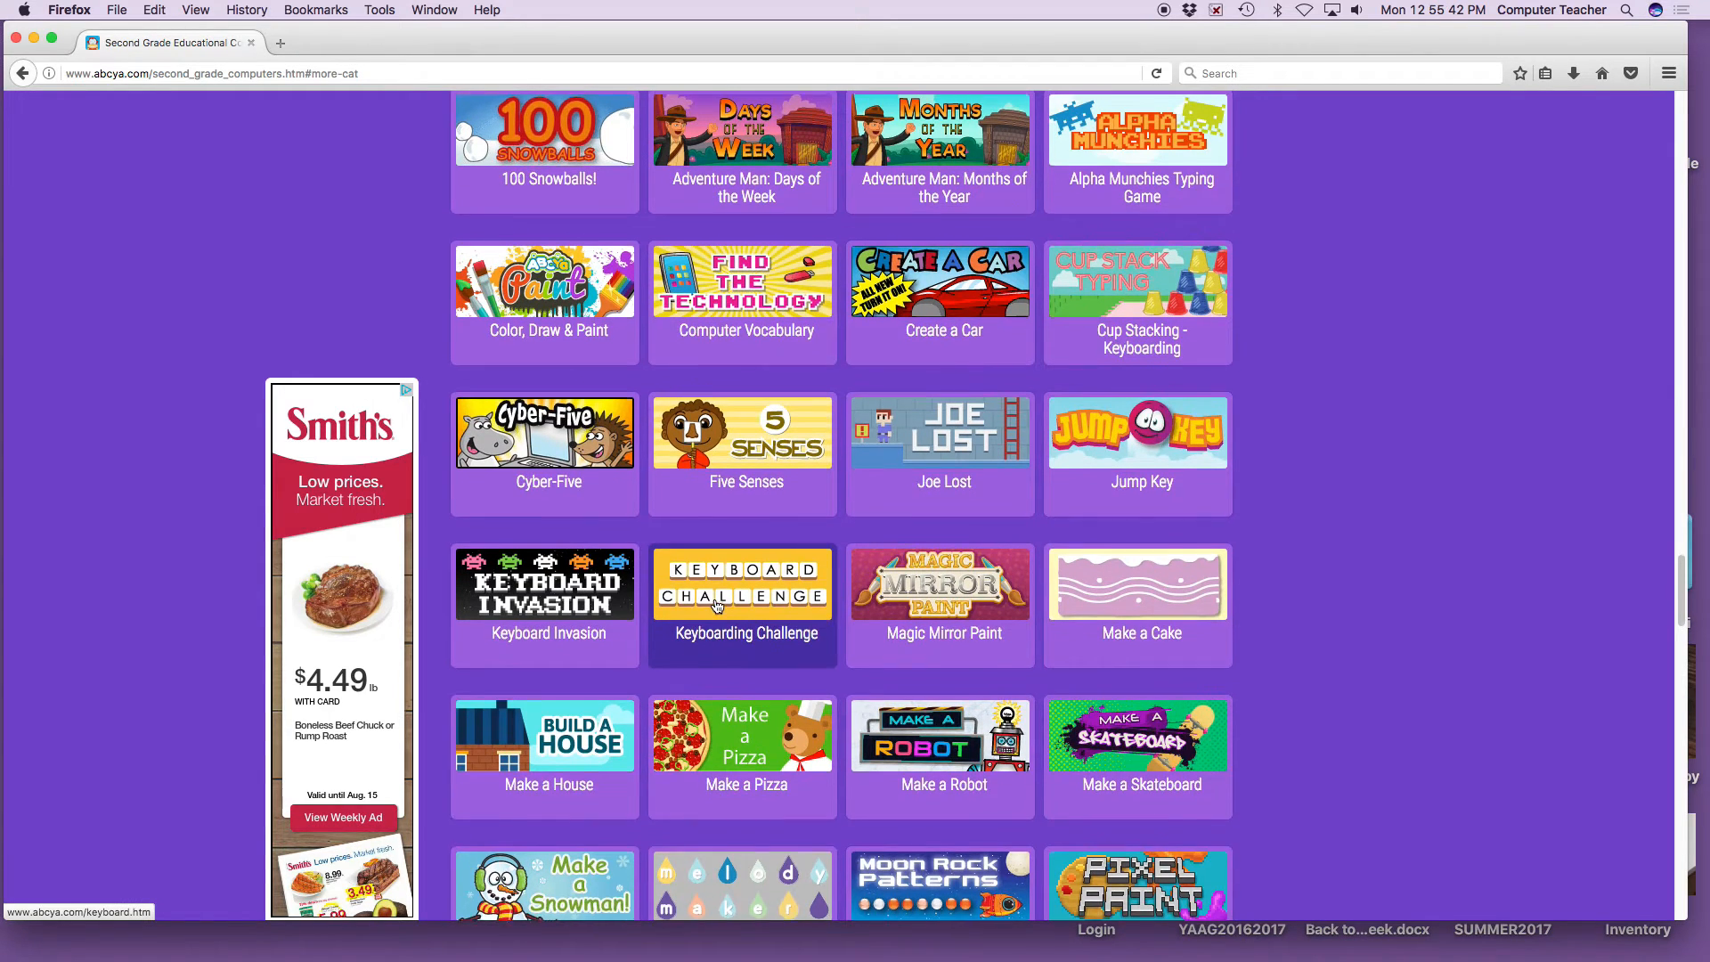
pyautogui.scroll(3)
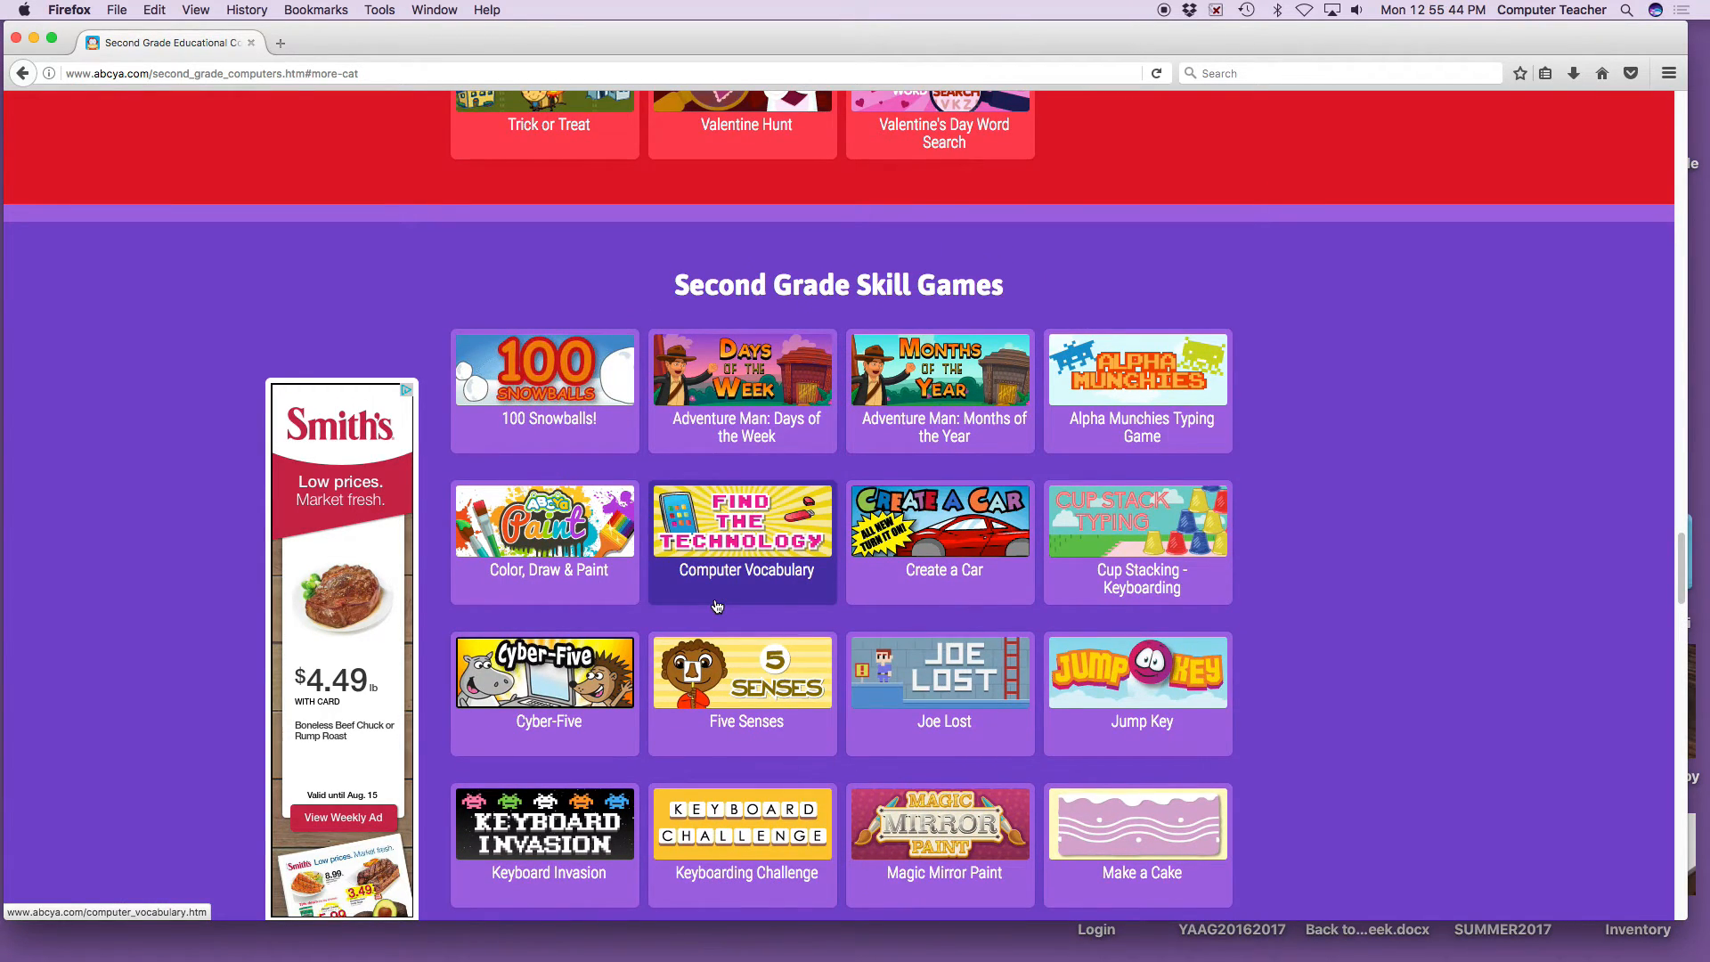
pyautogui.scroll(-3)
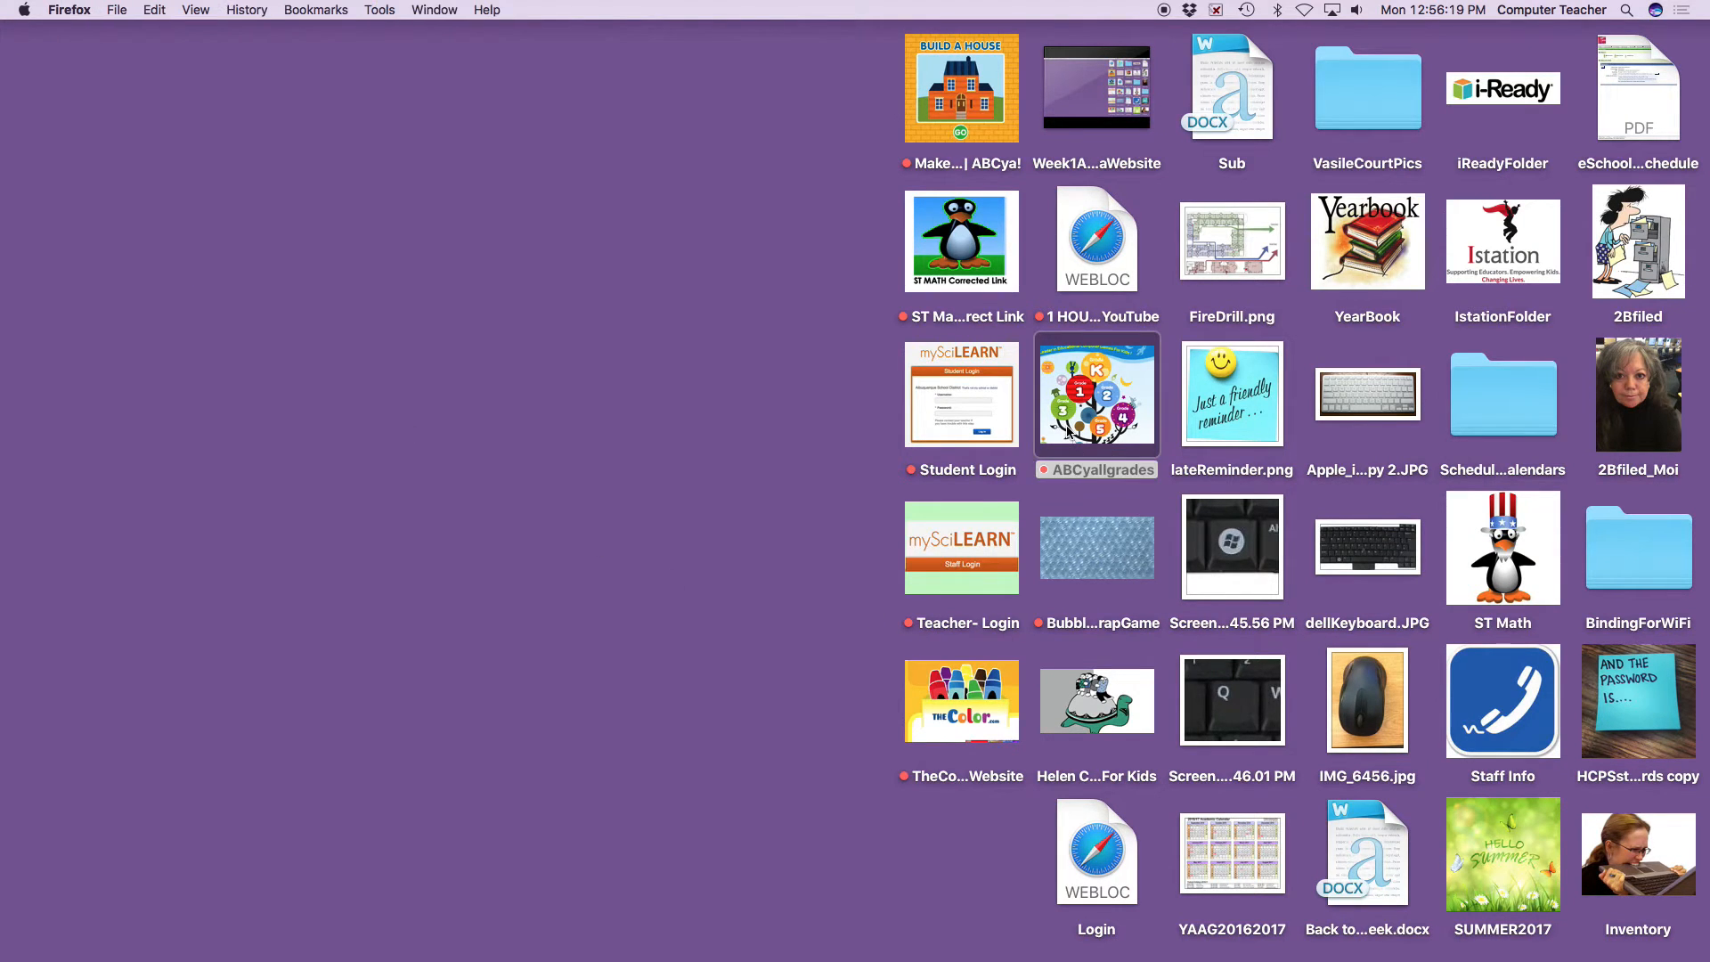
# Select dellKeyboard.JPG on the desktop and open the keyboard photo in Preview
pyautogui.doubleClick(960, 87)
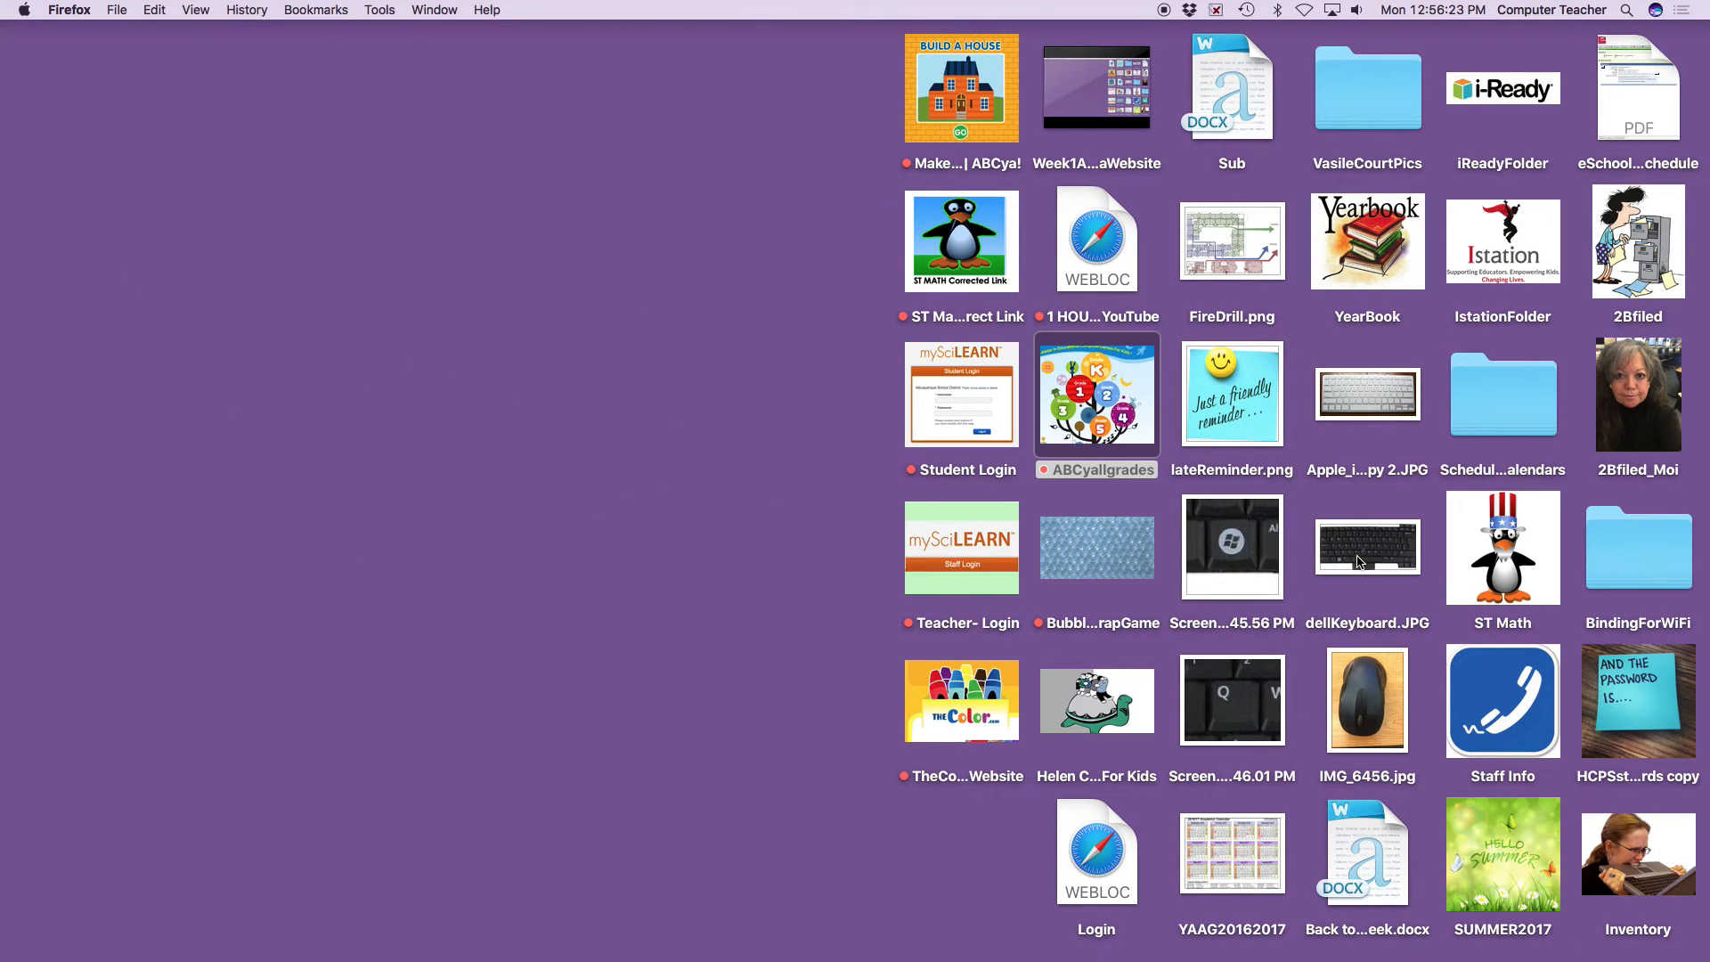
pyautogui.click(1366, 547)
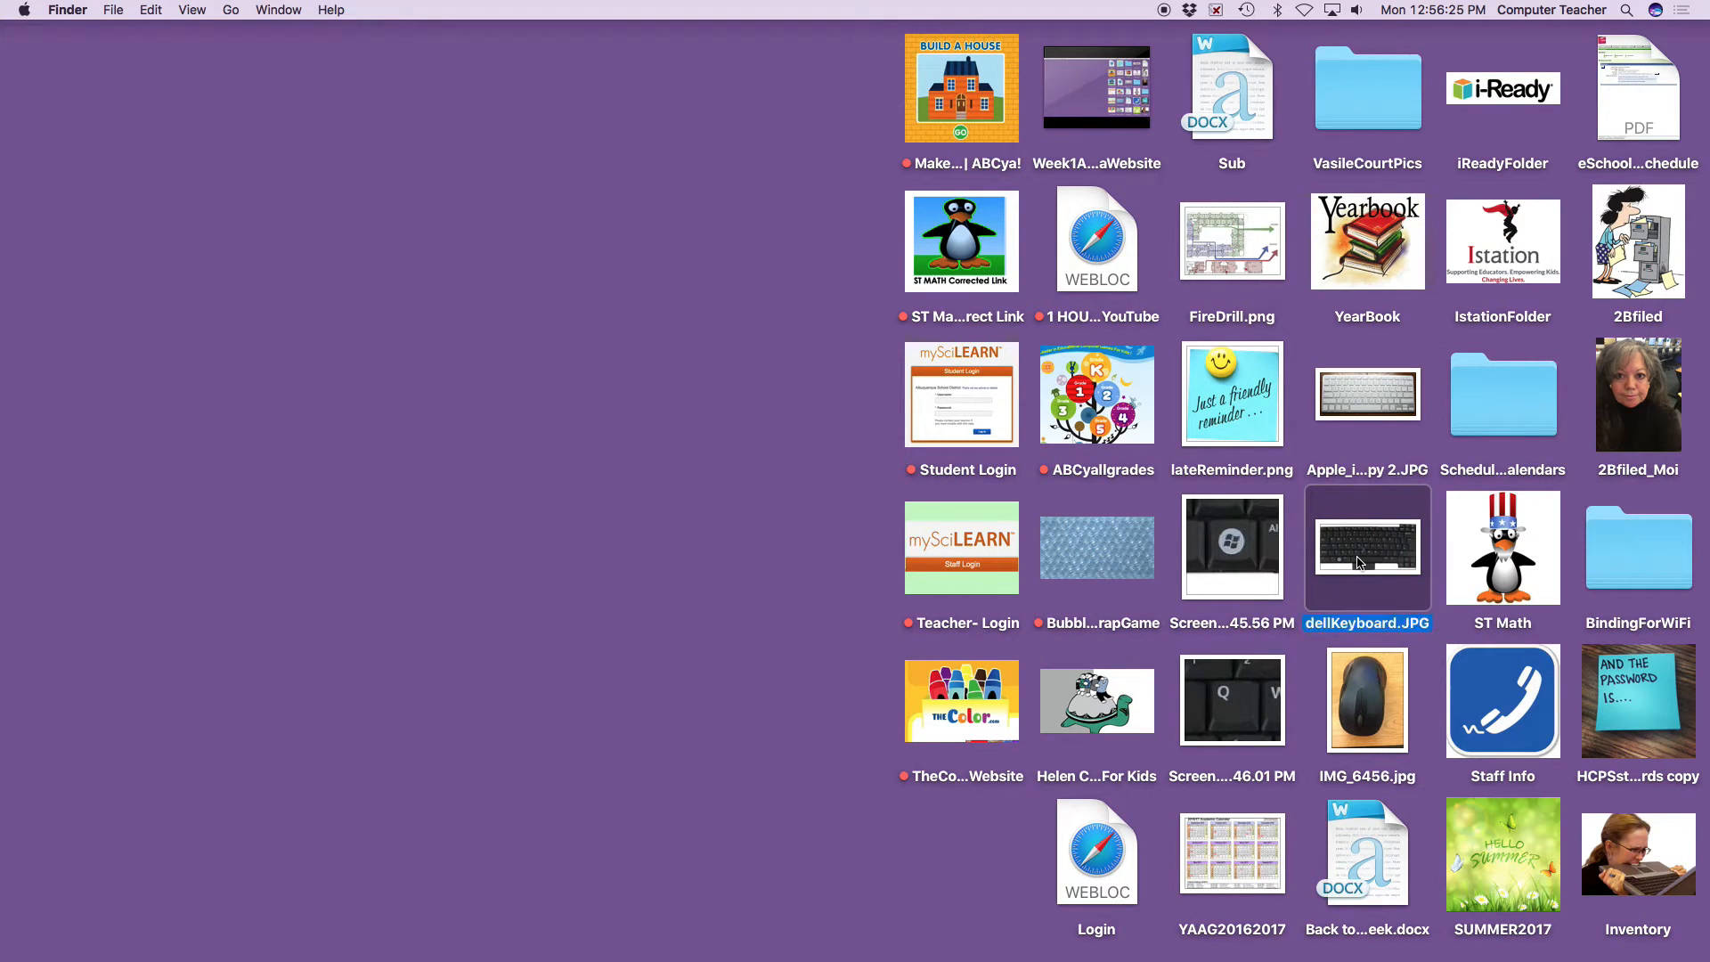
pyautogui.click(1367, 624)
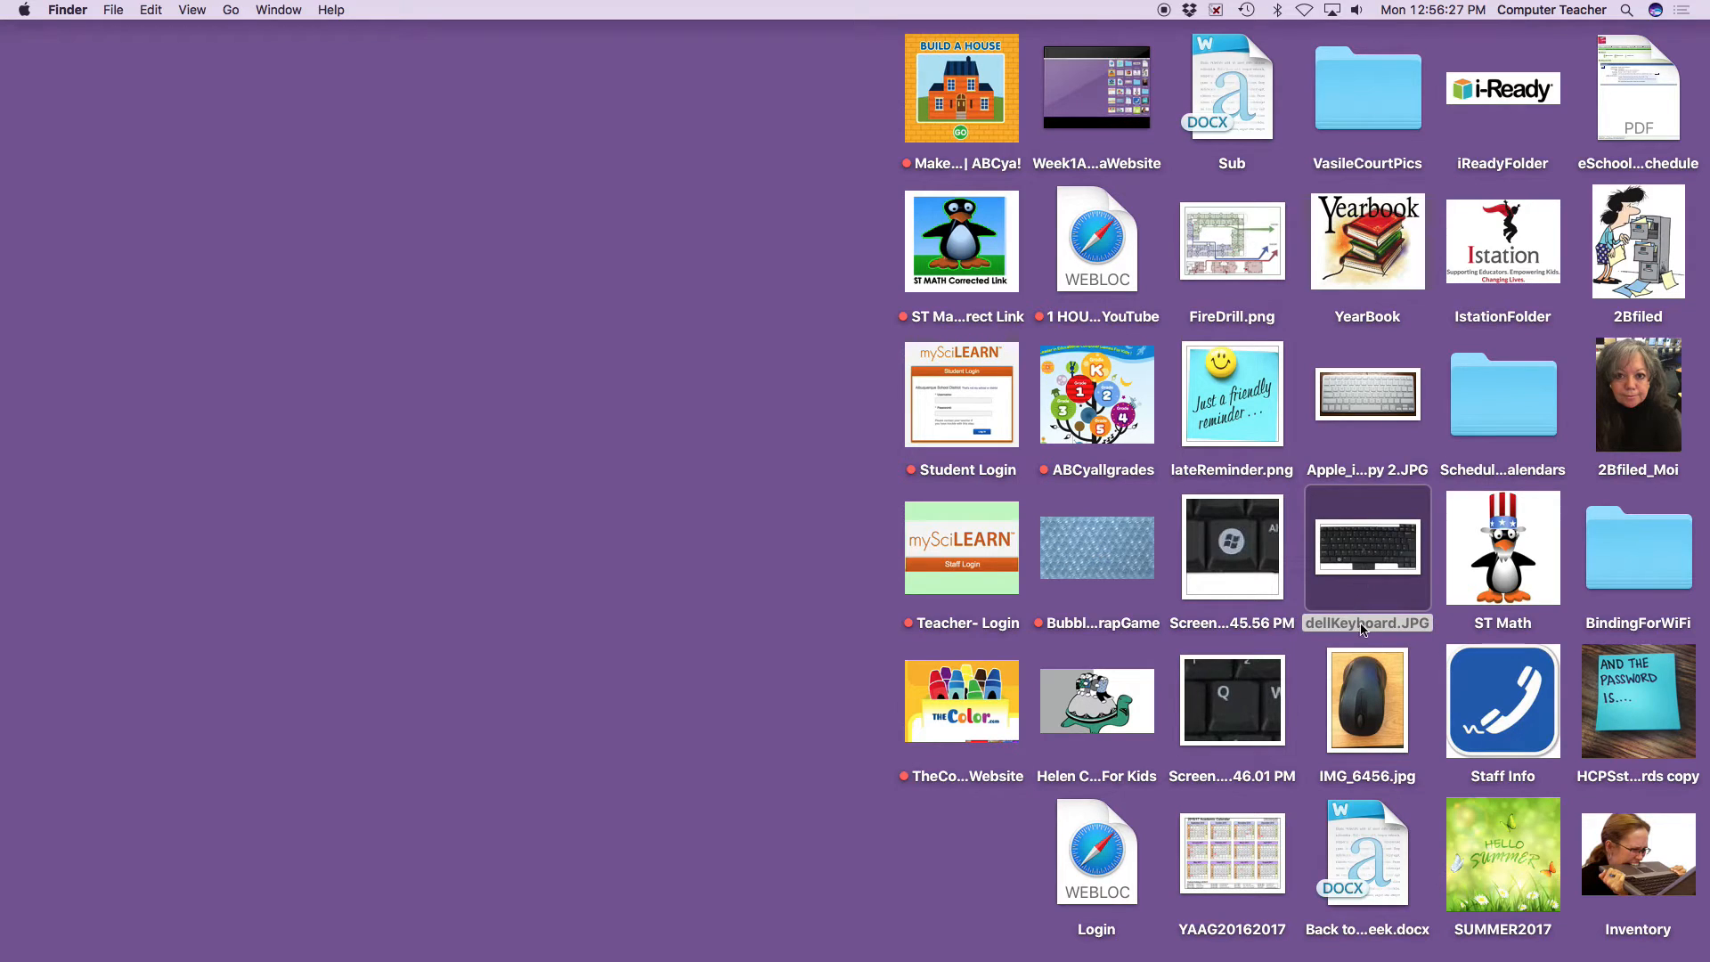
pyautogui.click(1366, 623)
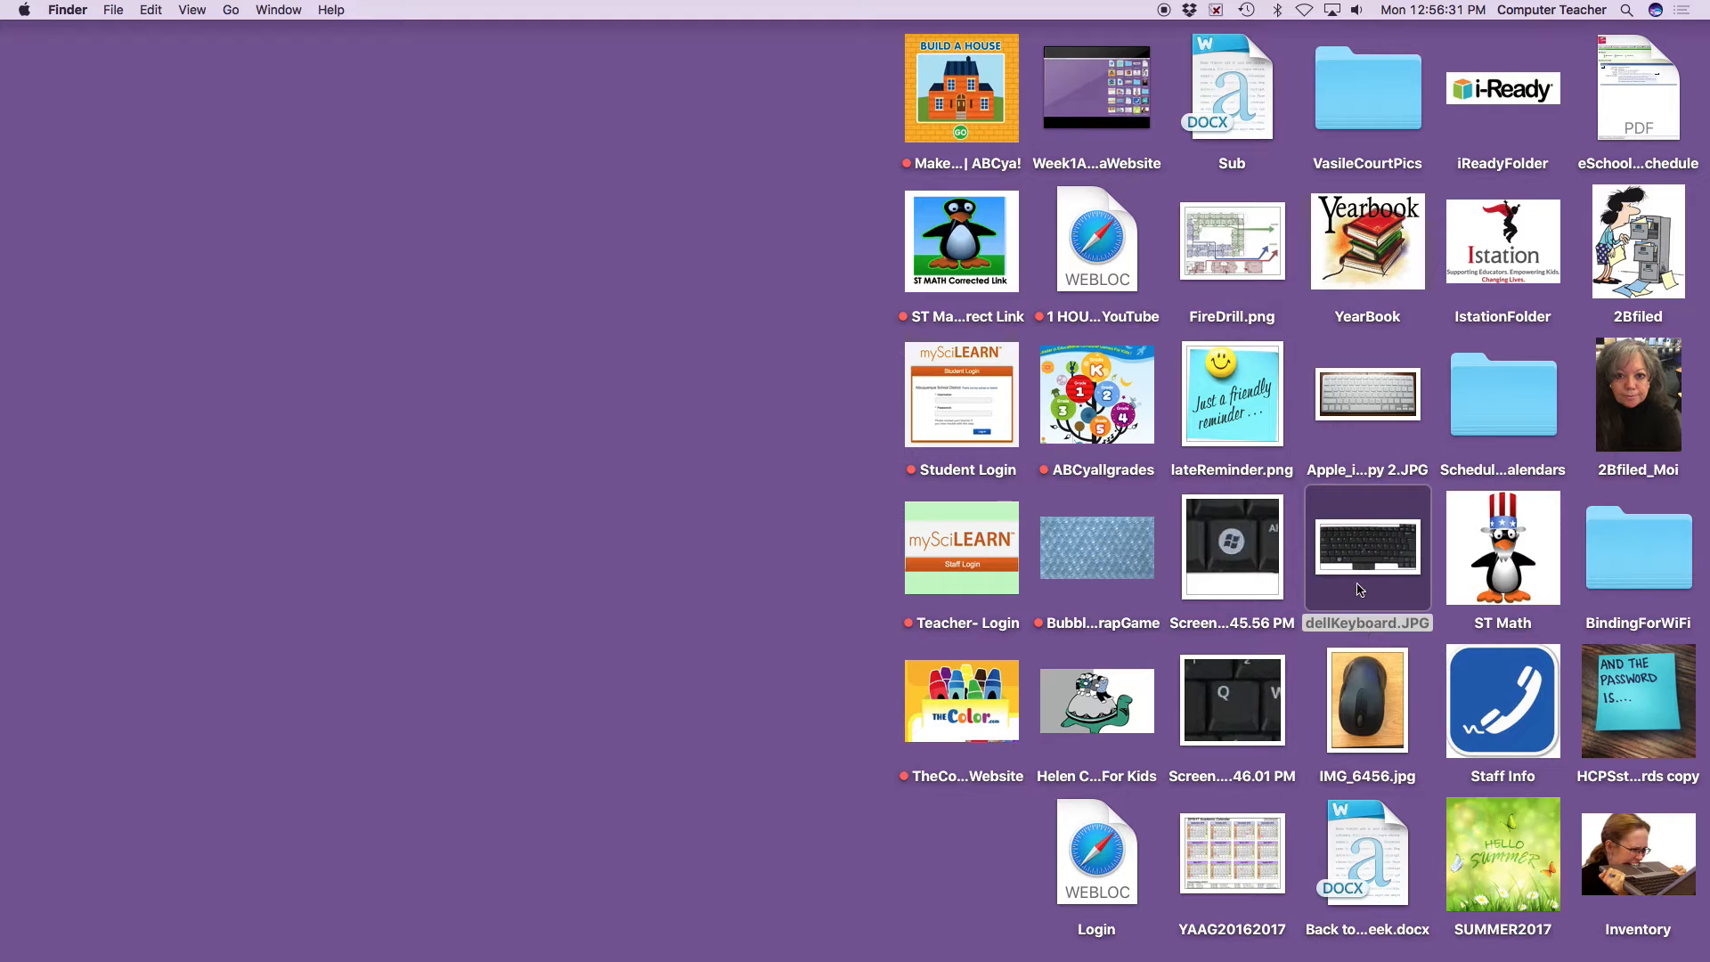
pyautogui.rightClick(1366, 547)
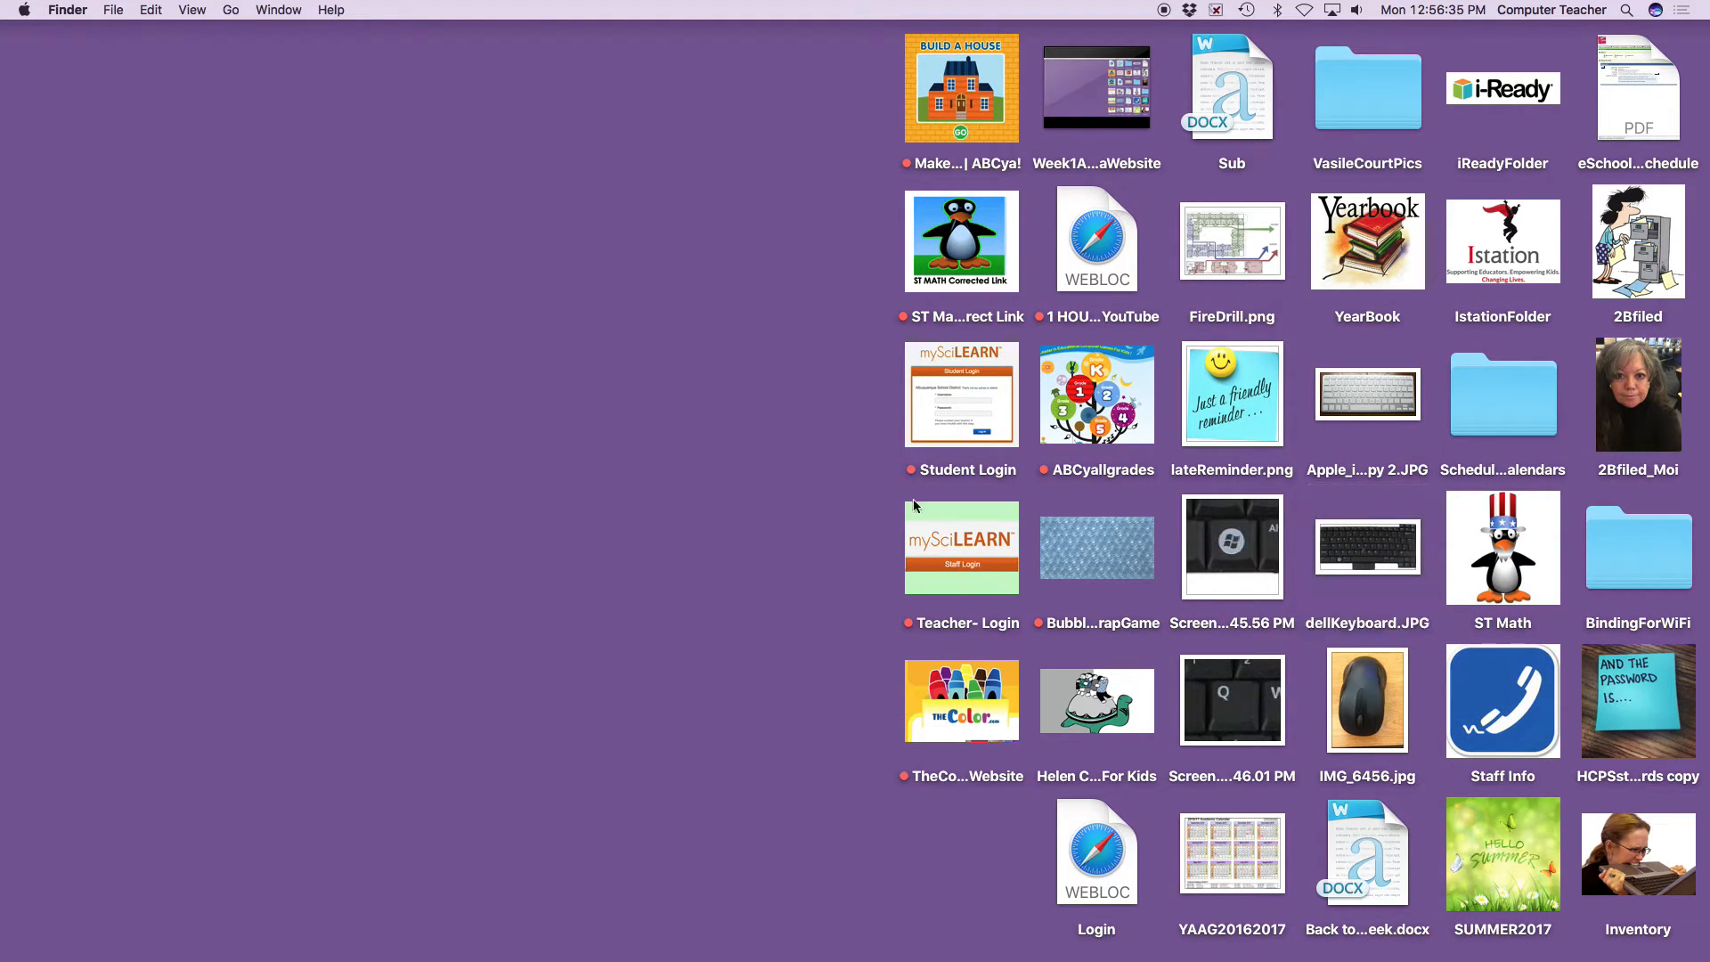
pyautogui.click(1367, 547)
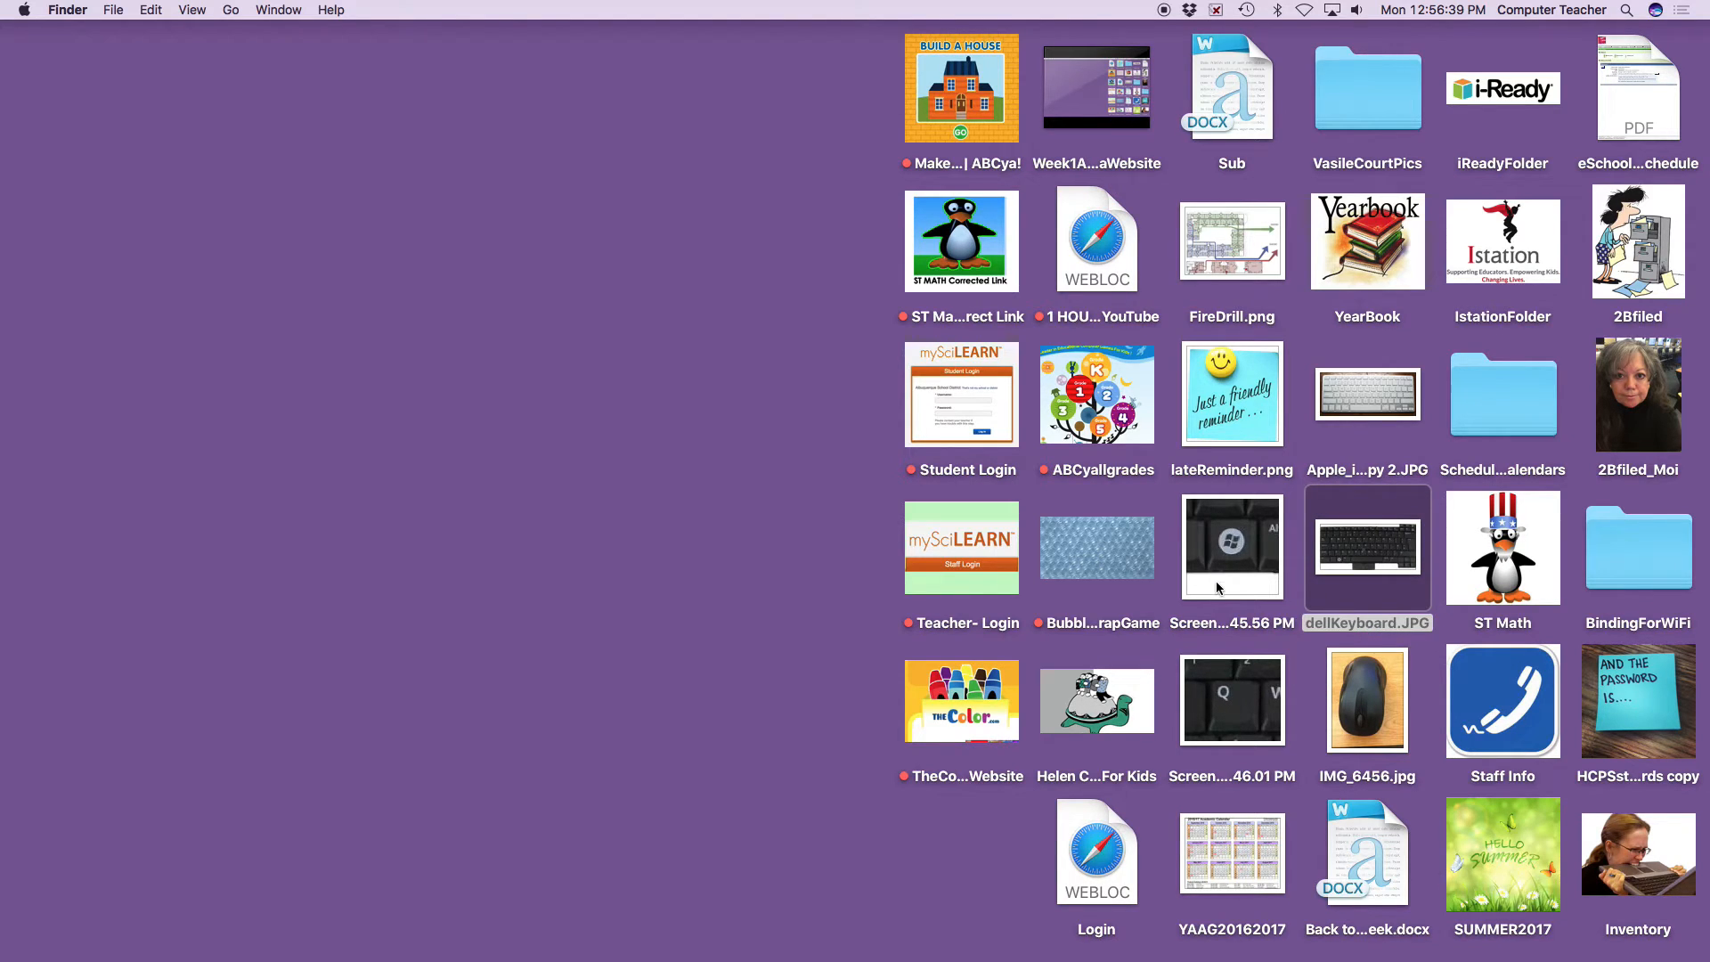
pyautogui.click(1231, 547)
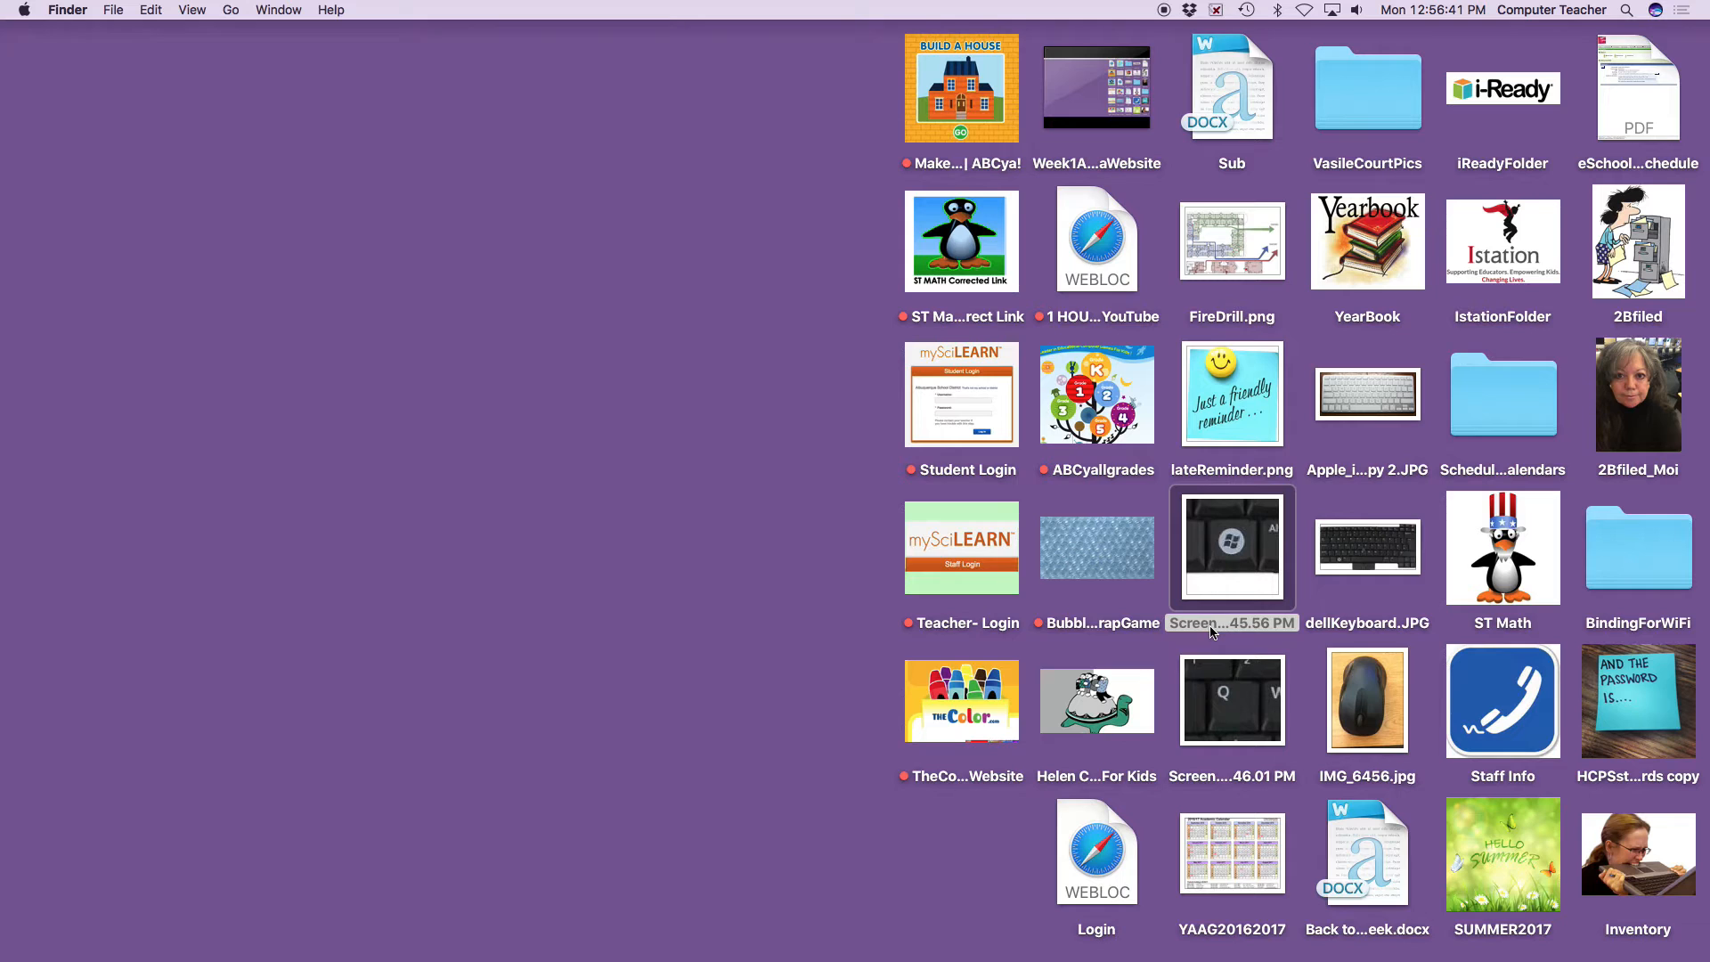
pyautogui.doubleClick(1366, 549)
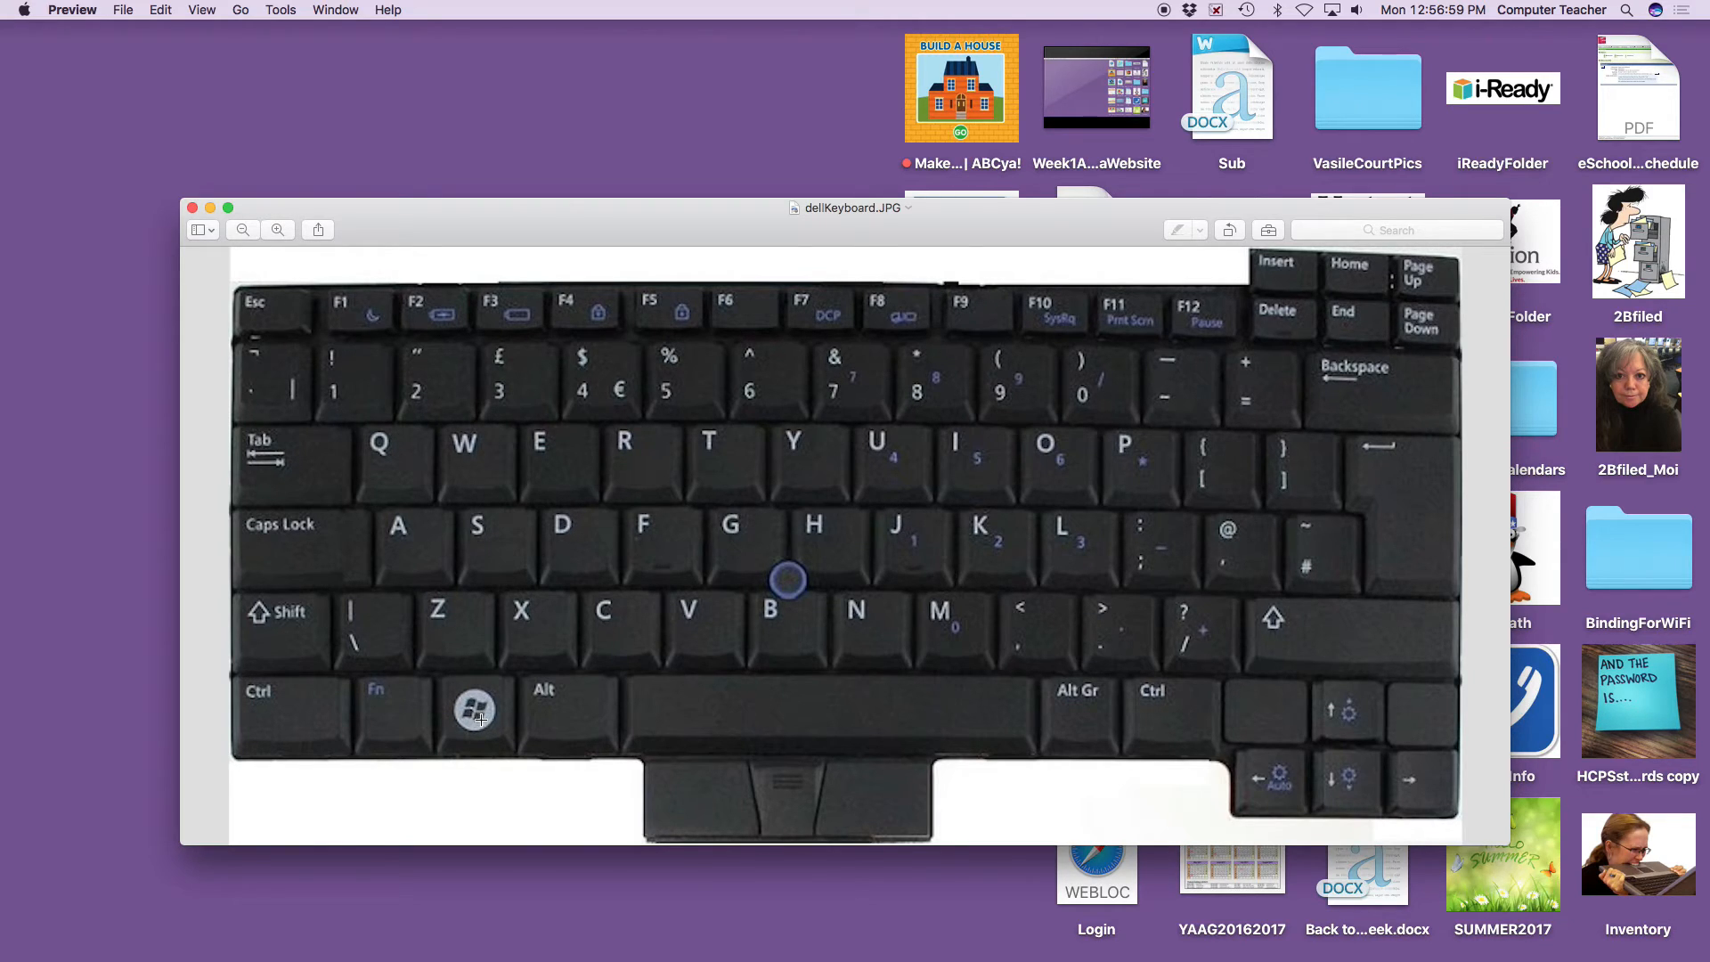
pyautogui.moveTo(397, 456)
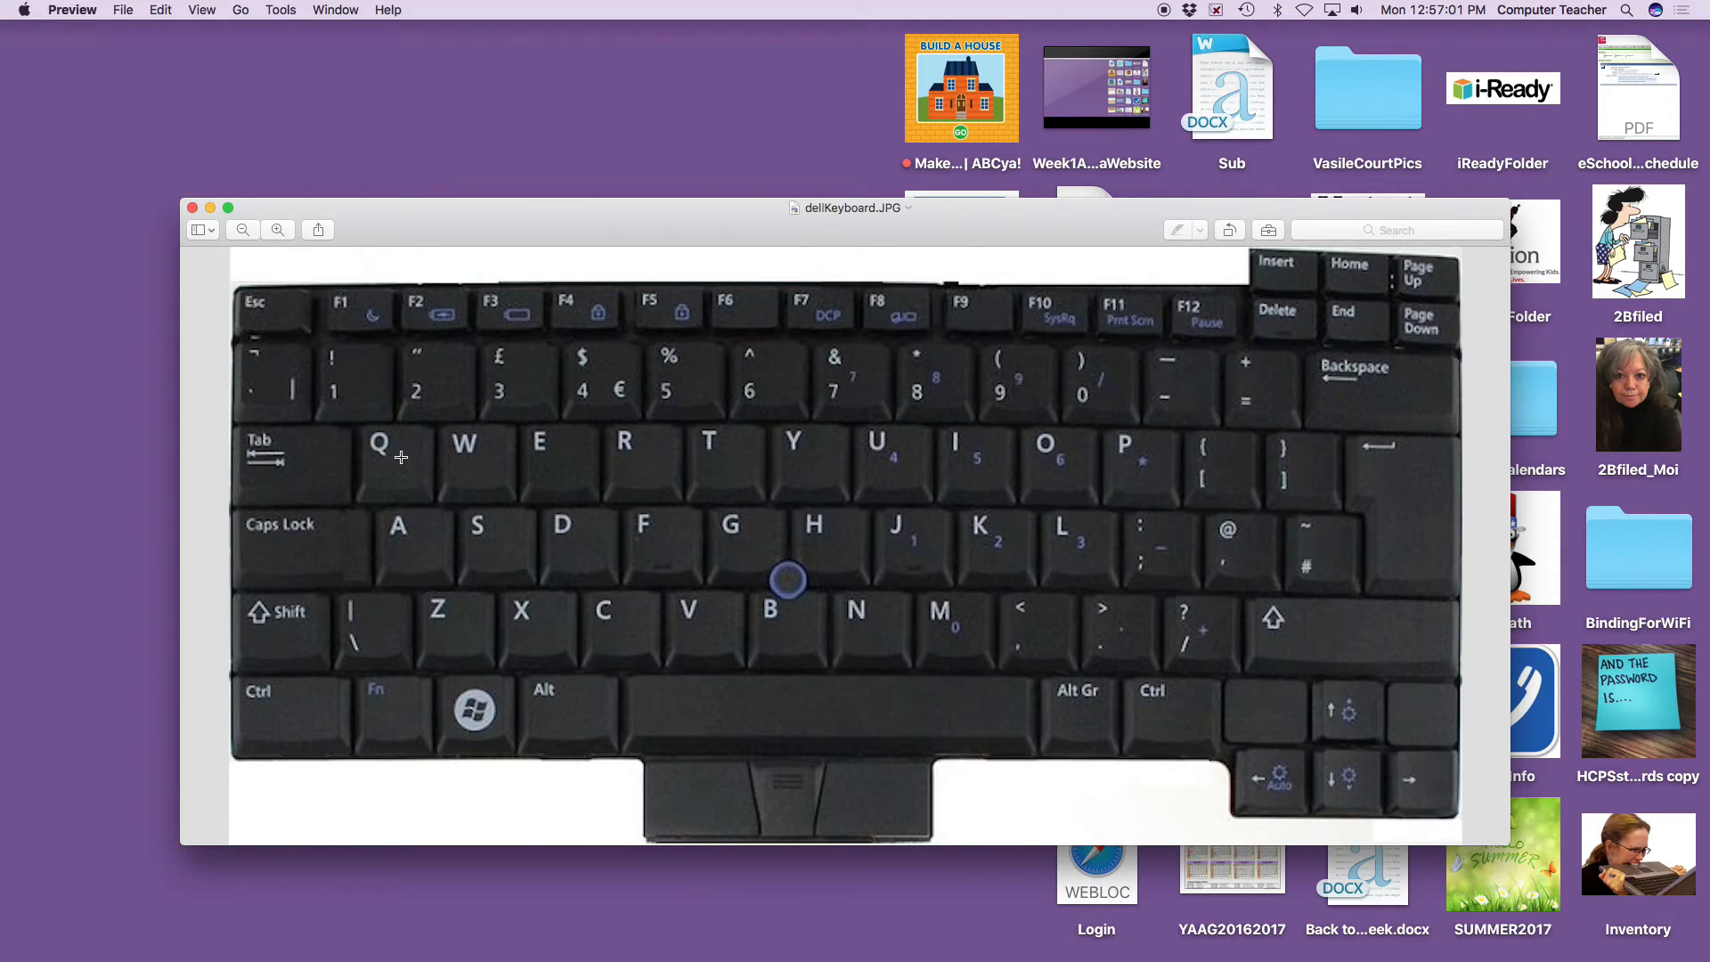
pyautogui.moveTo(377, 463)
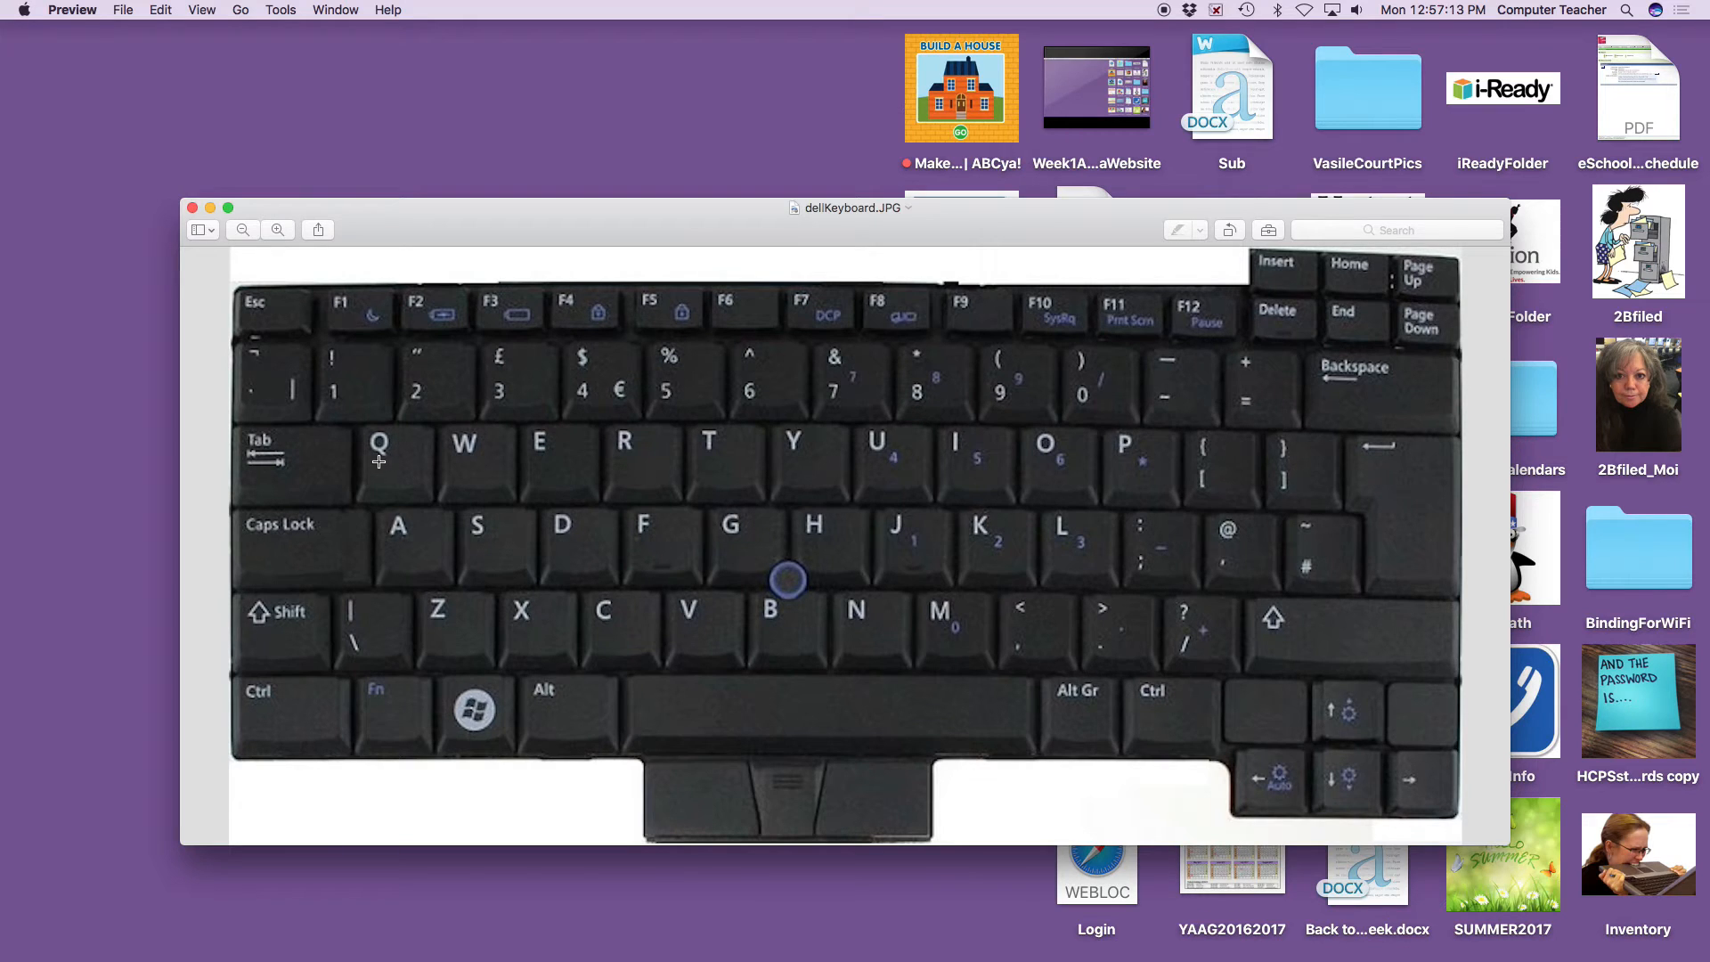
# Close the keyboard photo window, leaving the desktop visible
pyautogui.click(192, 206)
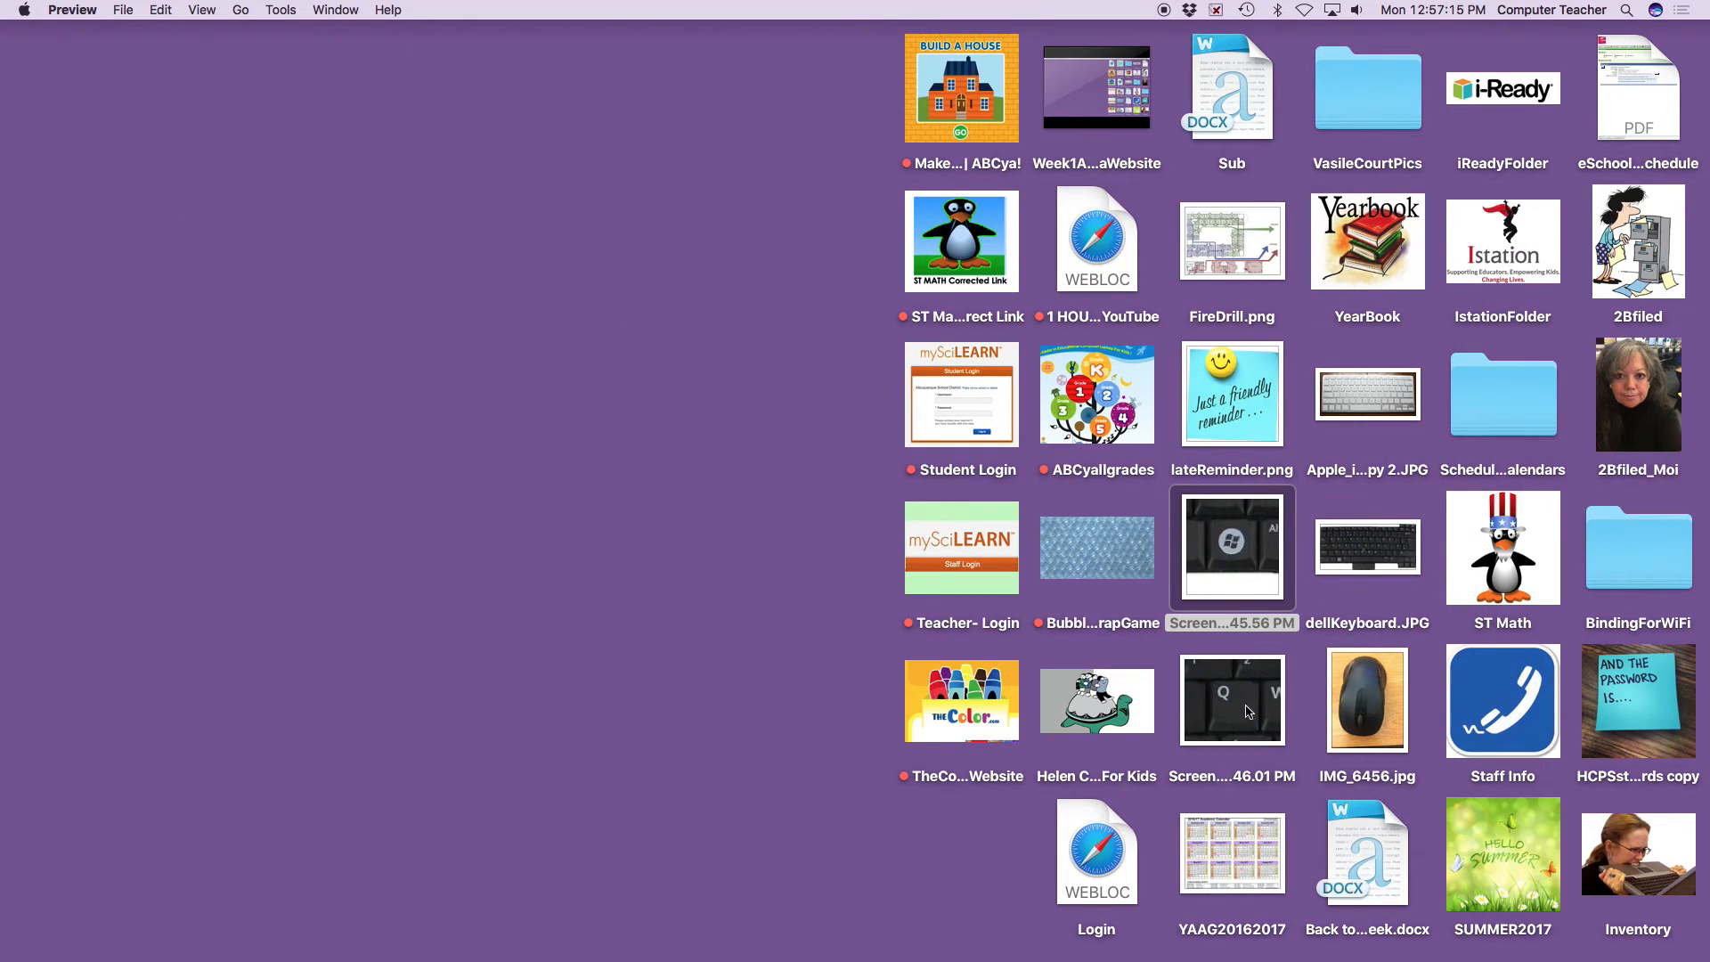
# View the Windows-key and Q-key screenshots zoomed in, then zoom back out
pyautogui.doubleClick(1230, 547)
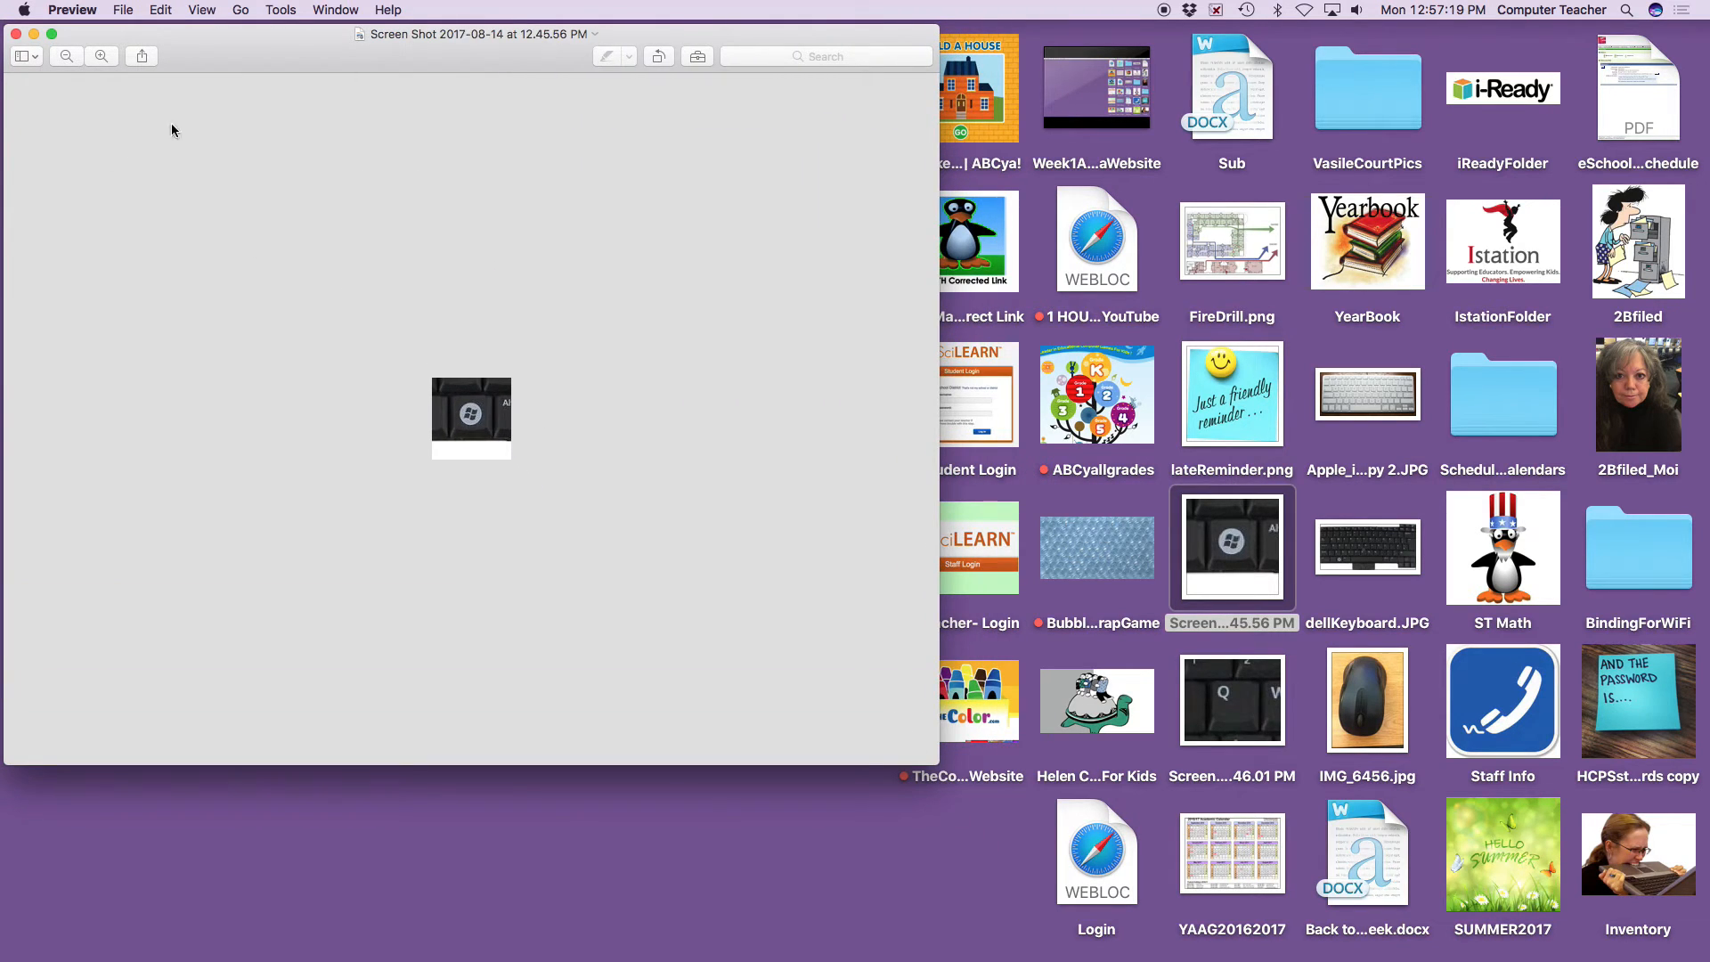
pyautogui.click(101, 55)
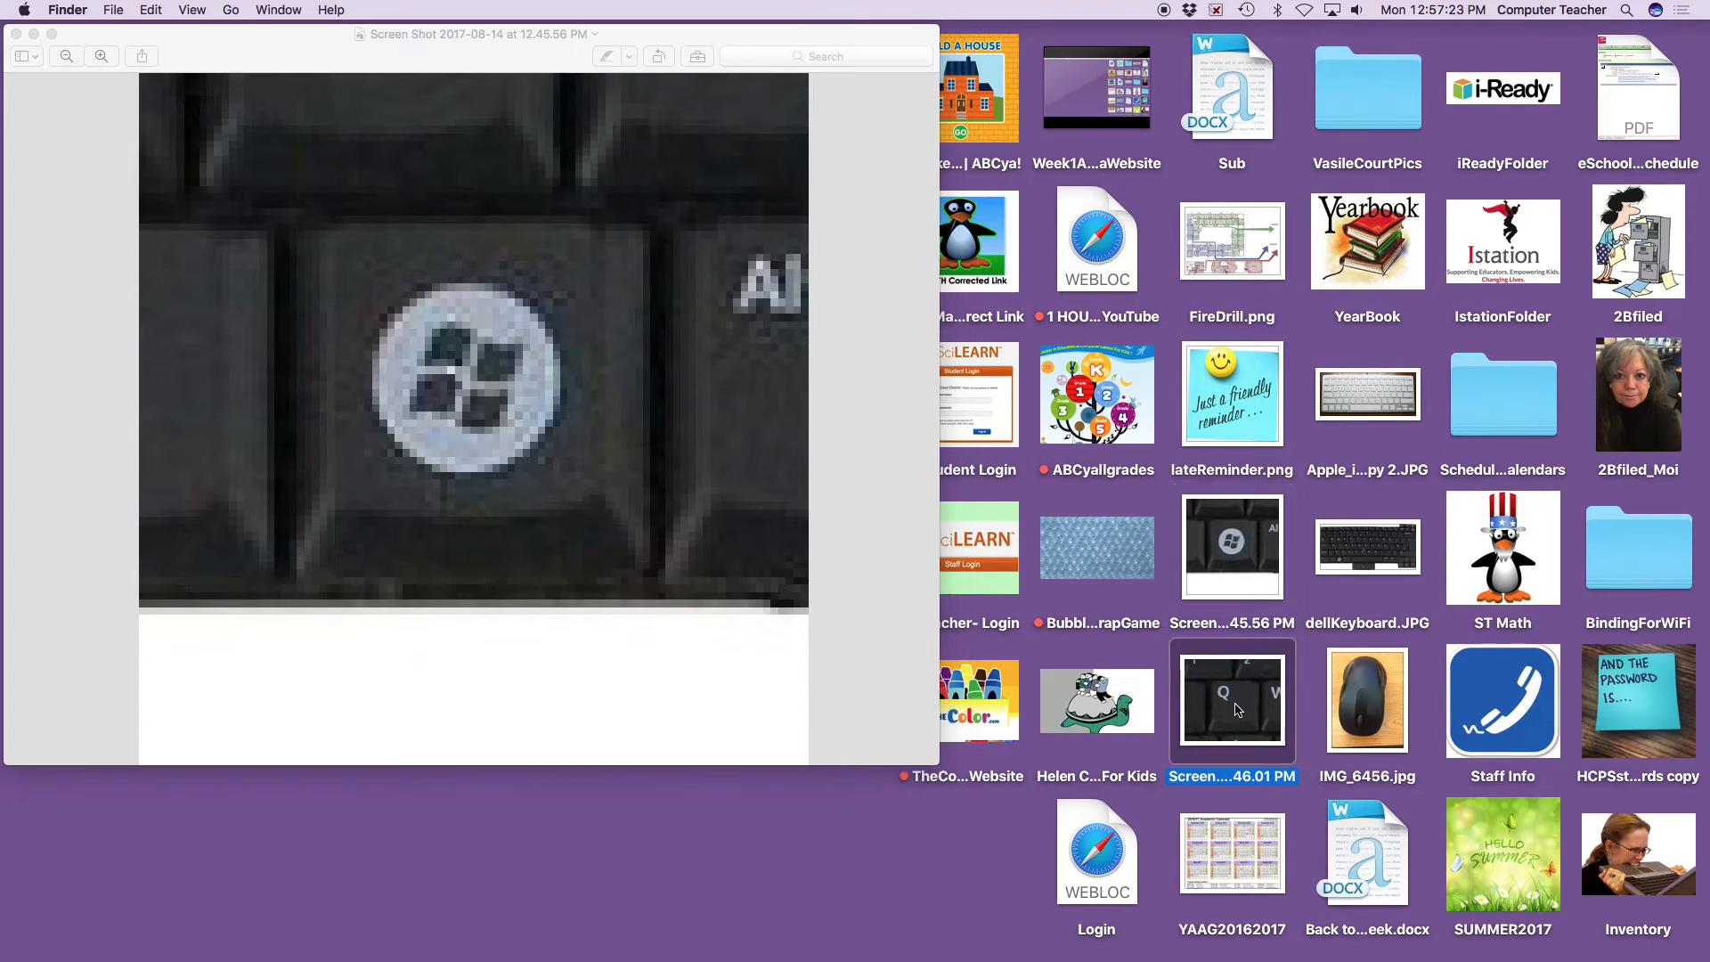
pyautogui.moveTo(1247, 776)
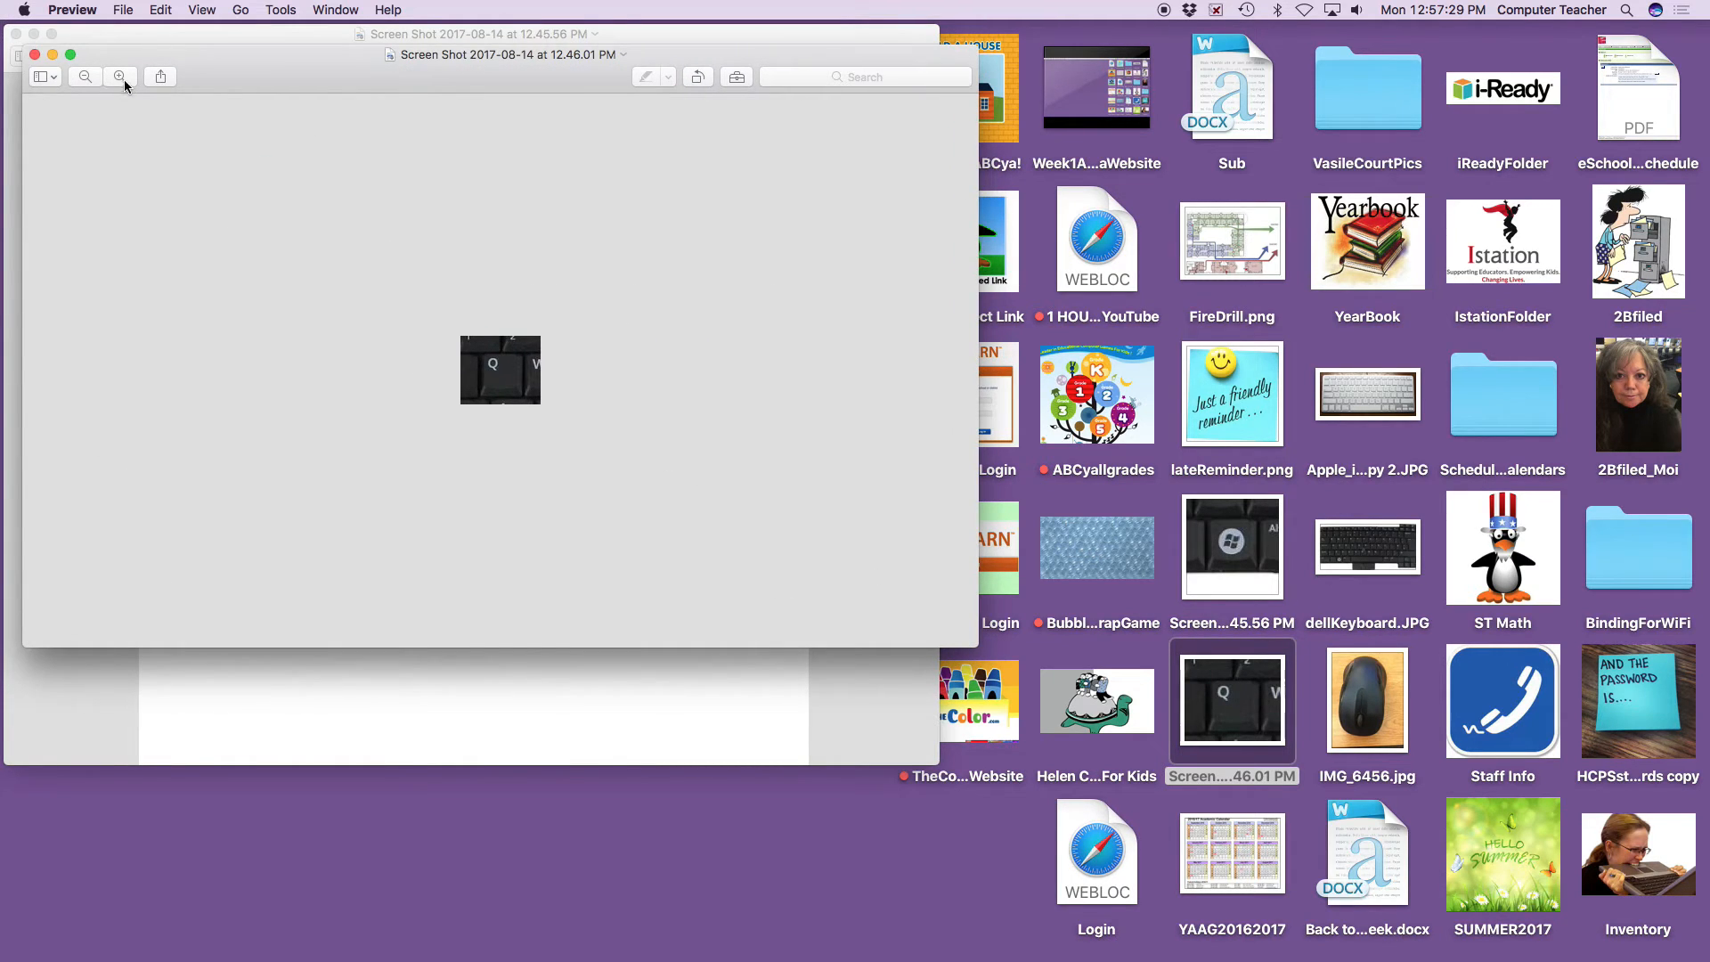
pyautogui.click(123, 77)
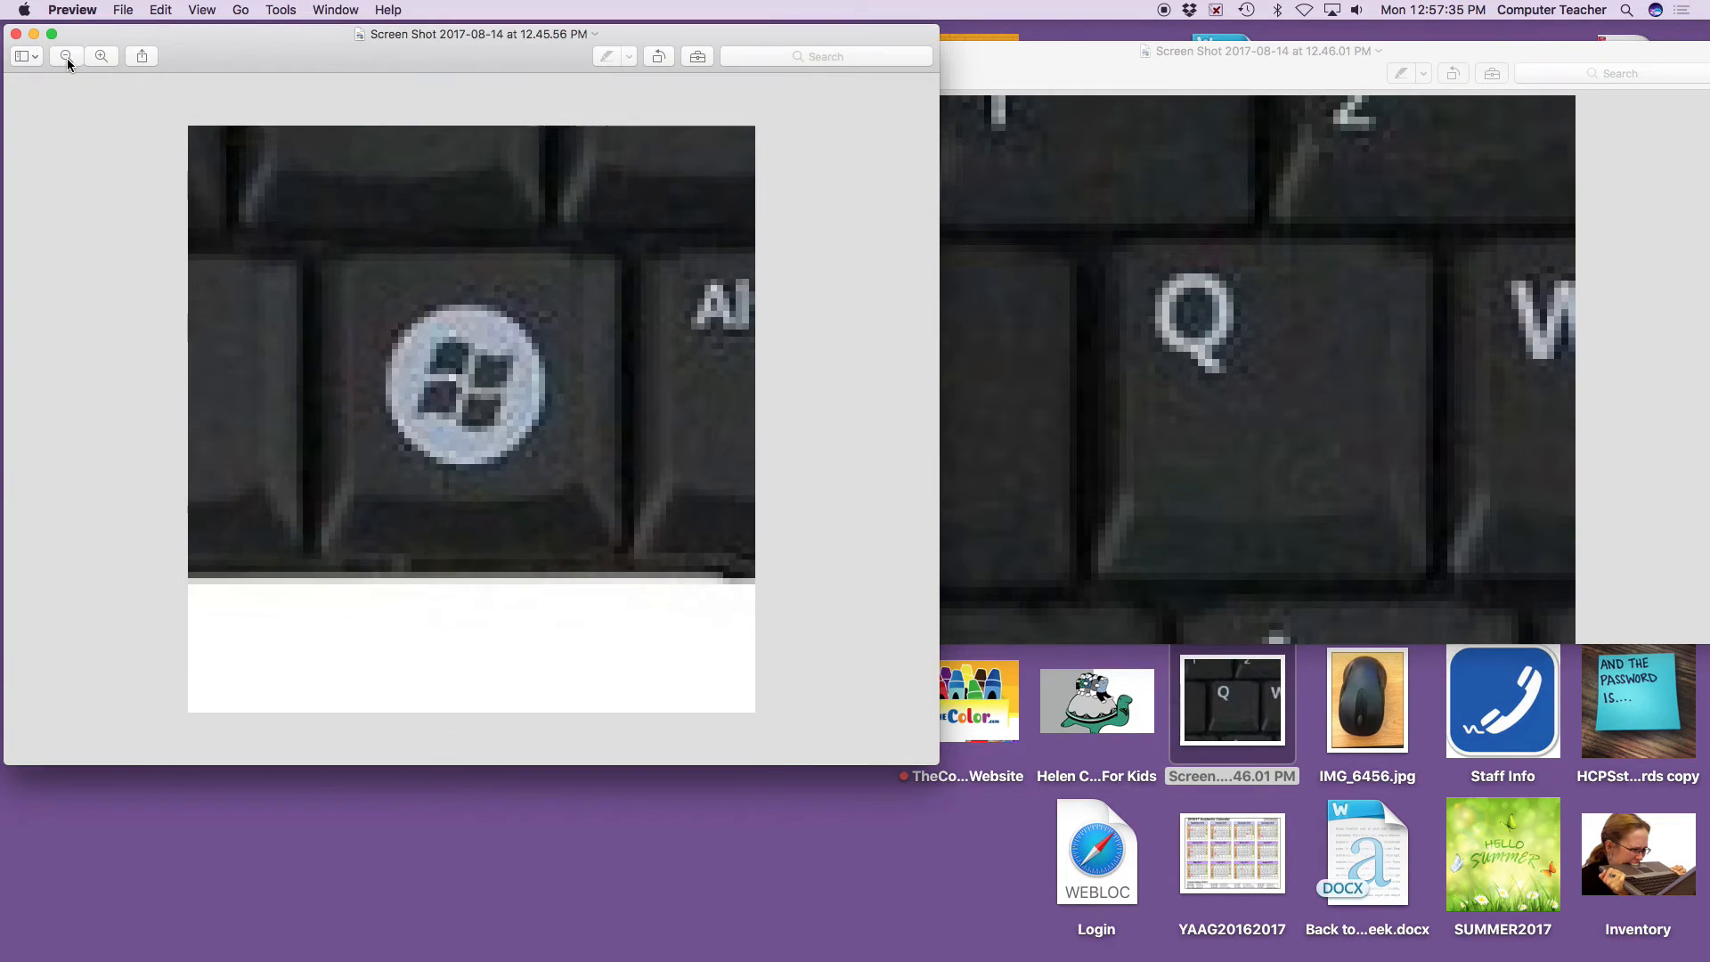
pyautogui.click(66, 55)
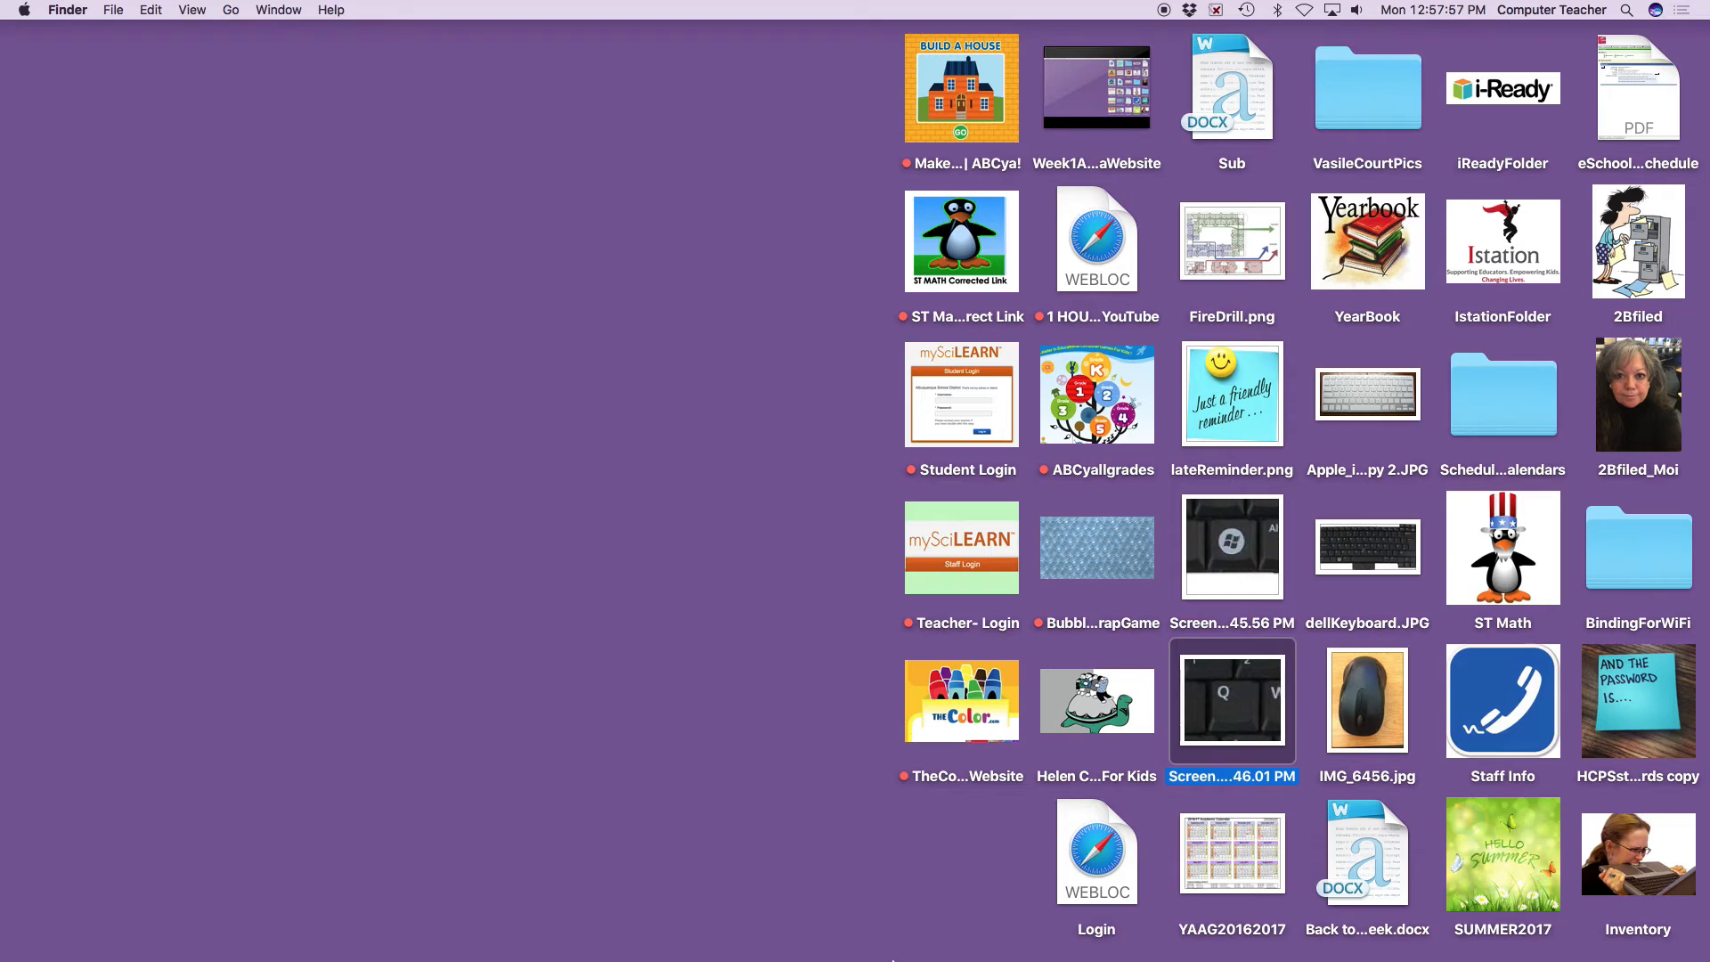
pyautogui.moveTo(464, 430)
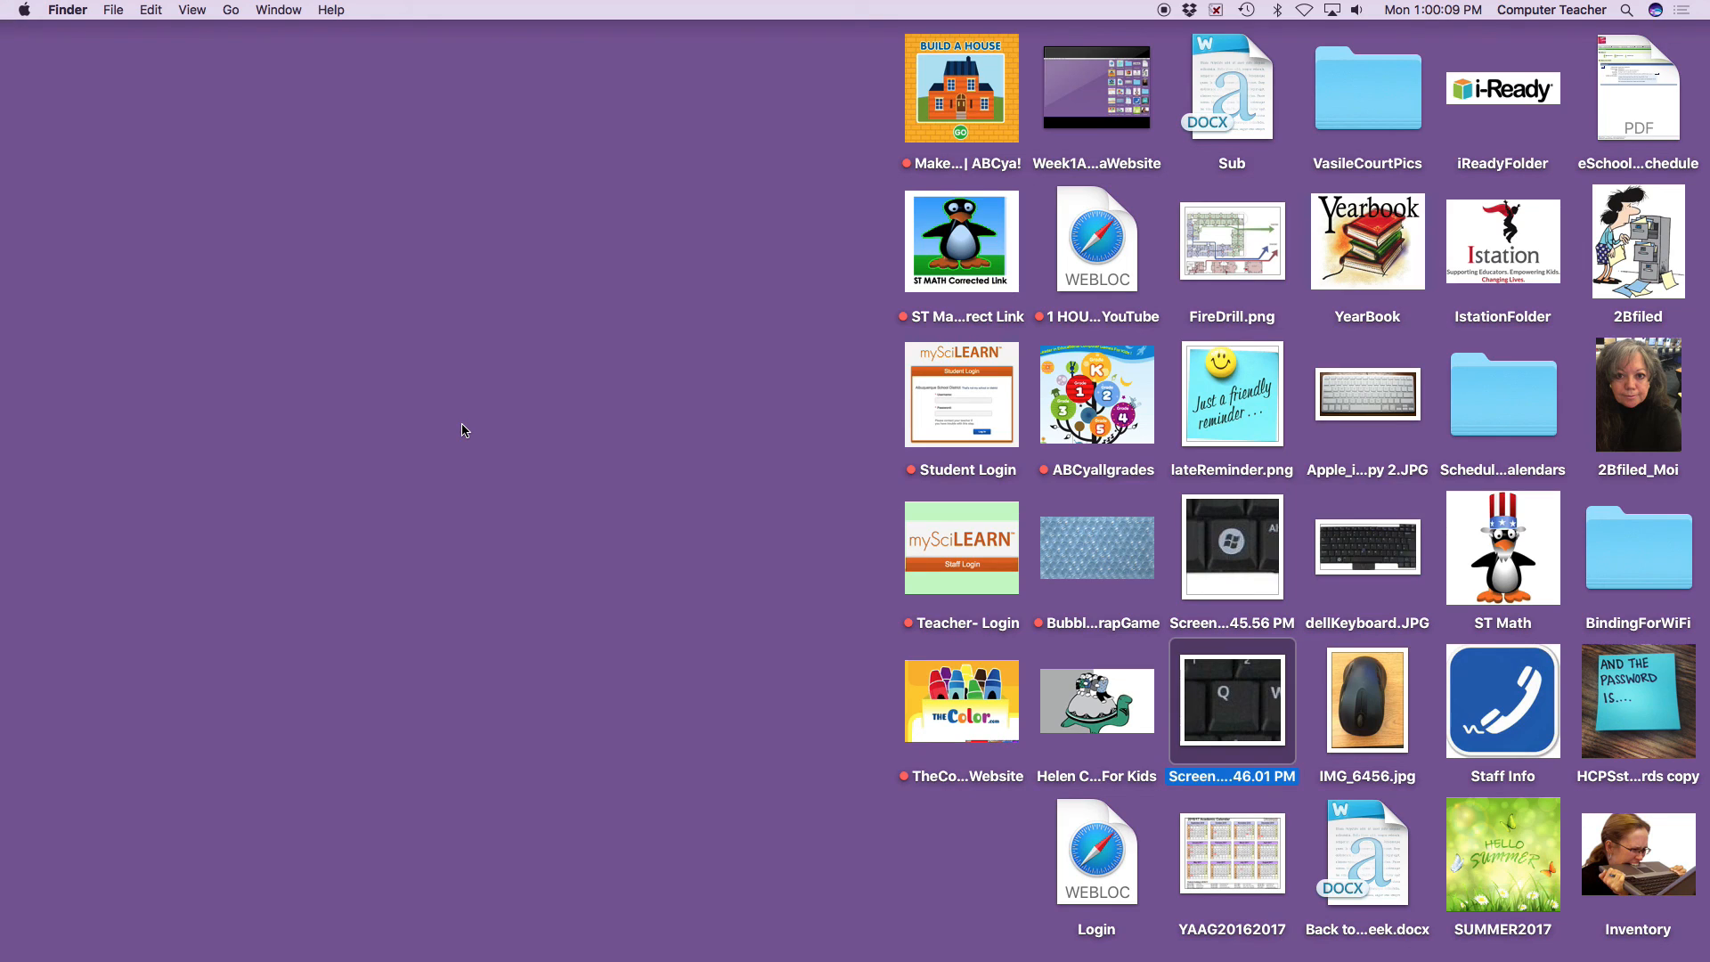
# Select the ABCyallgrades shortcut on the cleared Finder desktop
pyautogui.click(1096, 395)
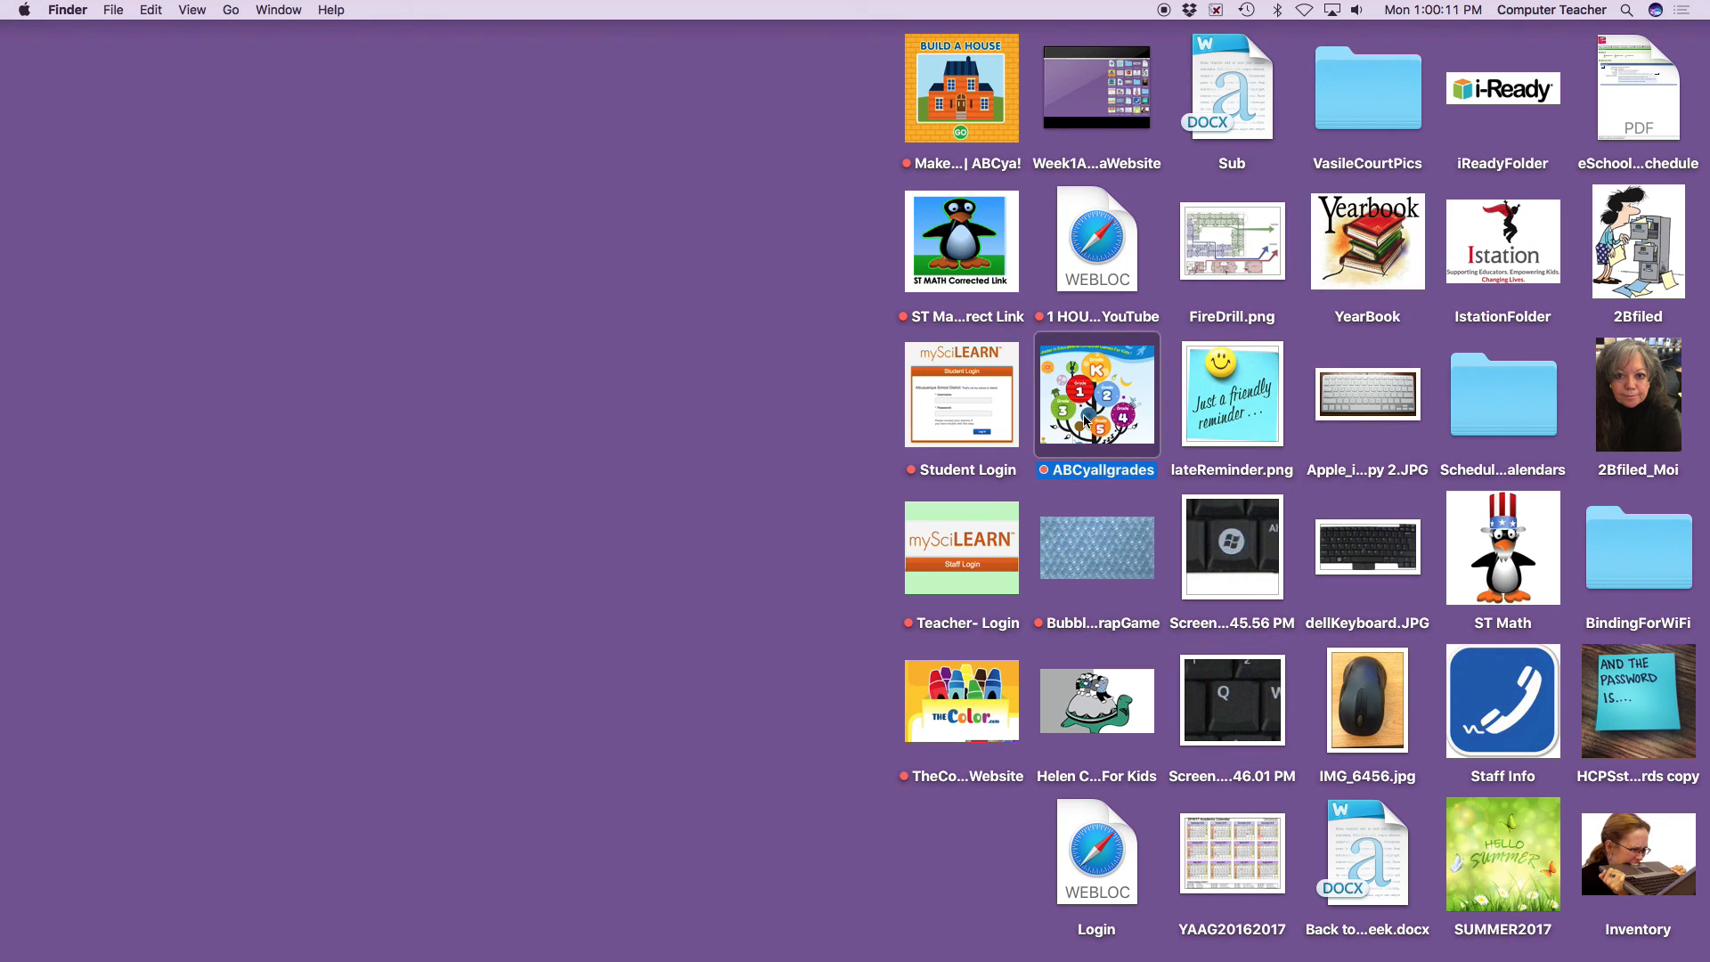